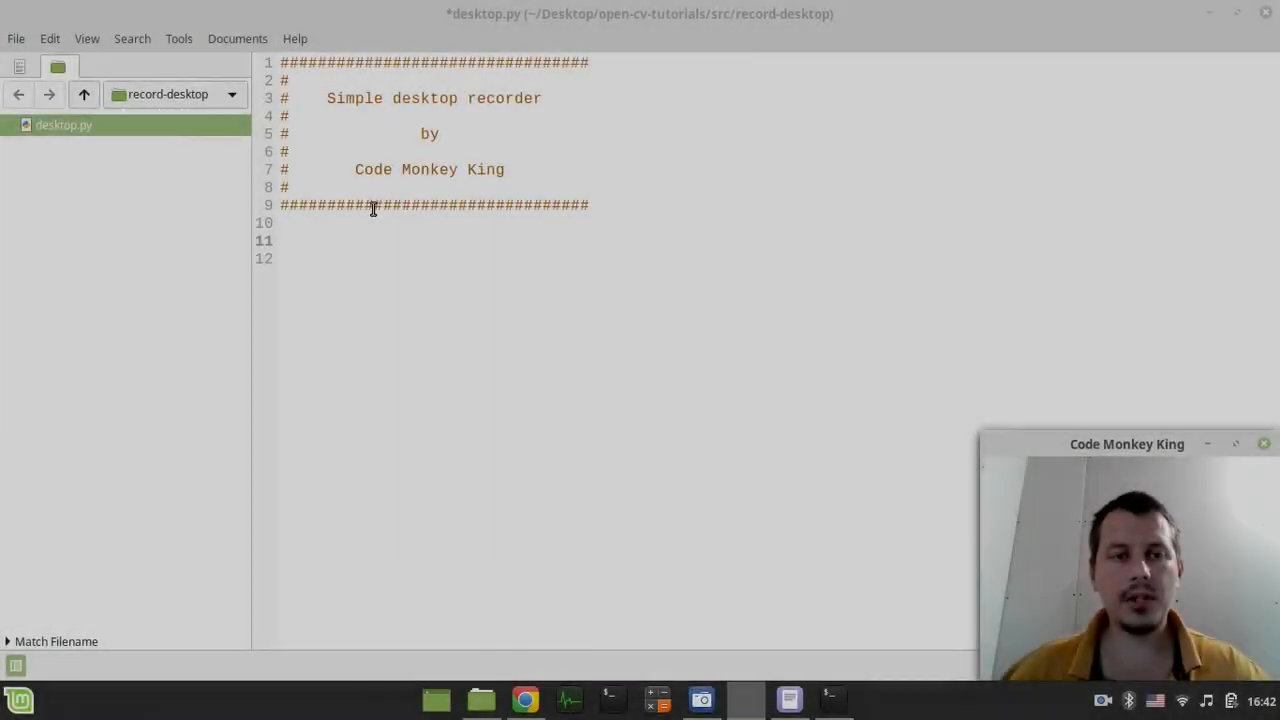
Add a '# packages' comment importing cv2, VideoWriter and VideoWriter_fourcc, and save desktop.py.
text(# pac)
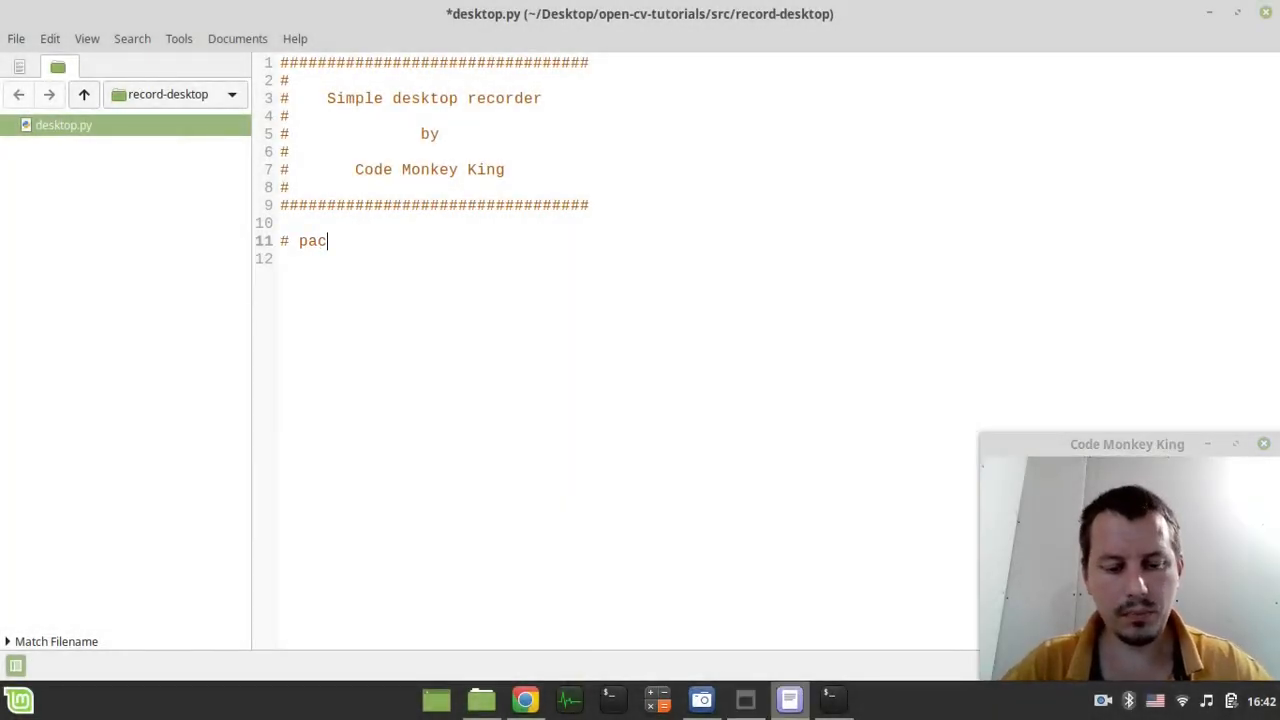
text(kages)
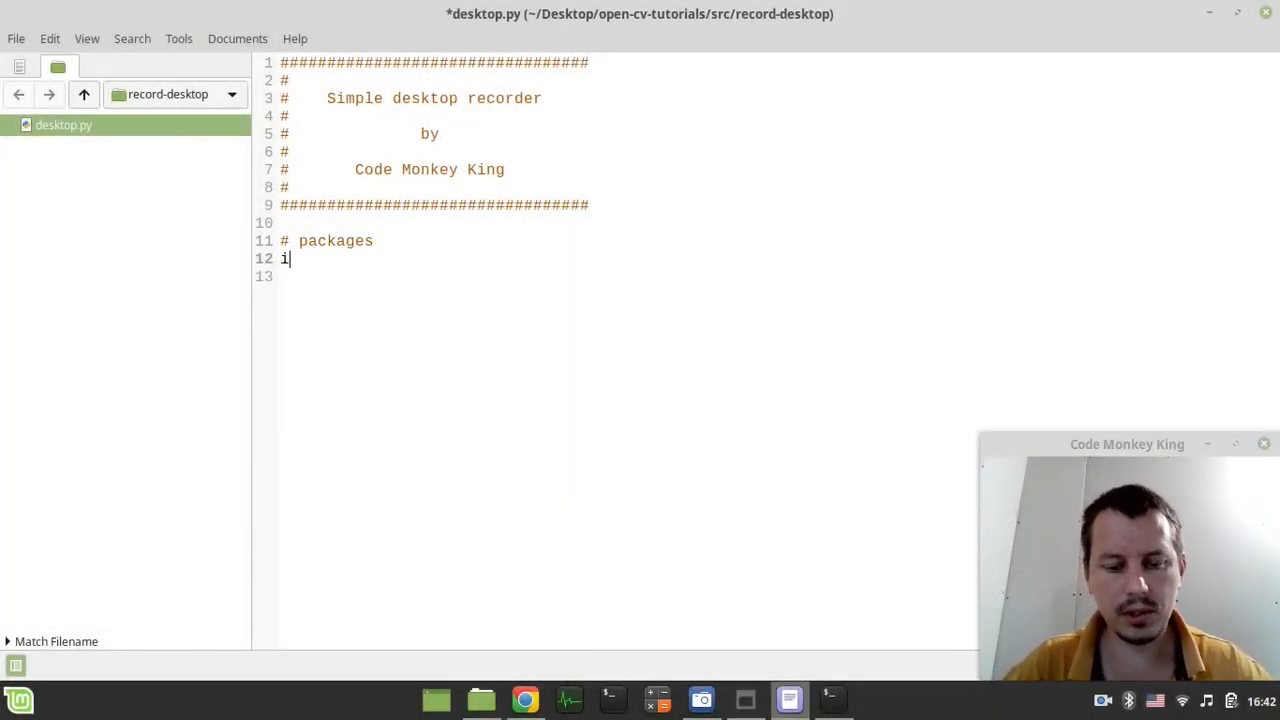
text(mport cv2)
click(626, 276)
text(from)
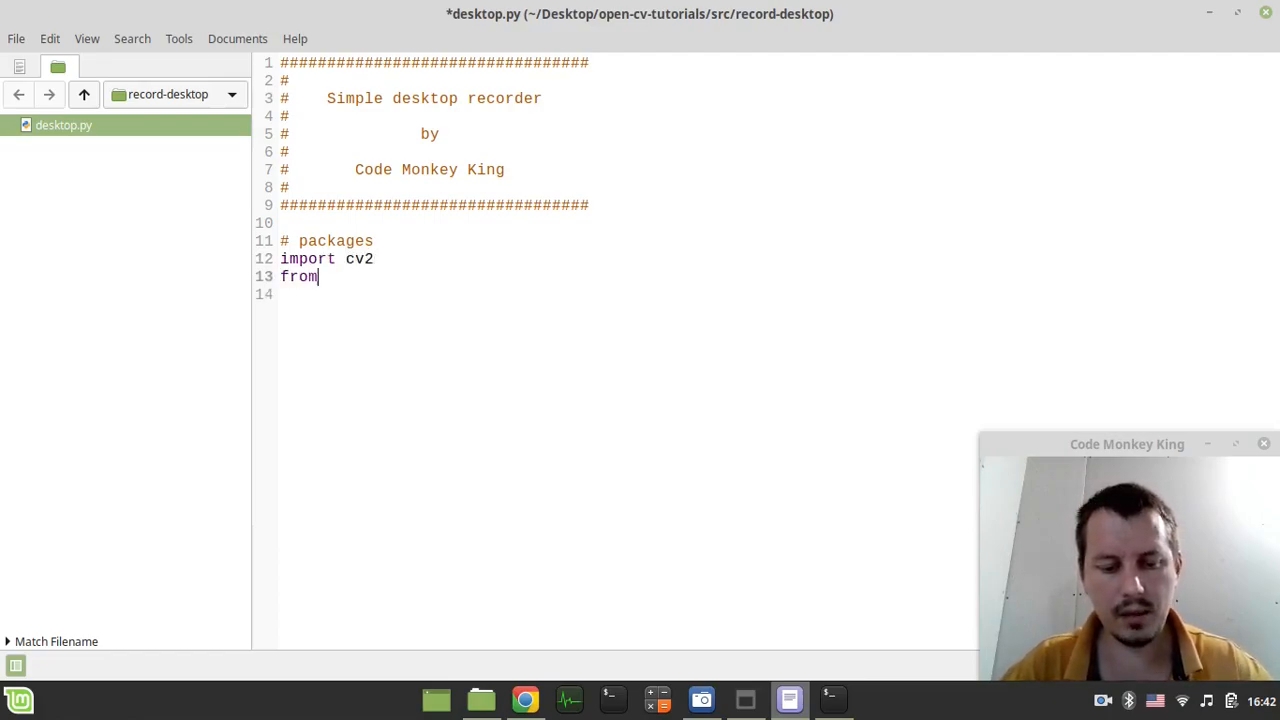
text(cv2 impo)
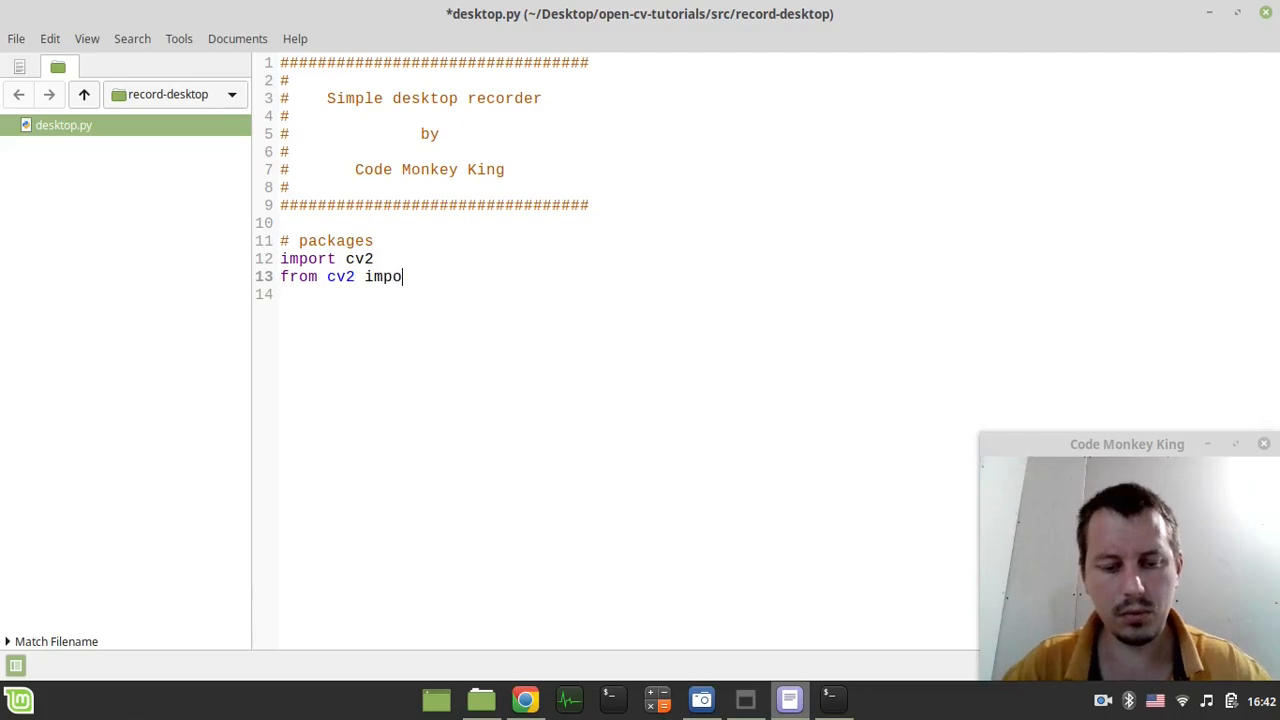
text(rt VideoWr)
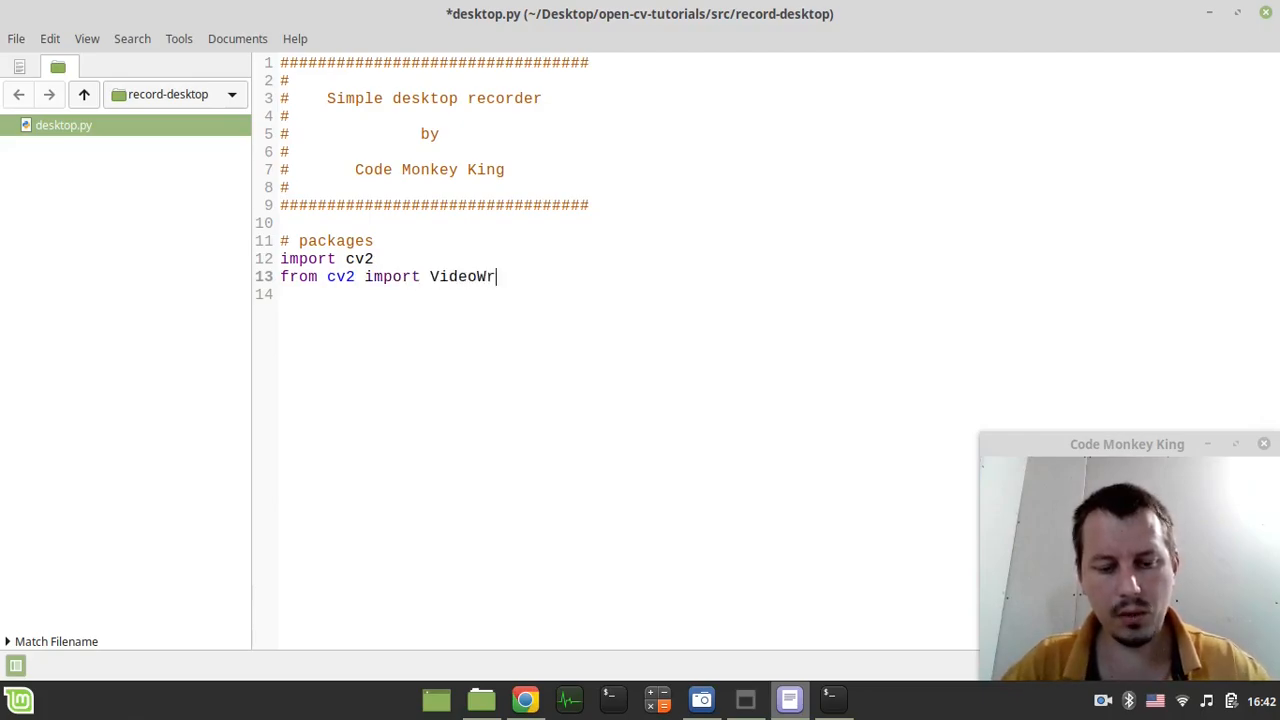
text(iter)
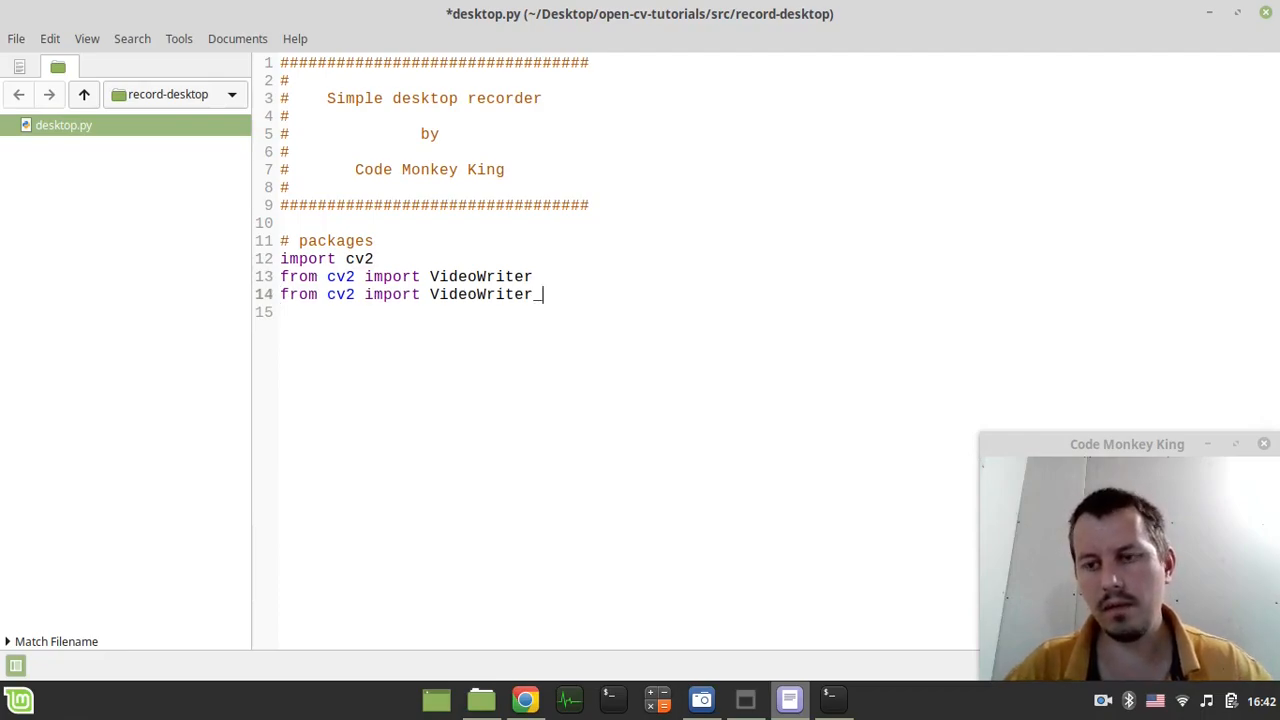
text(f)
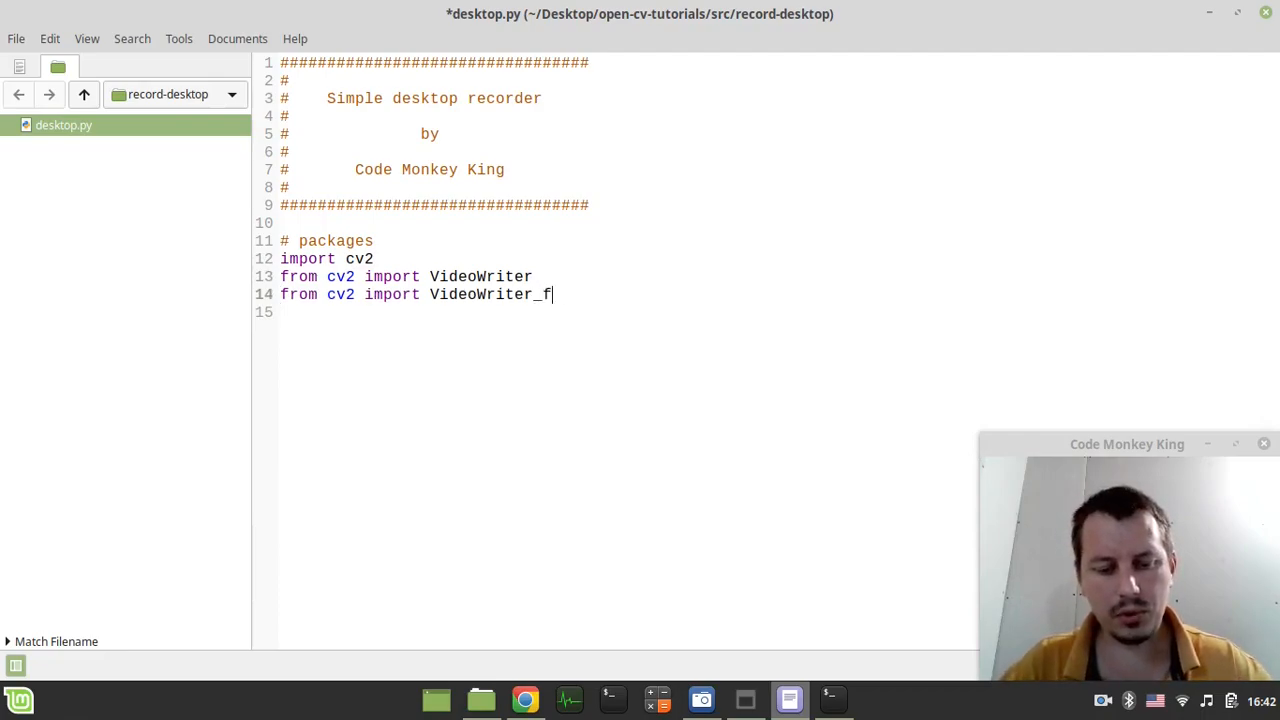
text(ourcc)
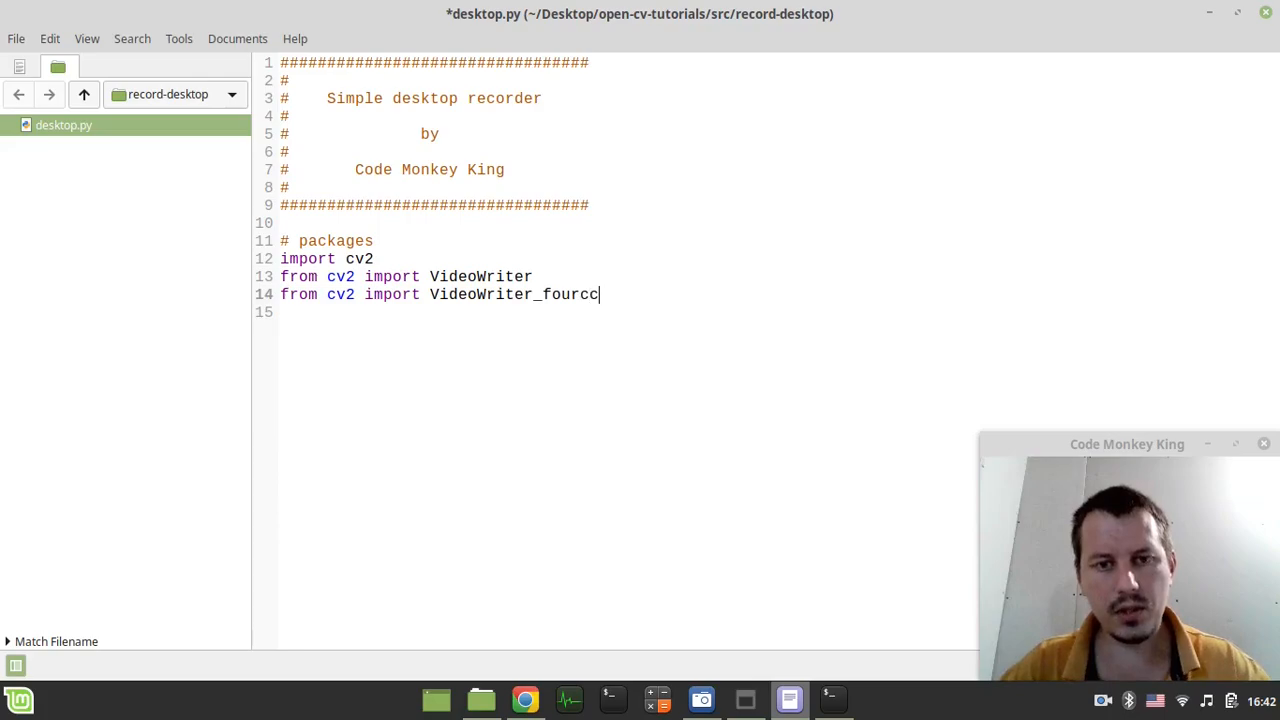
key(ctrl+s)
text(im)
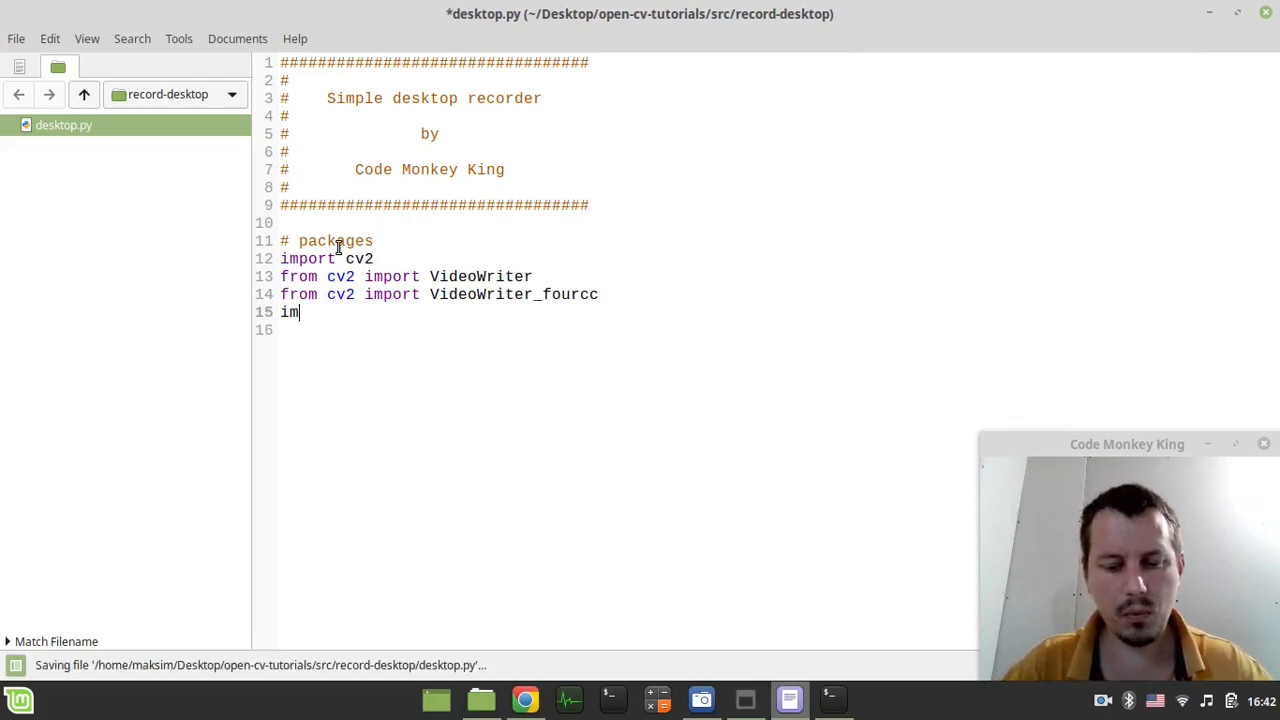
Import pyautogui as pg and numpy as np.
text(port py)
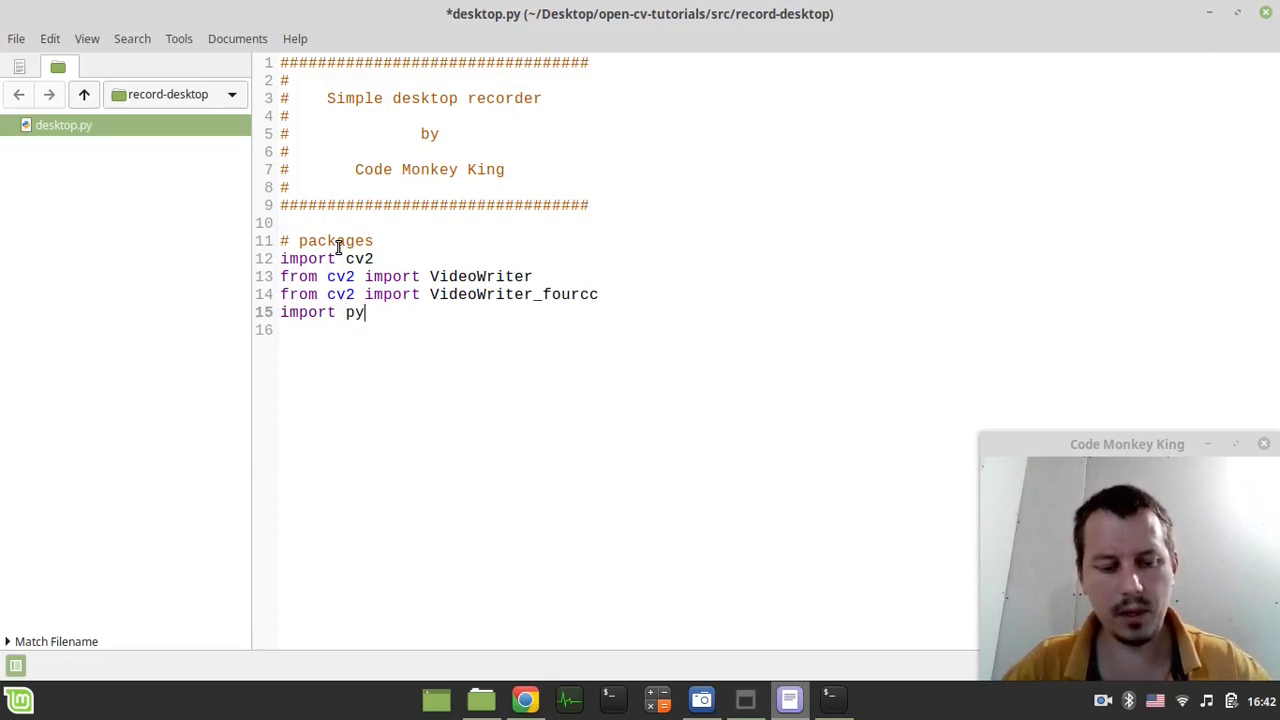
text(autogui)
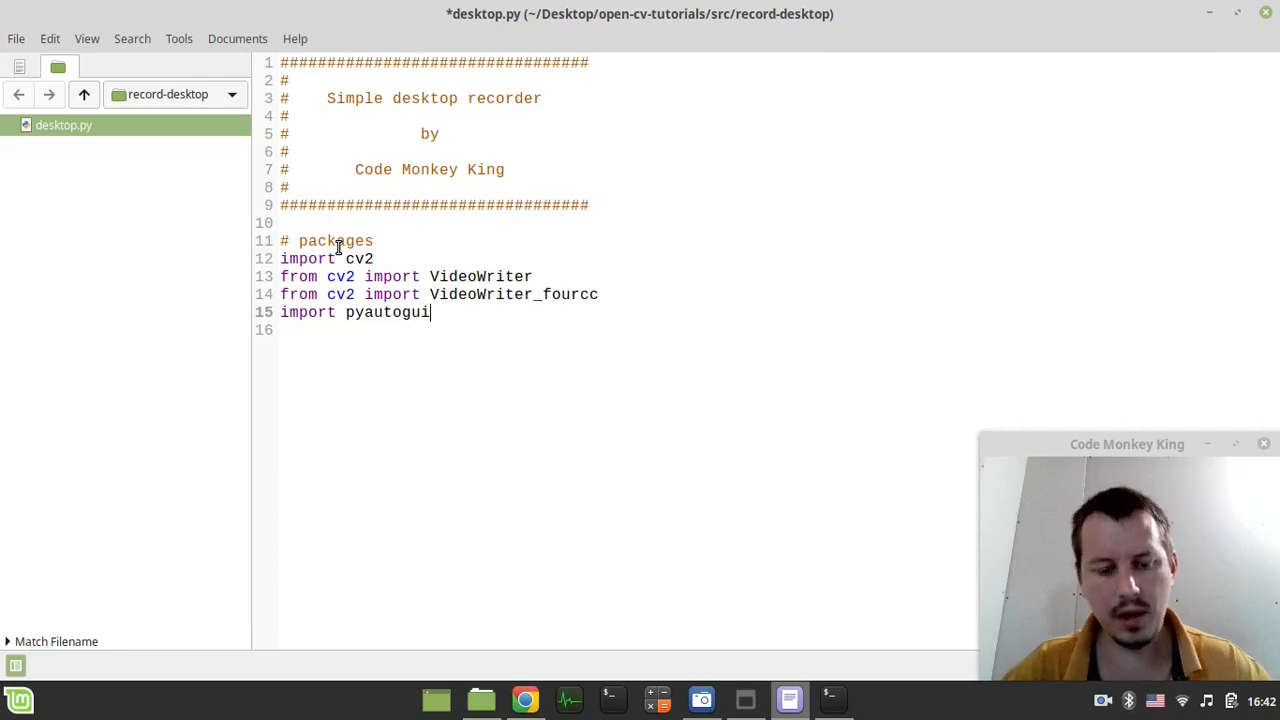
text(as pg)
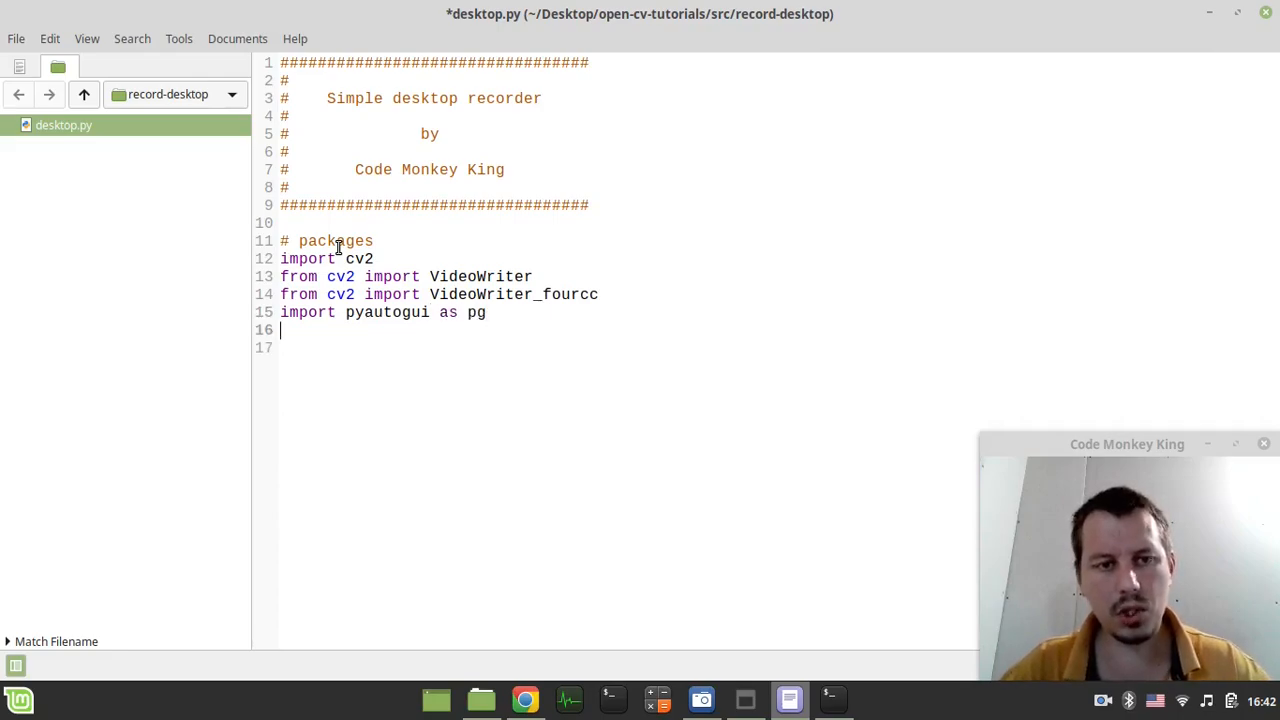
text(import nu)
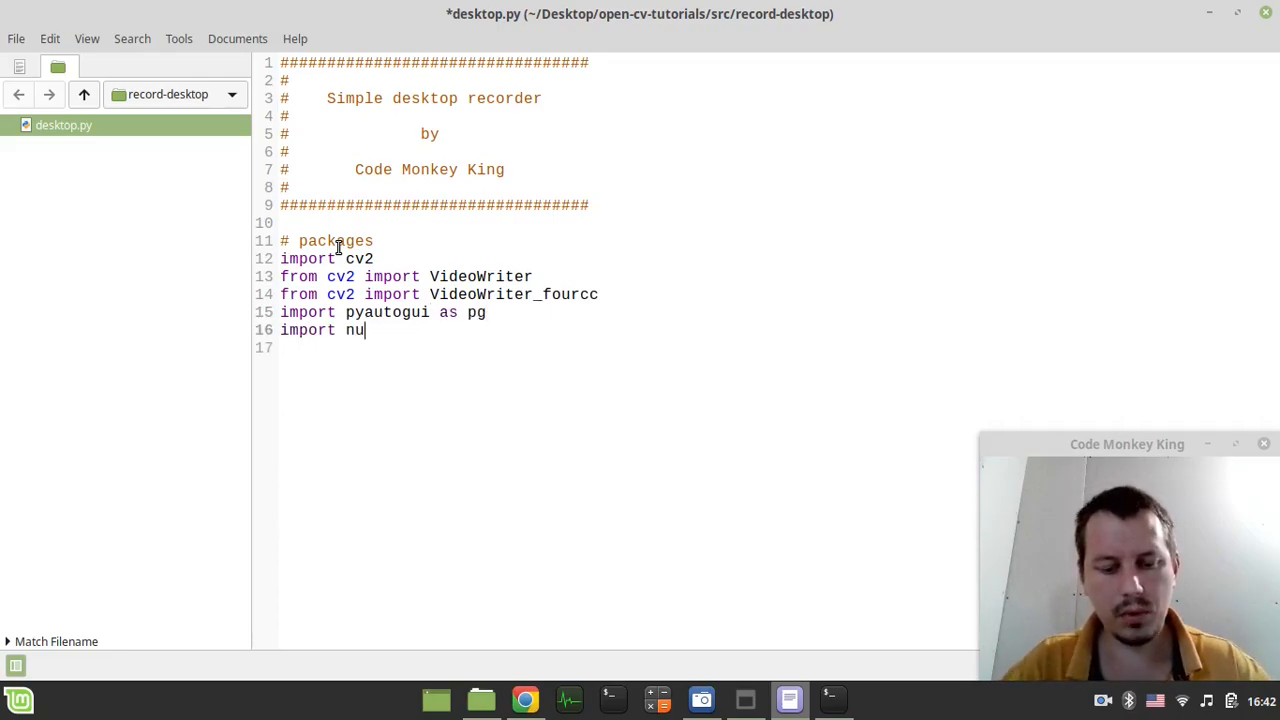
text(mpy as np)
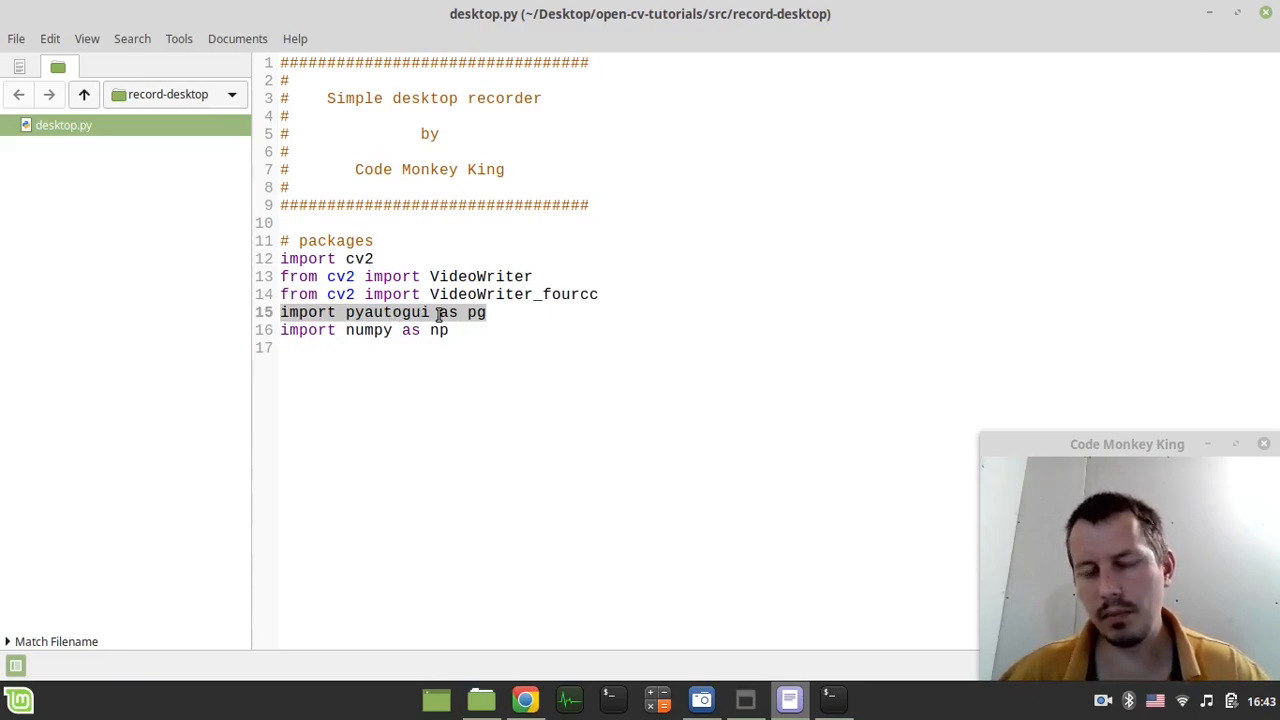
click(452, 330)
text(#)
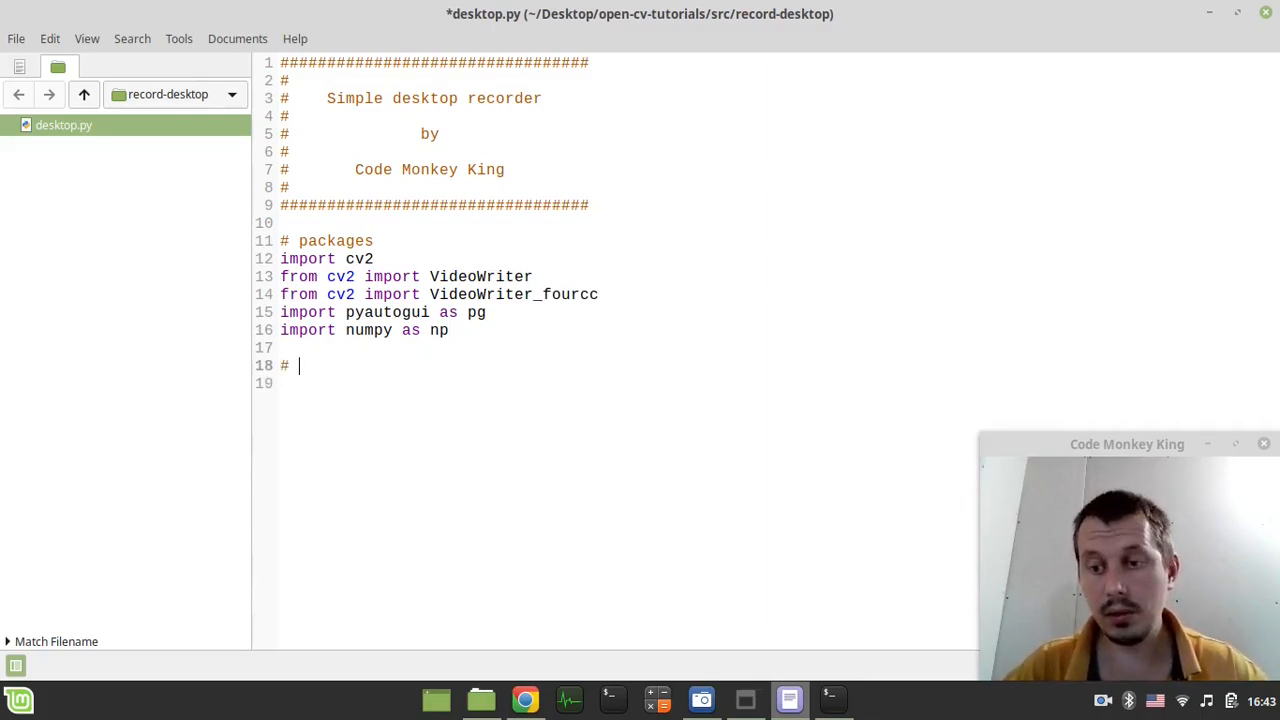
Add a 'take a screenshot' comment capturing pg.screenshot() into a numpy array.
text(take a sc)
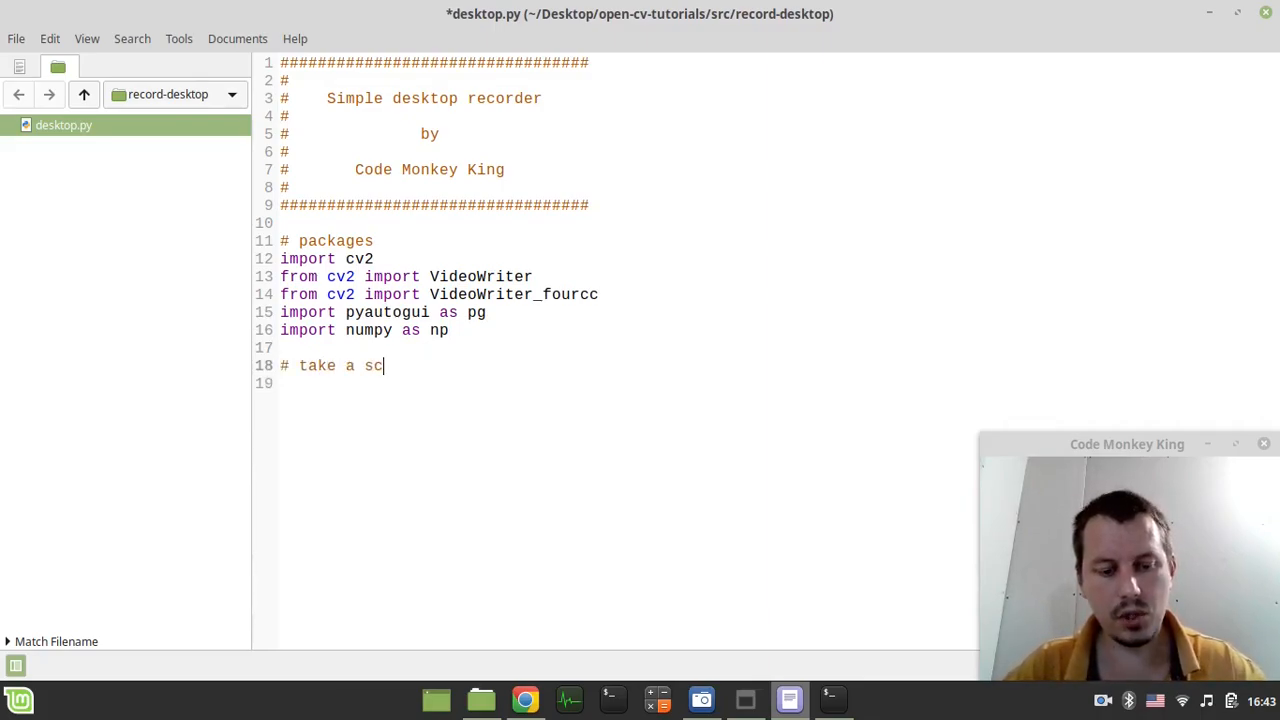
text(reenshot)
click(625, 383)
text(sc)
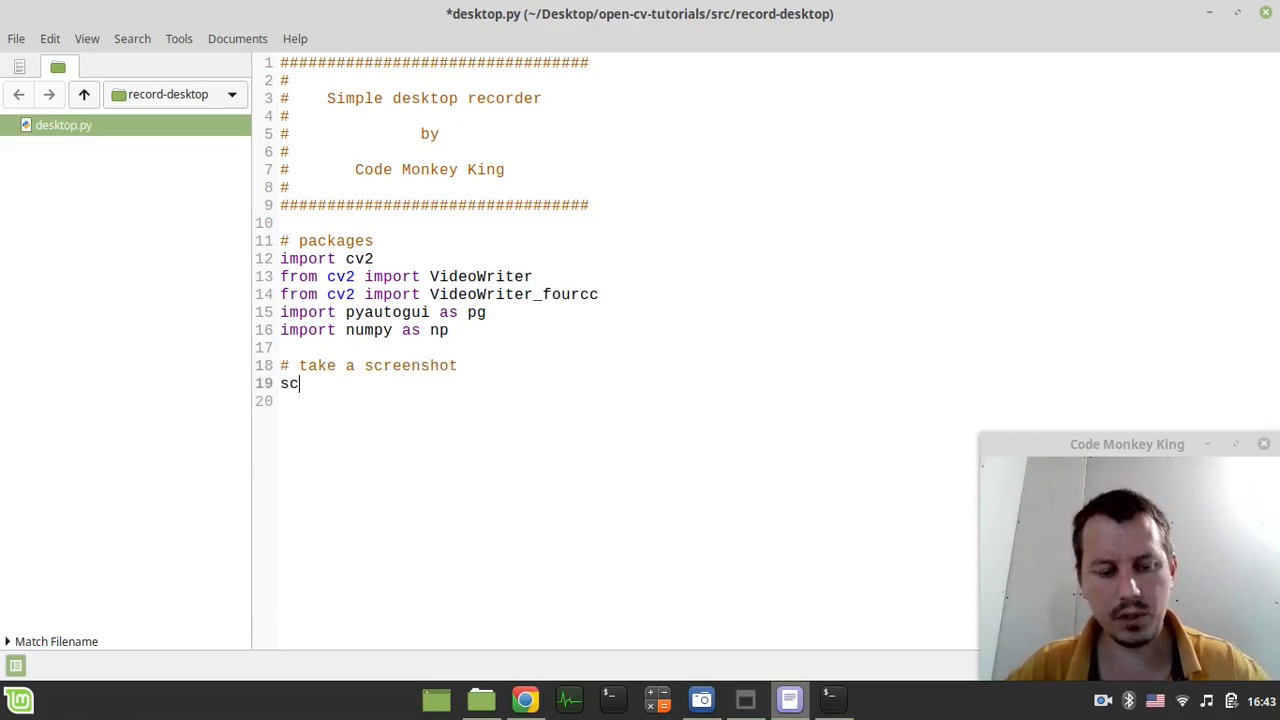
text(reen)
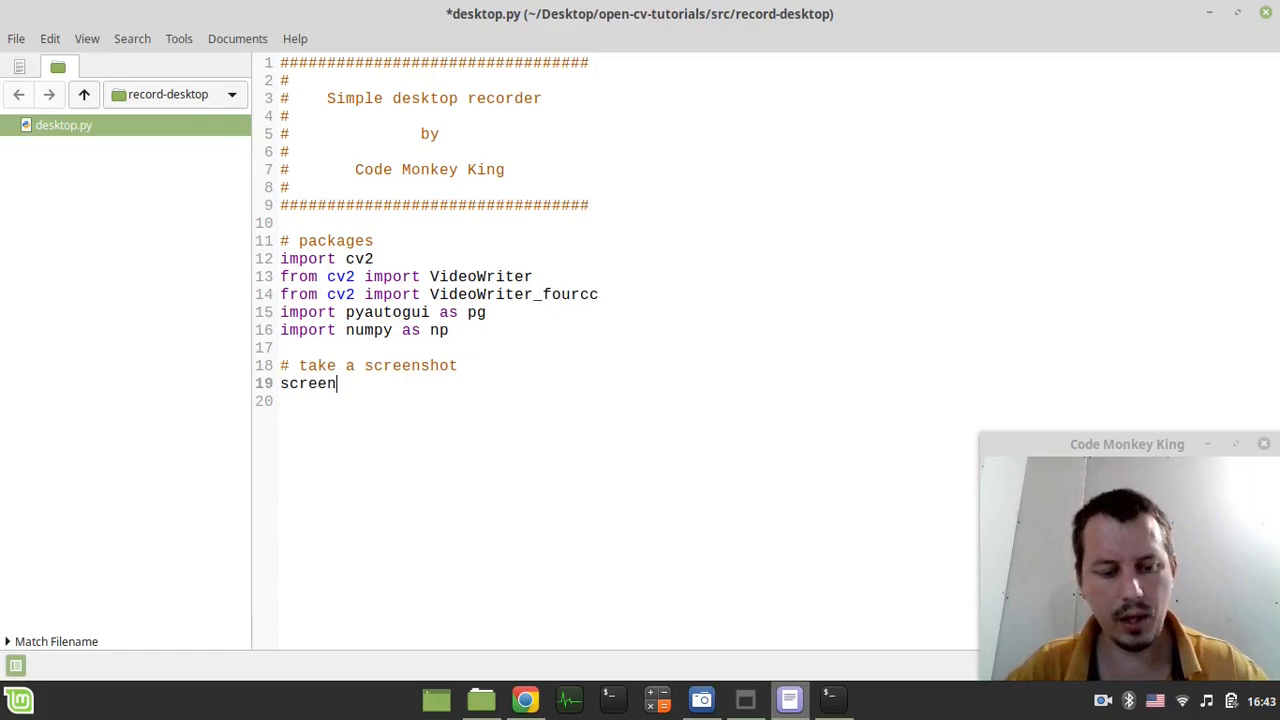
text(shot =)
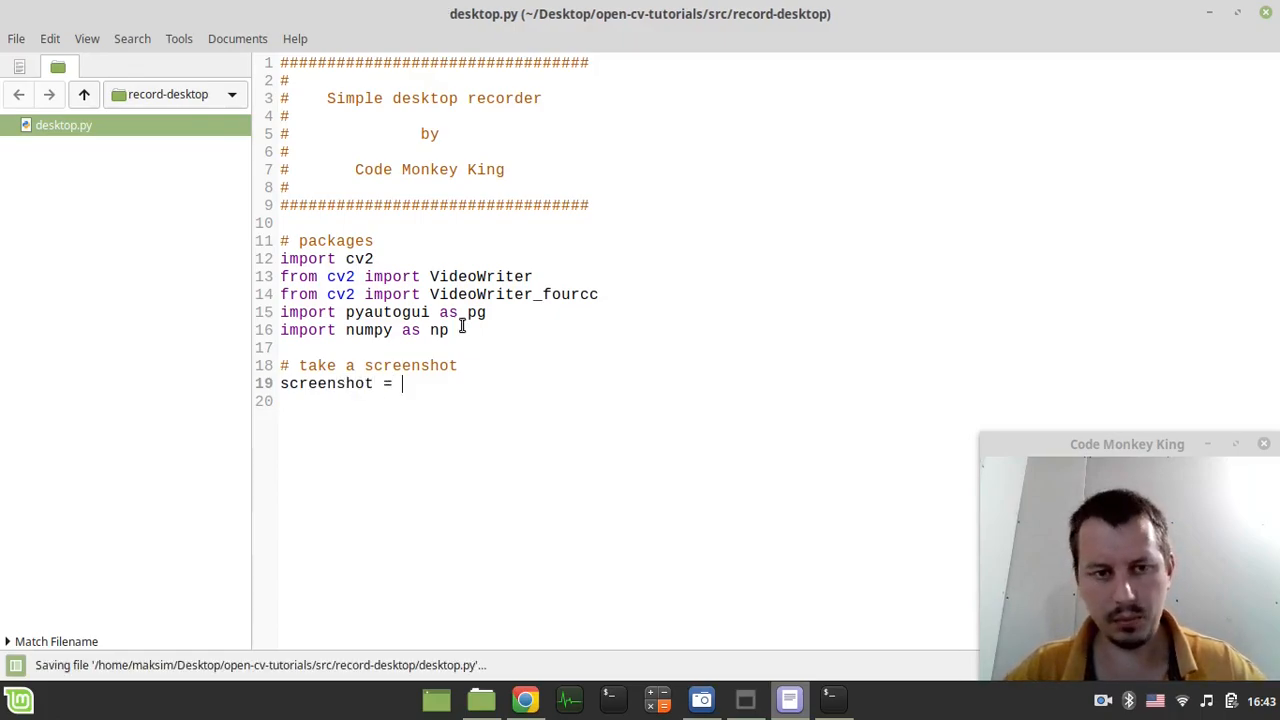
text(pg.)
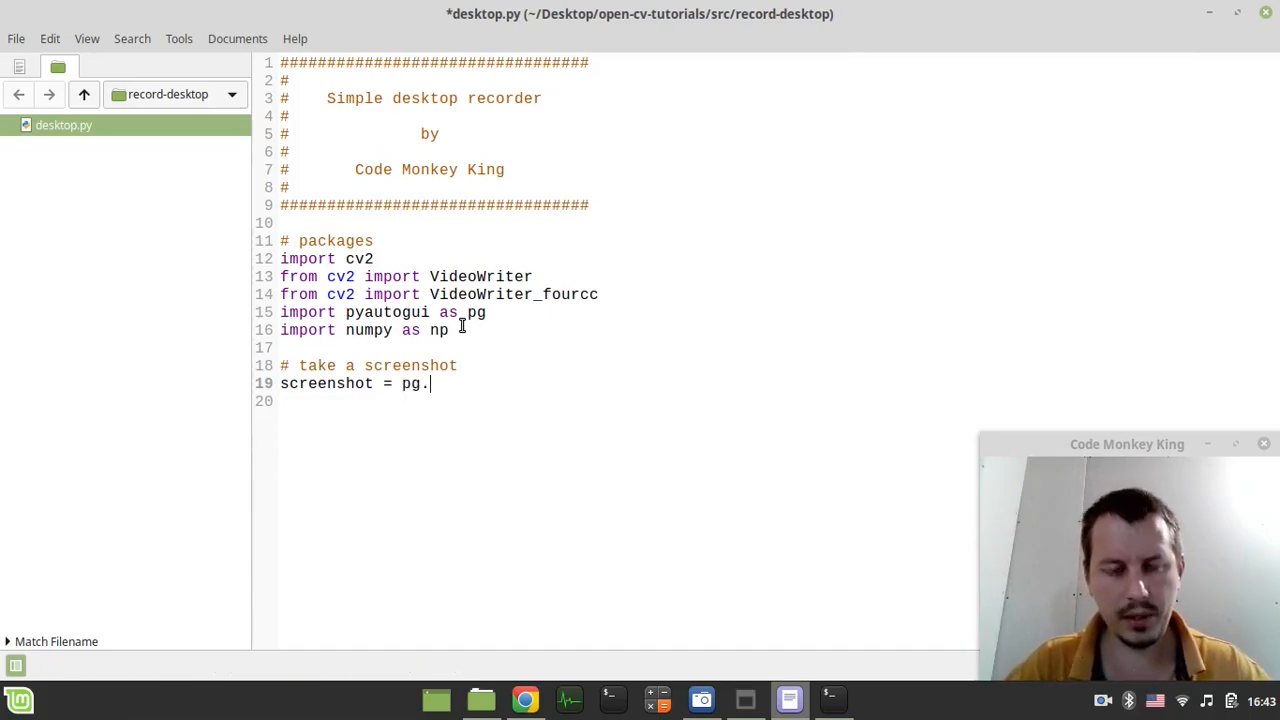
text(screenshot()
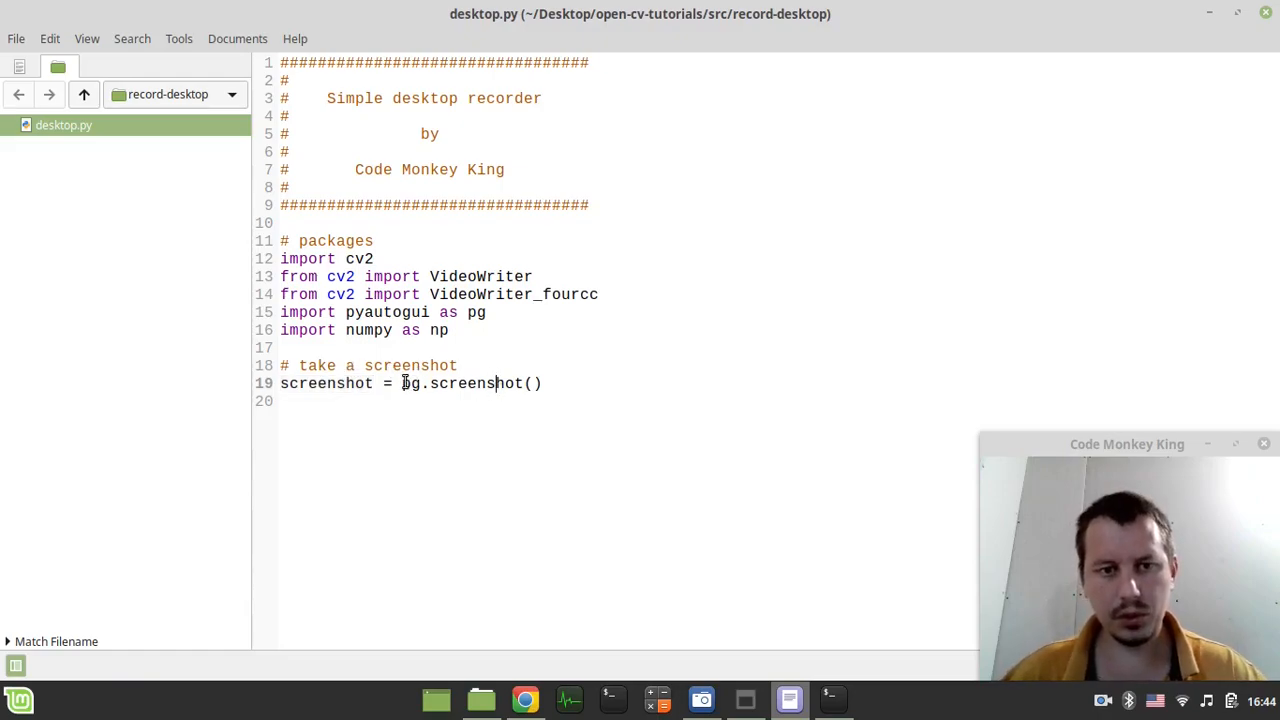
text(num)
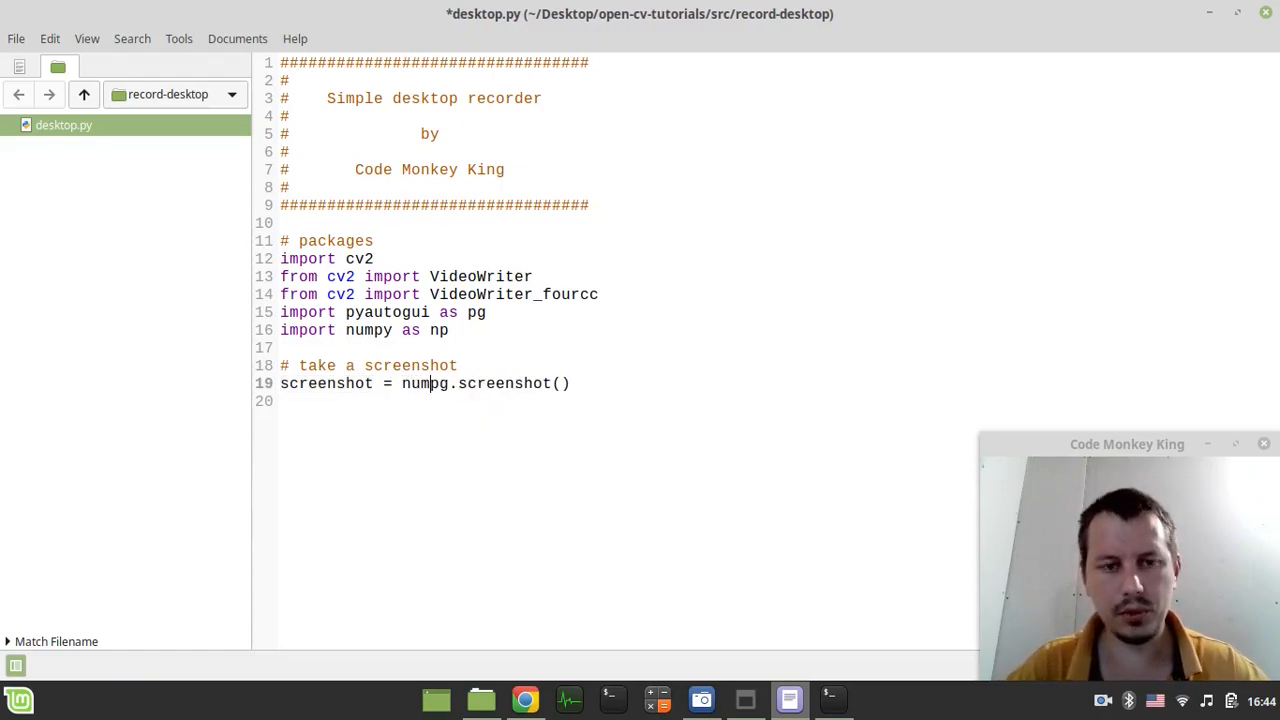
text(np.array()
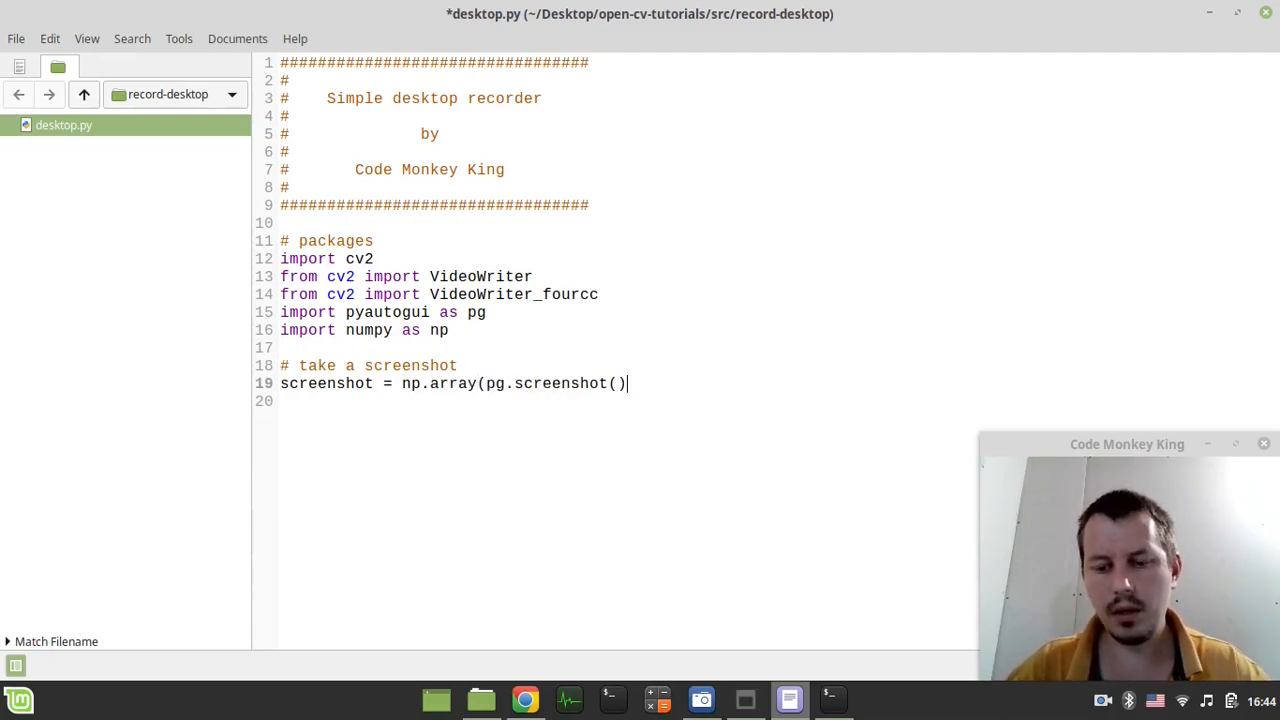
Wrap the array in cv2.cvtColor with cv2.COLOR_RGB2BGR and save desktop.py.
click(425, 383)
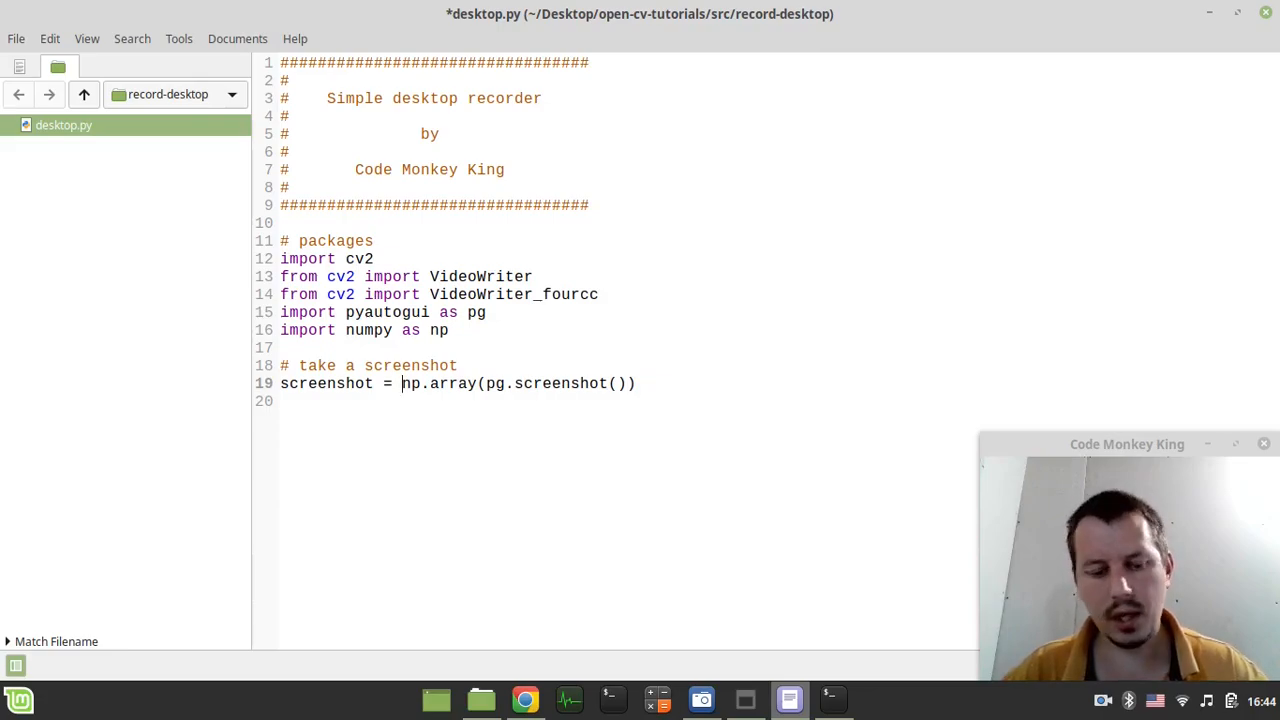
text(cv2)
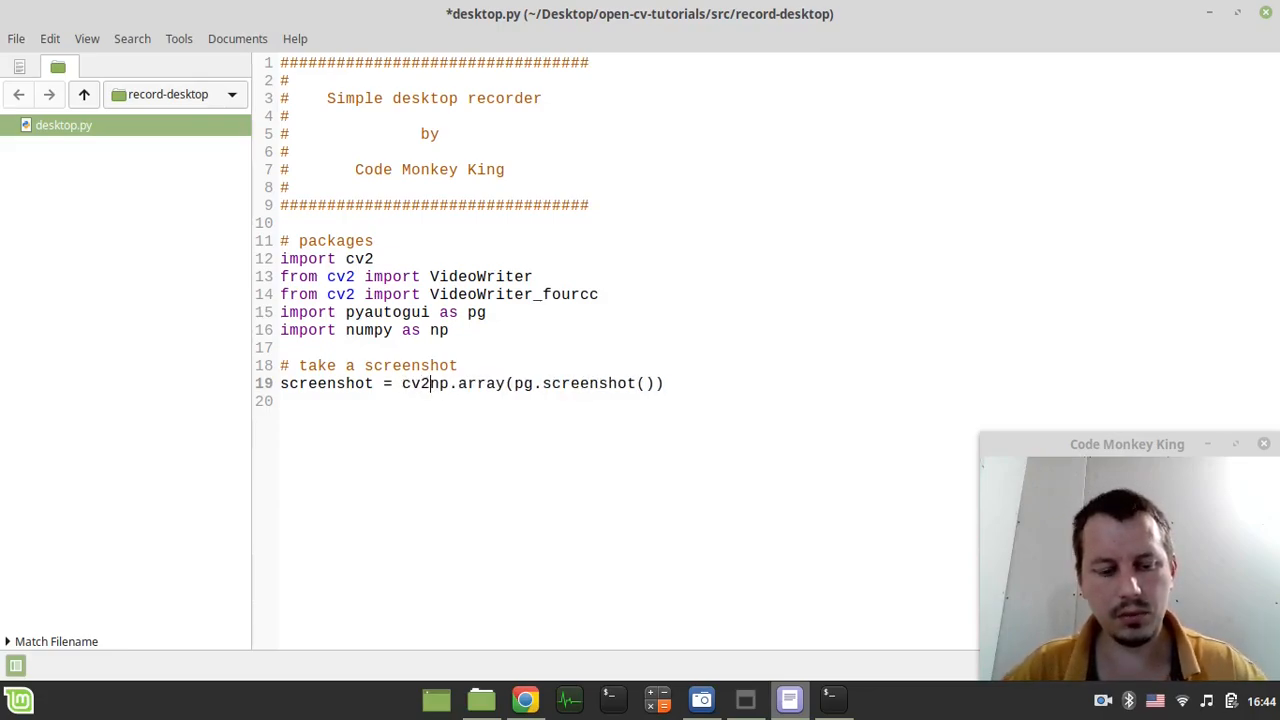
text(cvtColor()
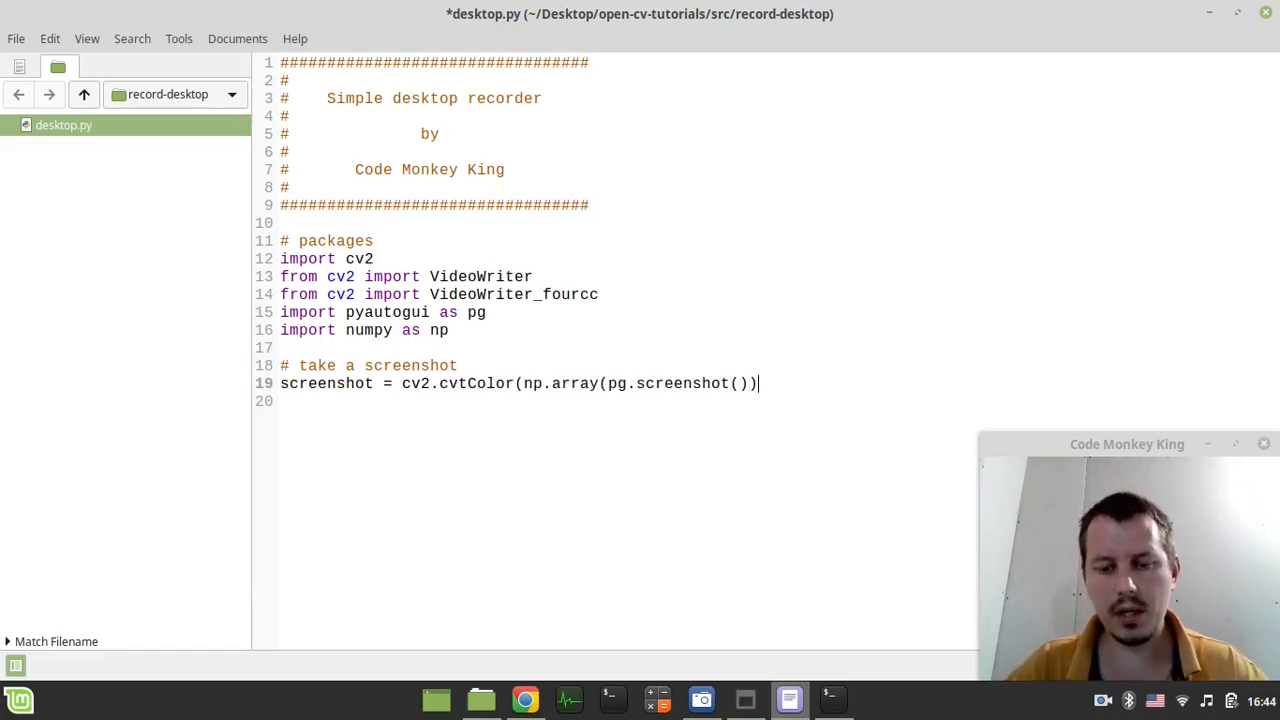
text(, cv2)
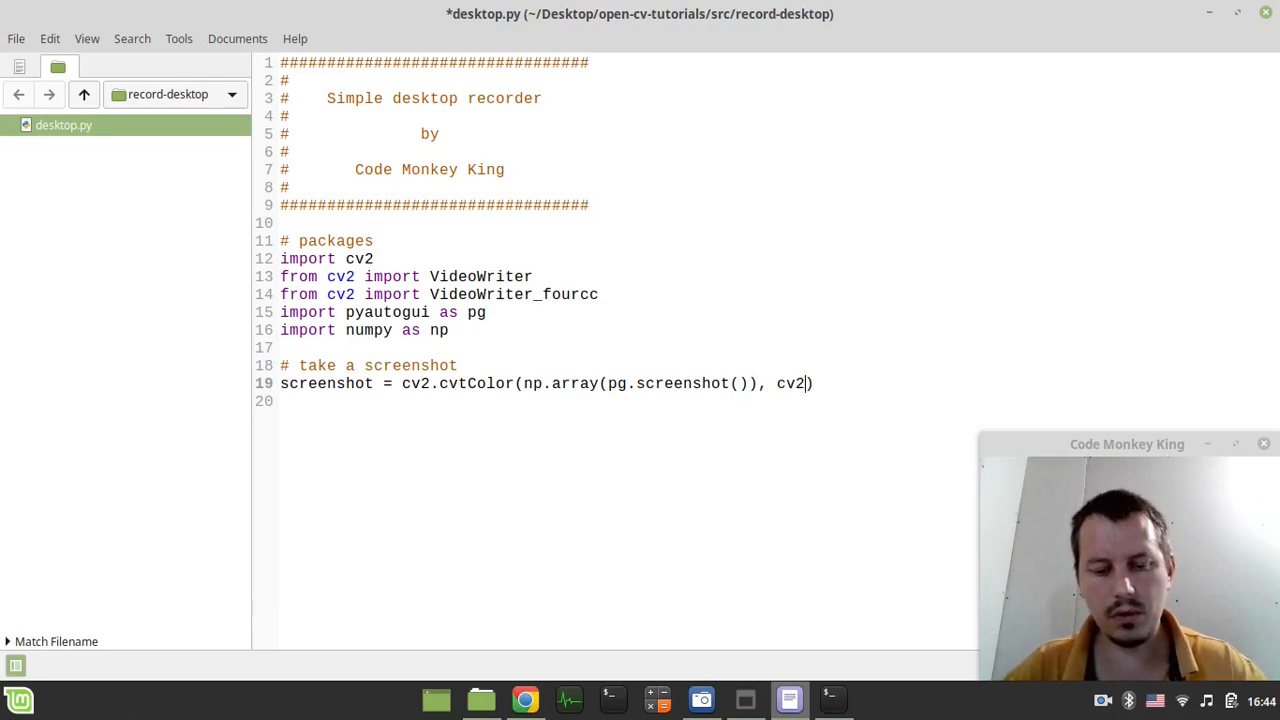
text(COLOR)
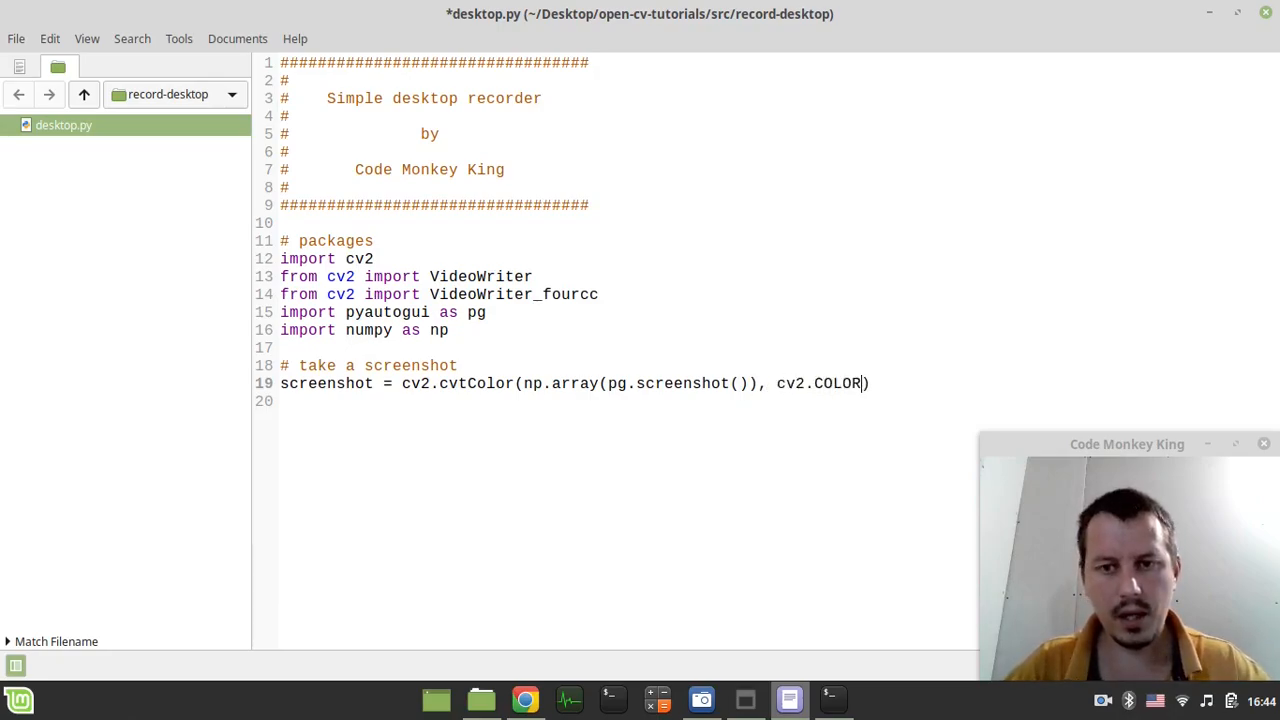
text(_R)
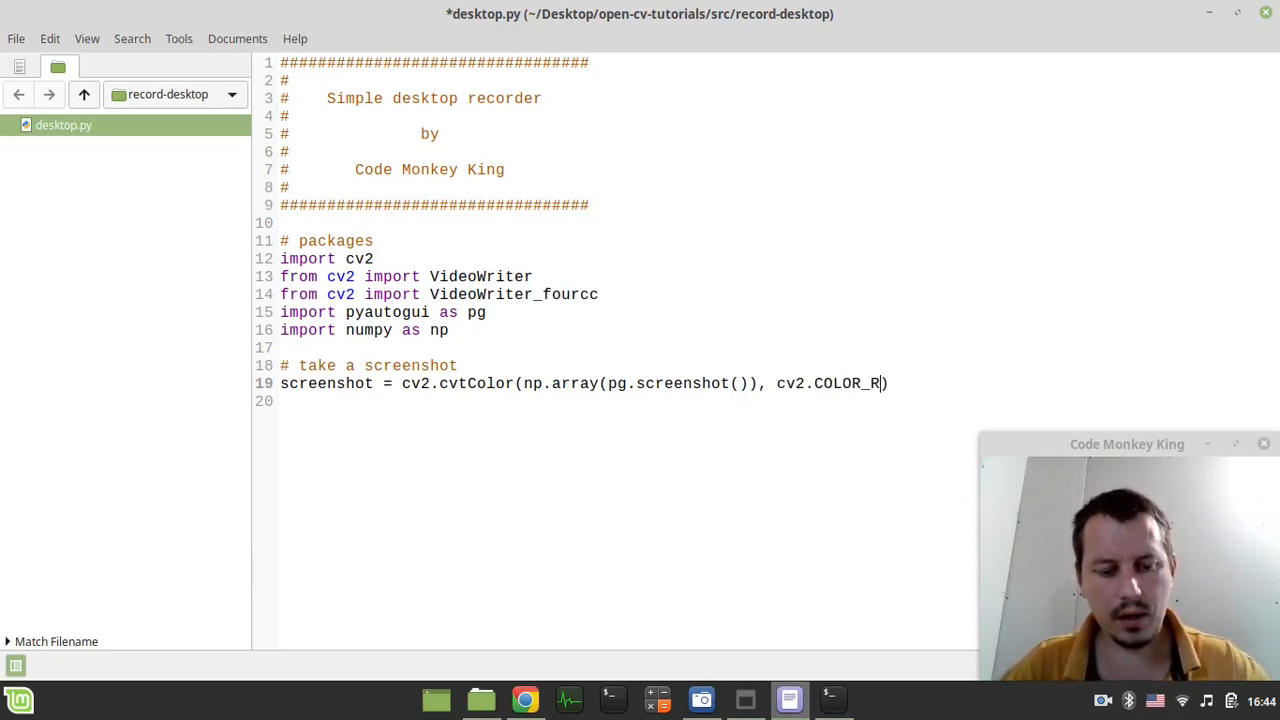
text(GB2B)
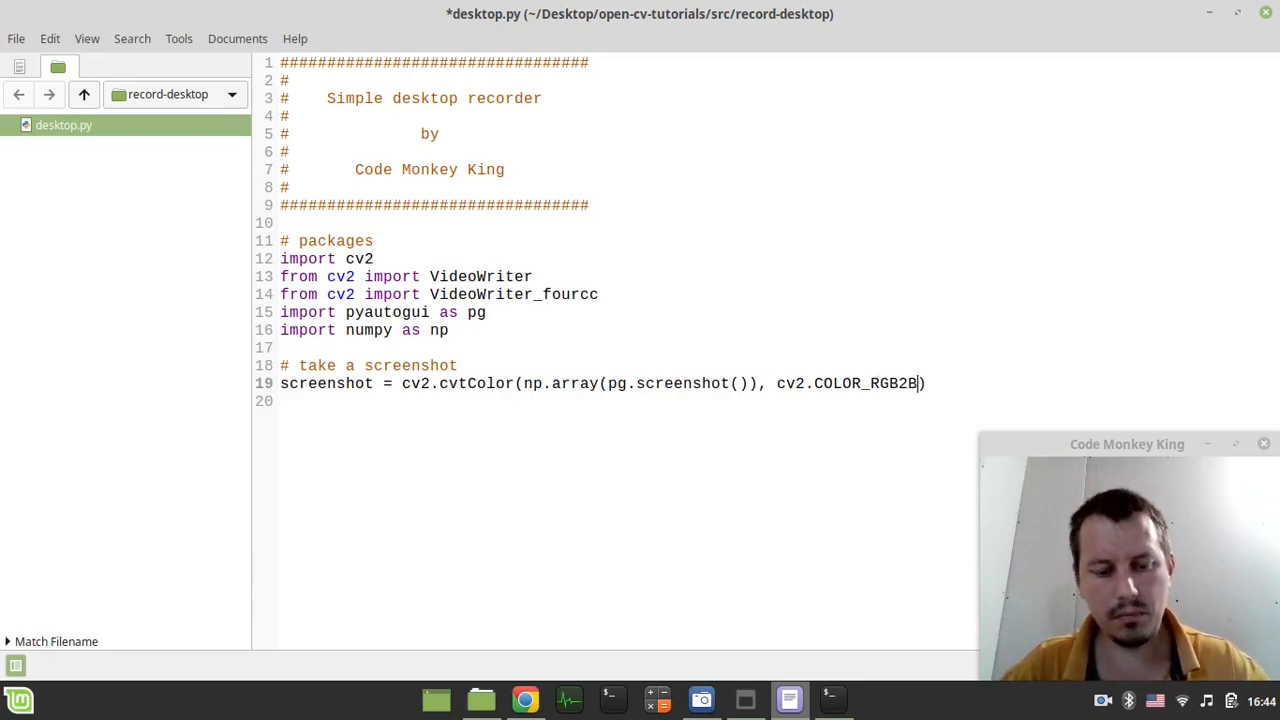
text(GR)
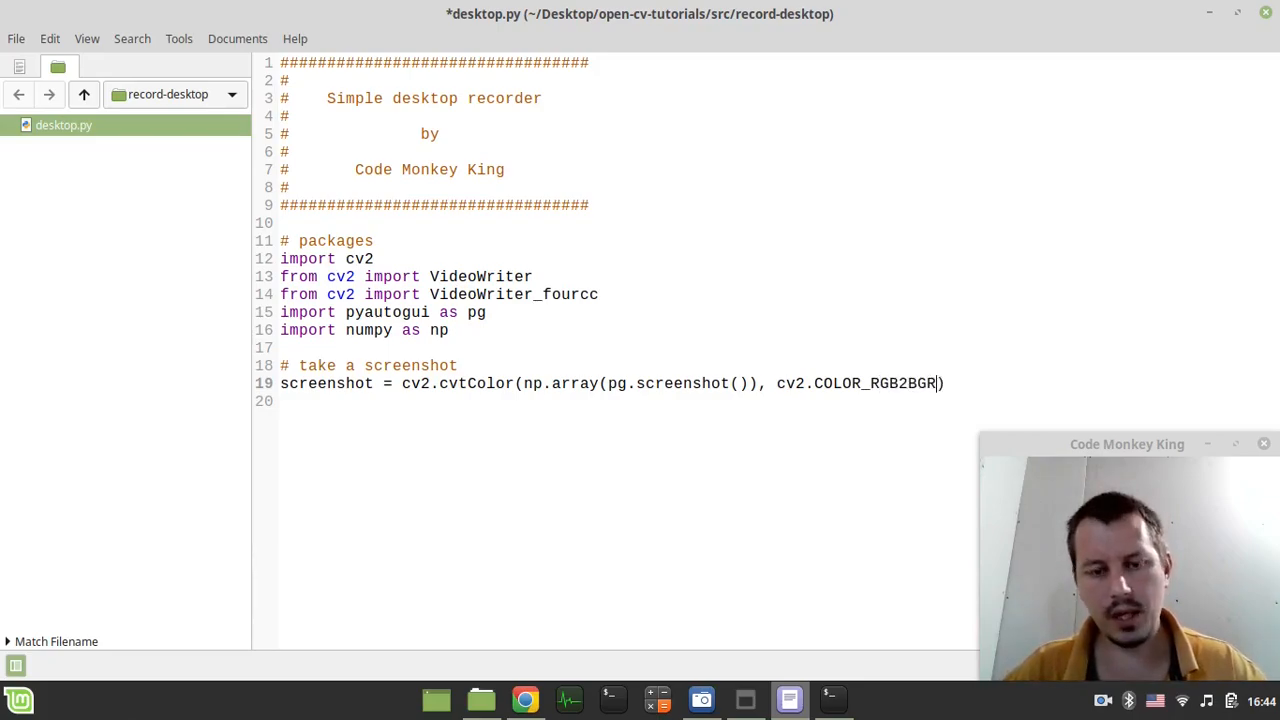
key(ctrl+s)
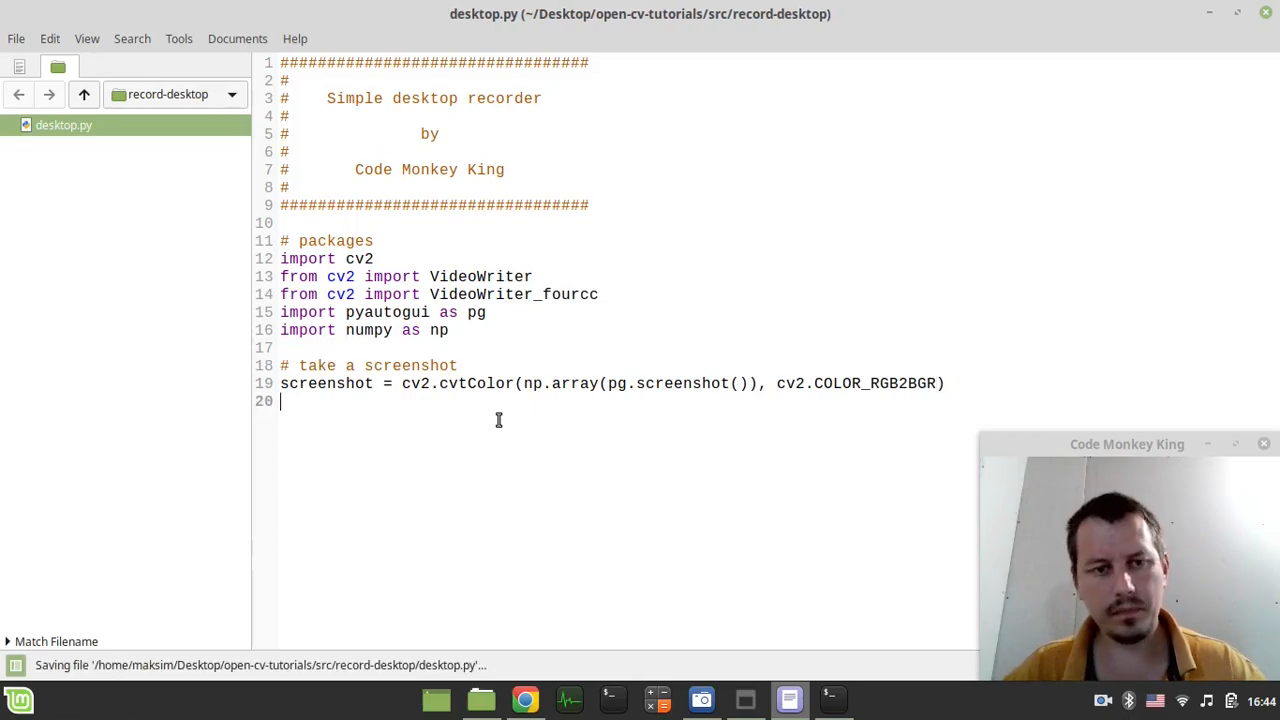
Write a '# display screenshot in a window' comment with cv2.imshow('Screenshot', screenshot).
text(#)
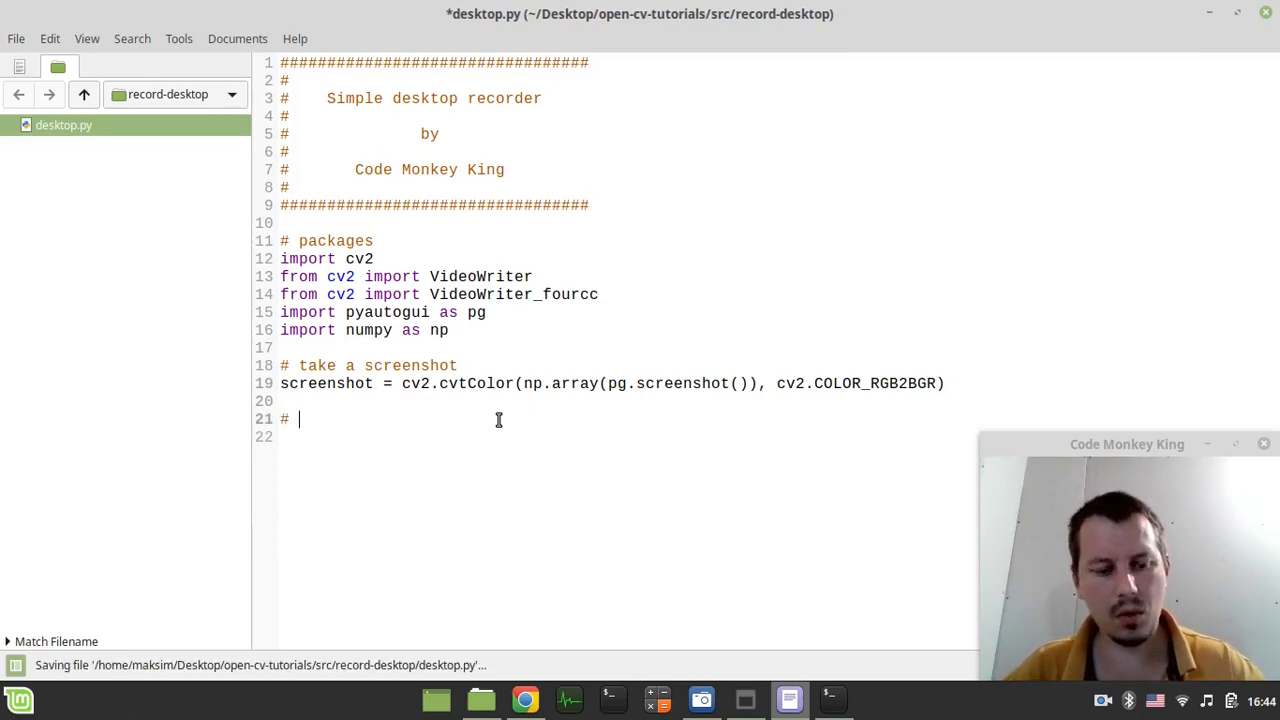
text(display)
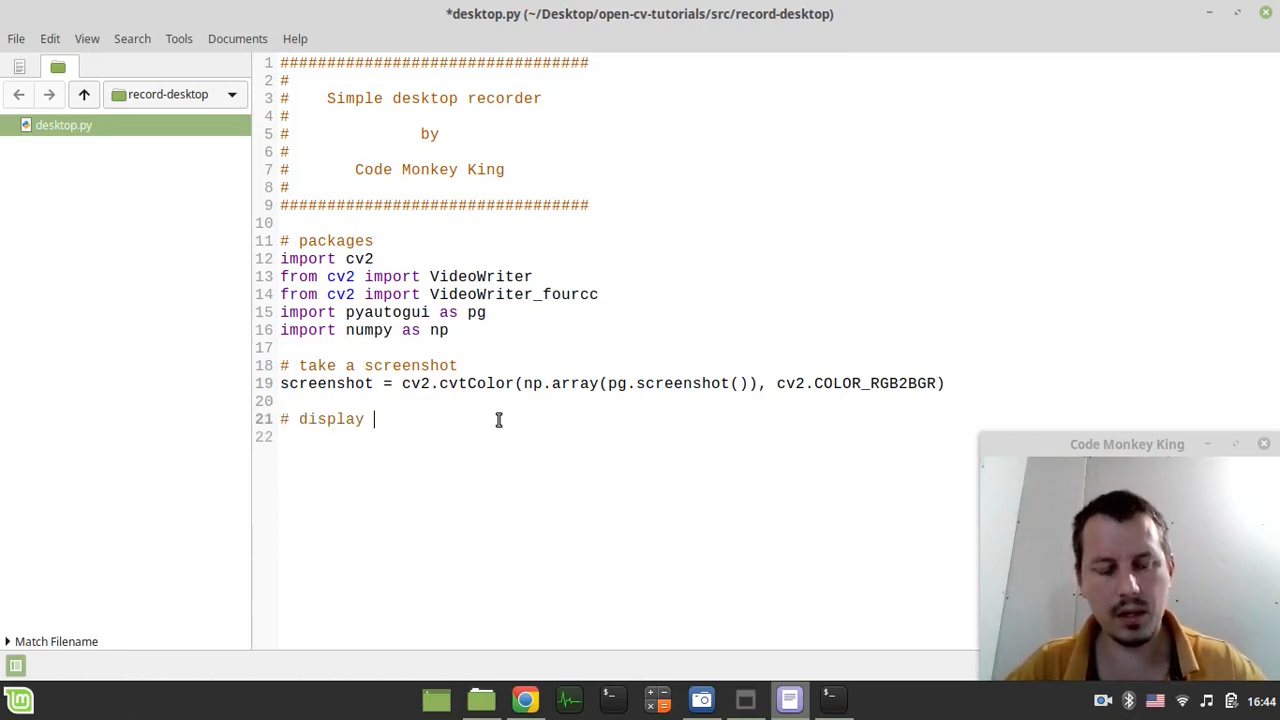
text(screen)
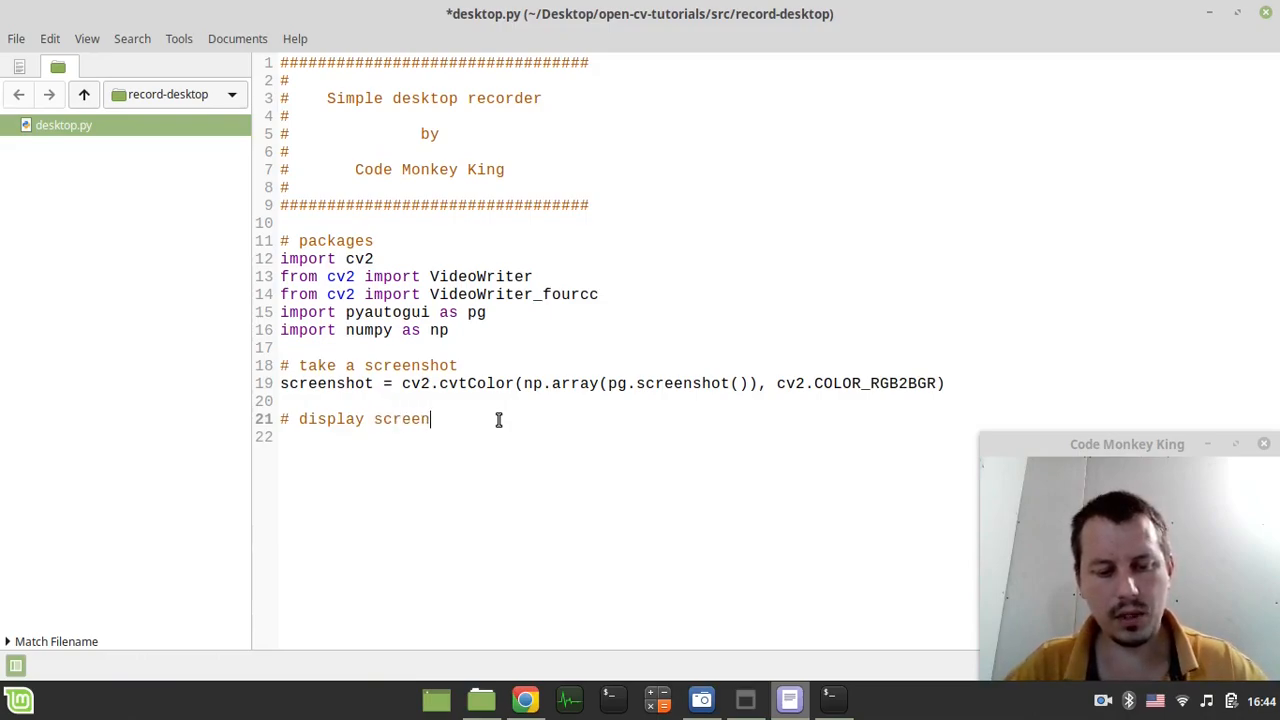
text(shot)
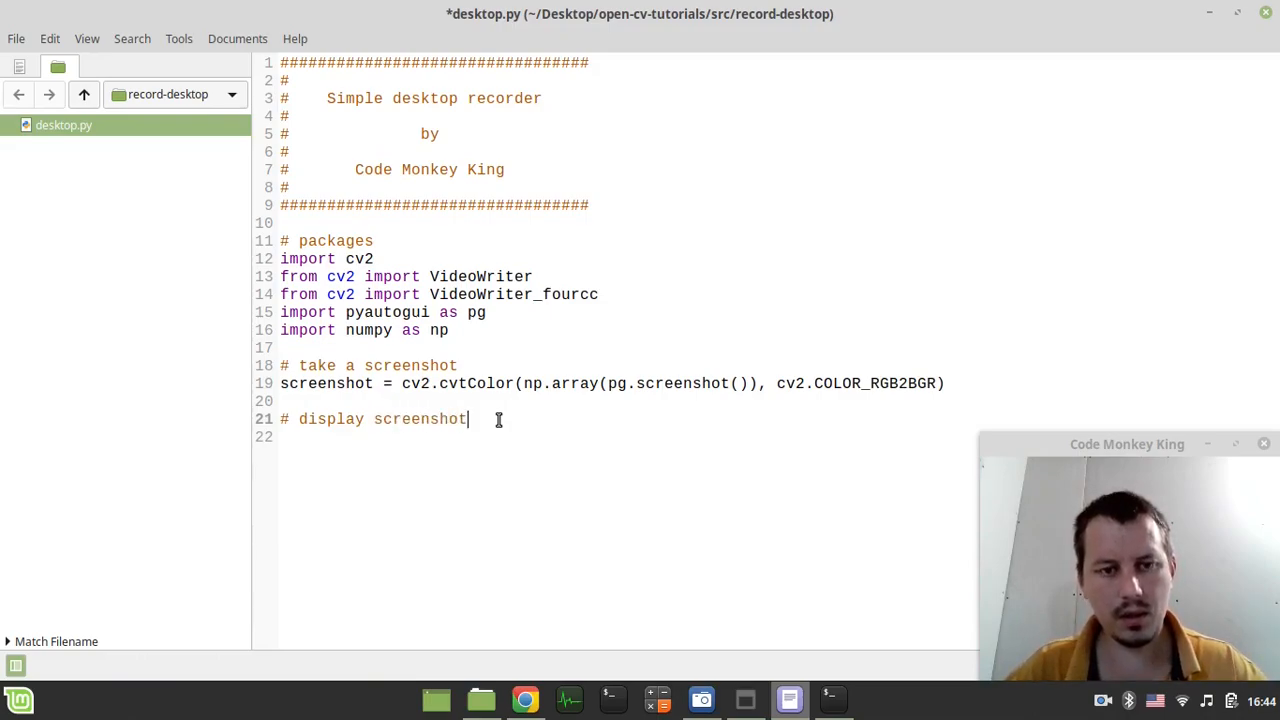
text(in a window)
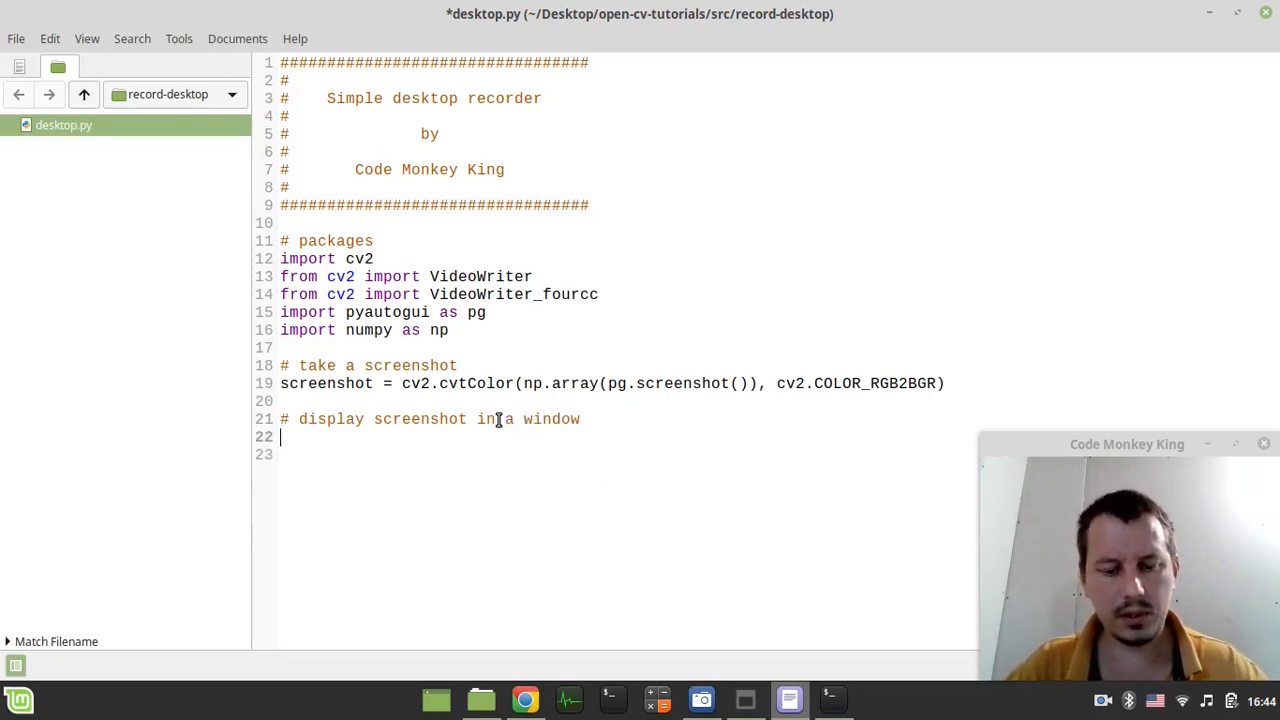
text(cv2)
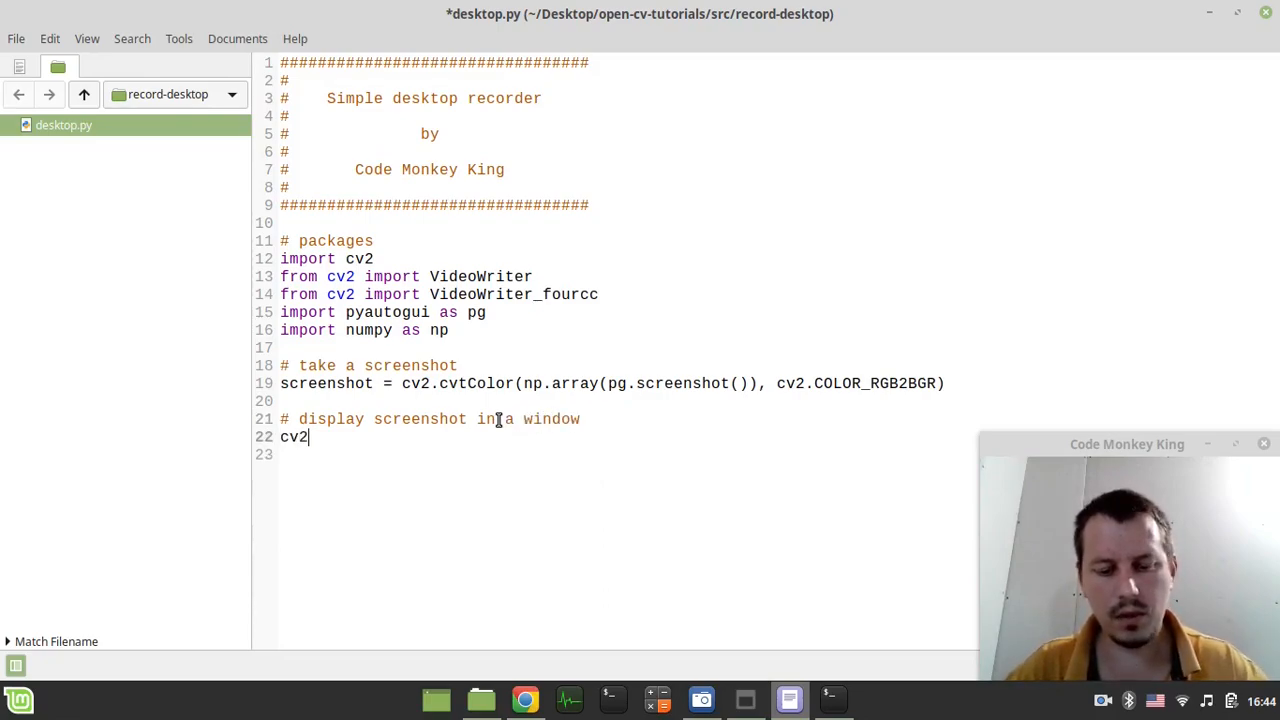
text(.imshoe)
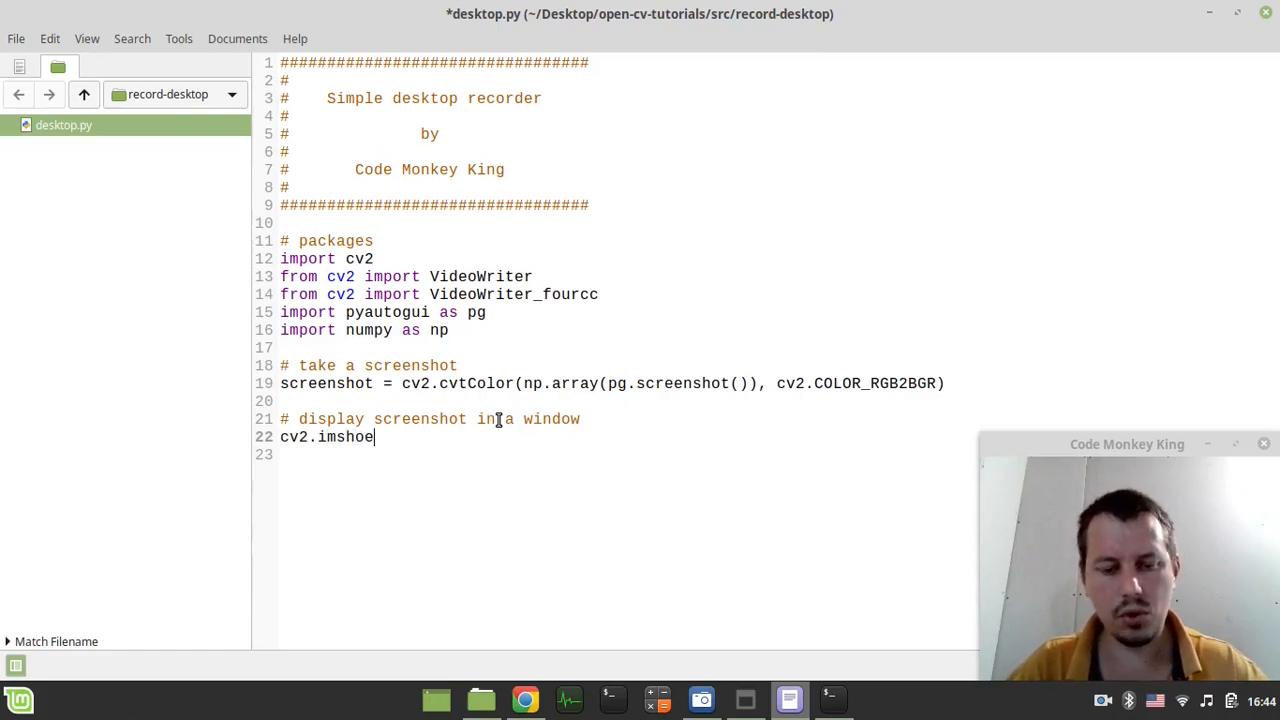
text(w(''))
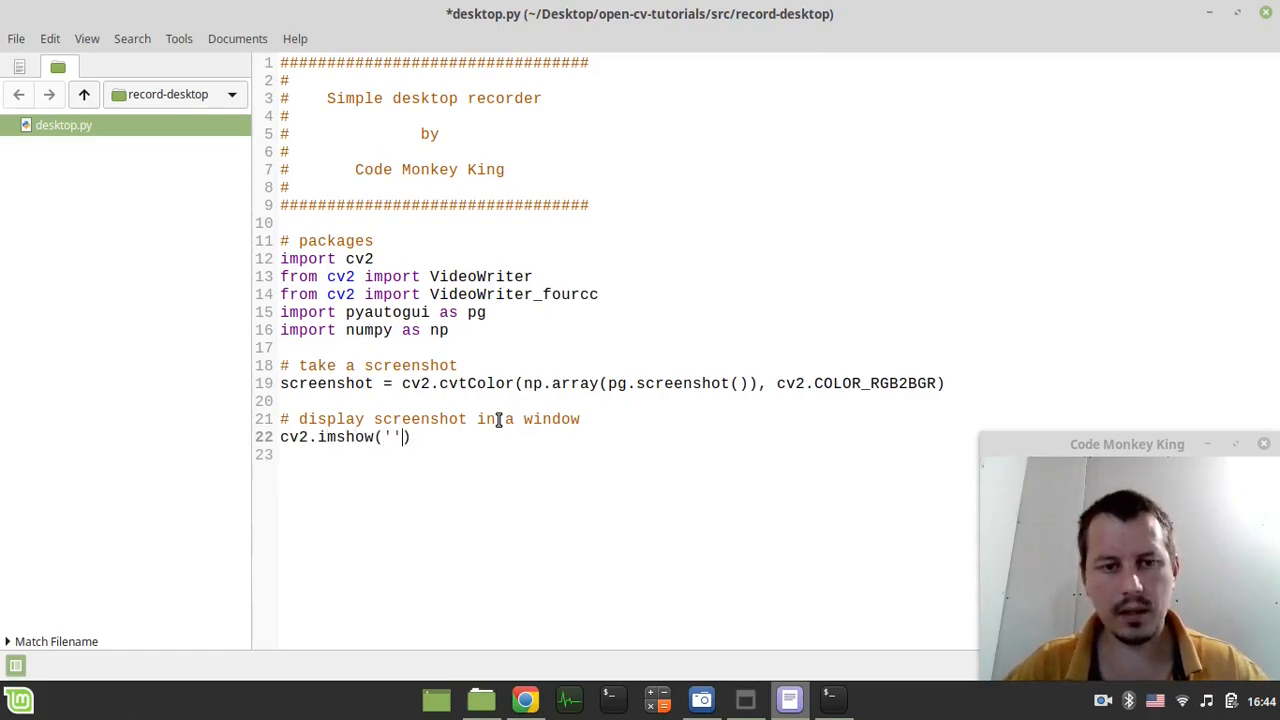
text(Scree)
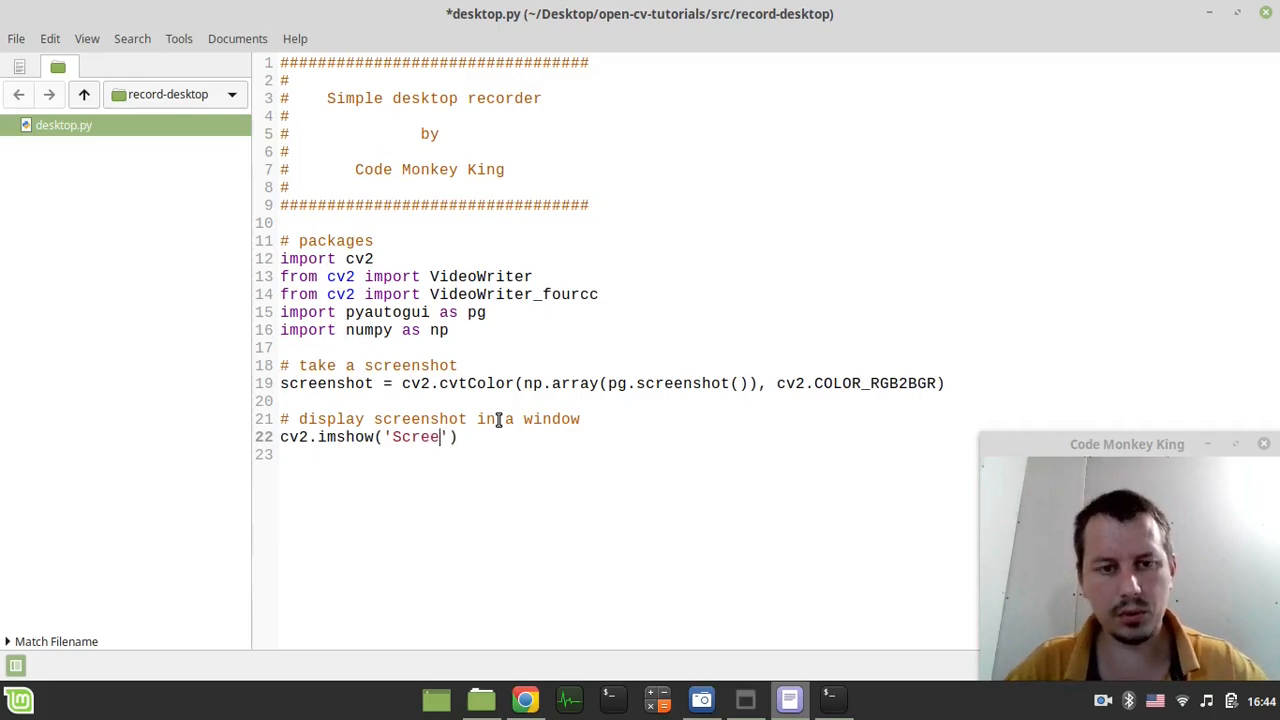
text(nshot)
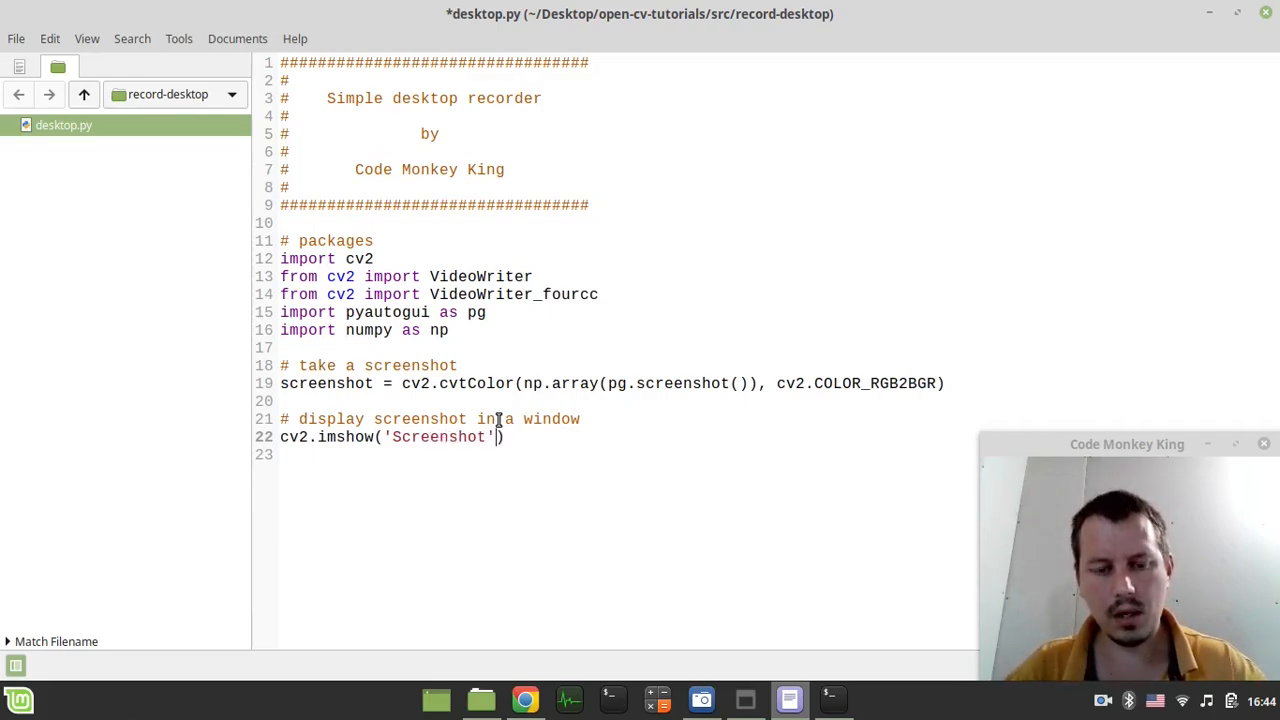
text(, screen)
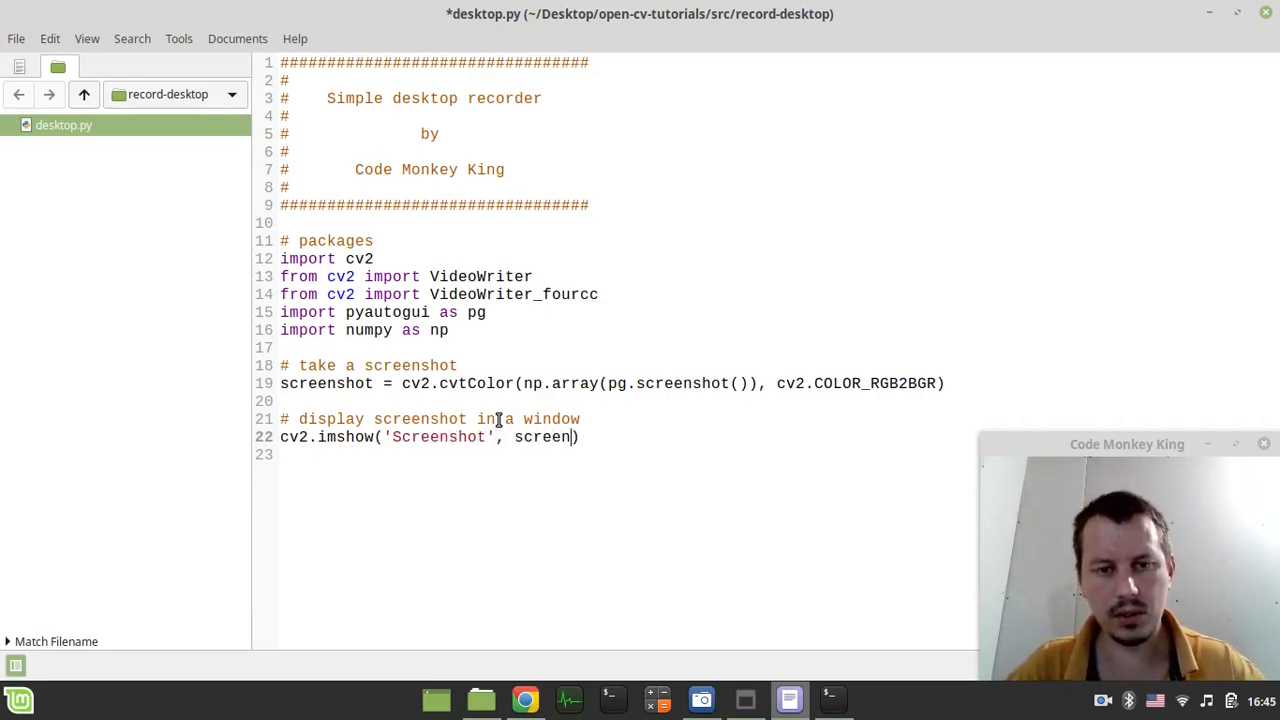
text(shot)
text(#)
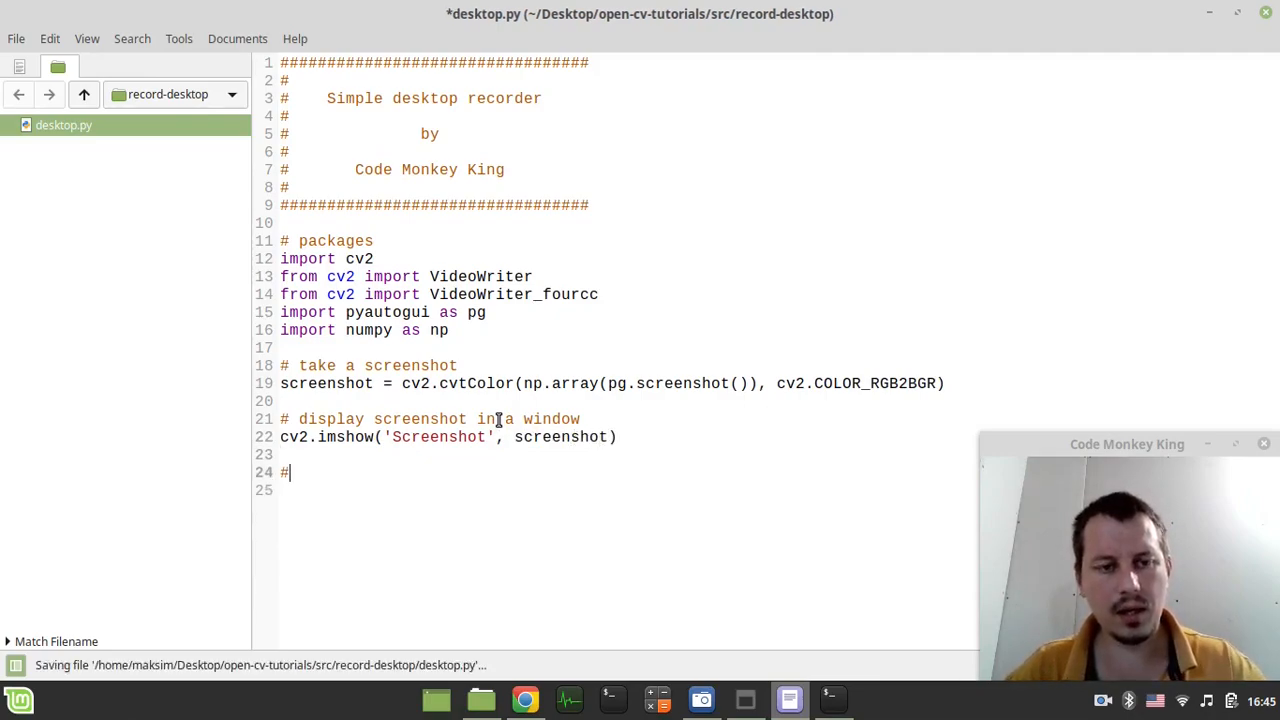
Add '# clean ups' with cv2.destroyAllWindows() below it, leaving a blank line above.
text(c)
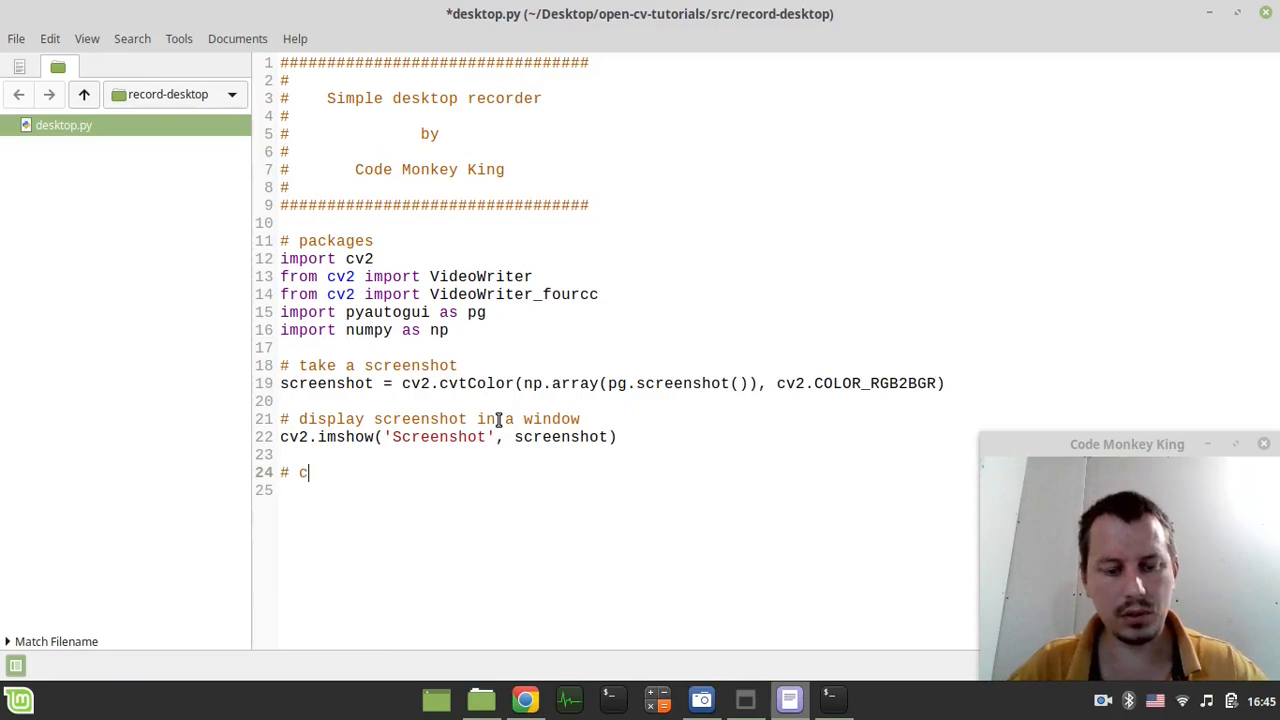
text(leanu)
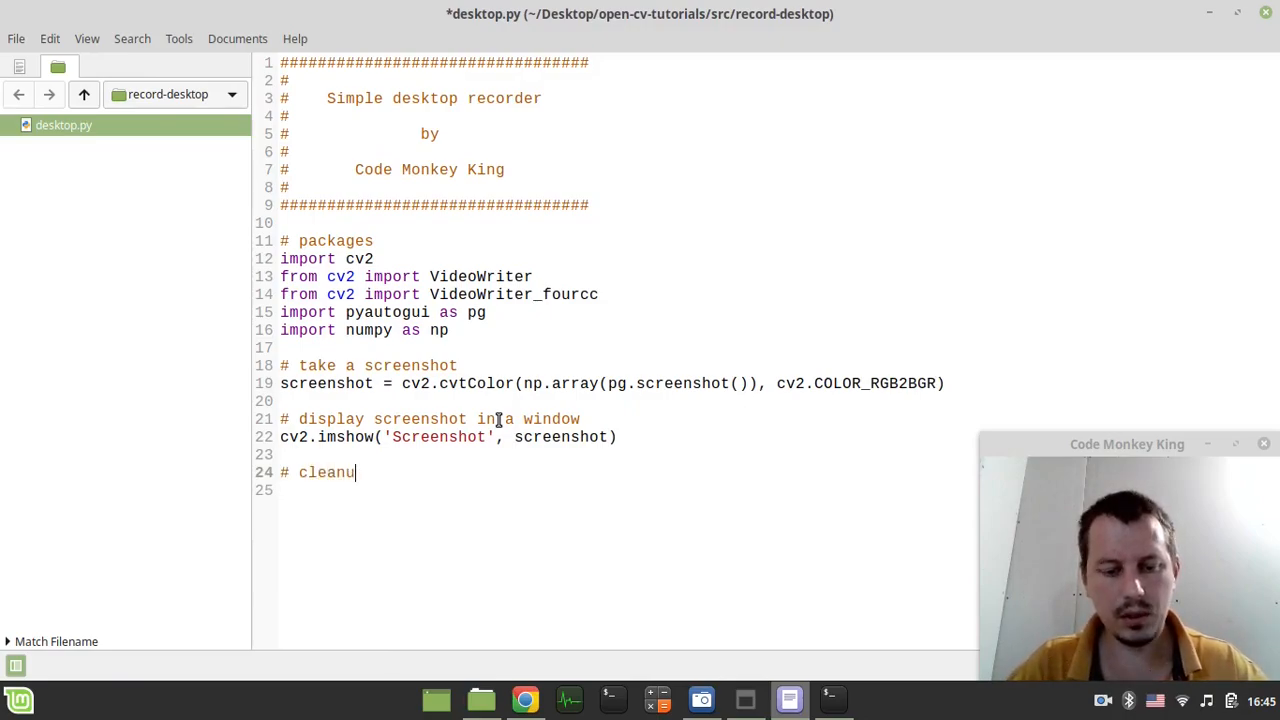
text(ps)
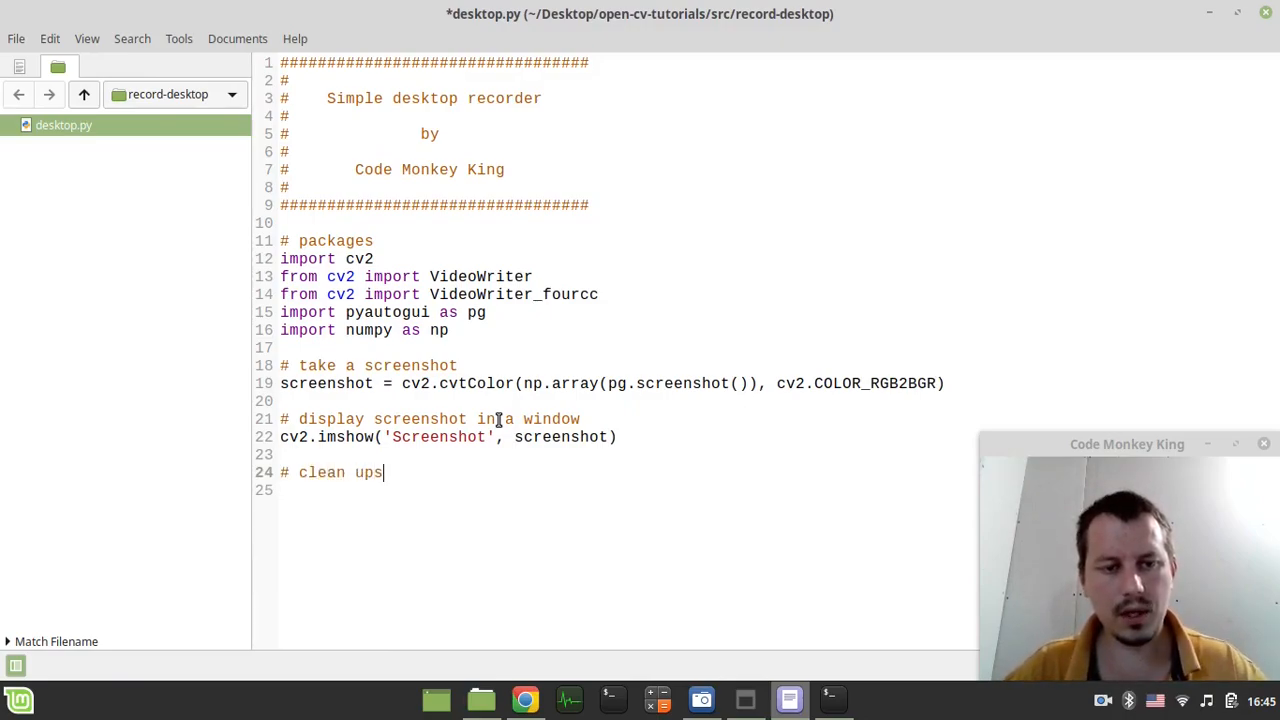
key(Return)
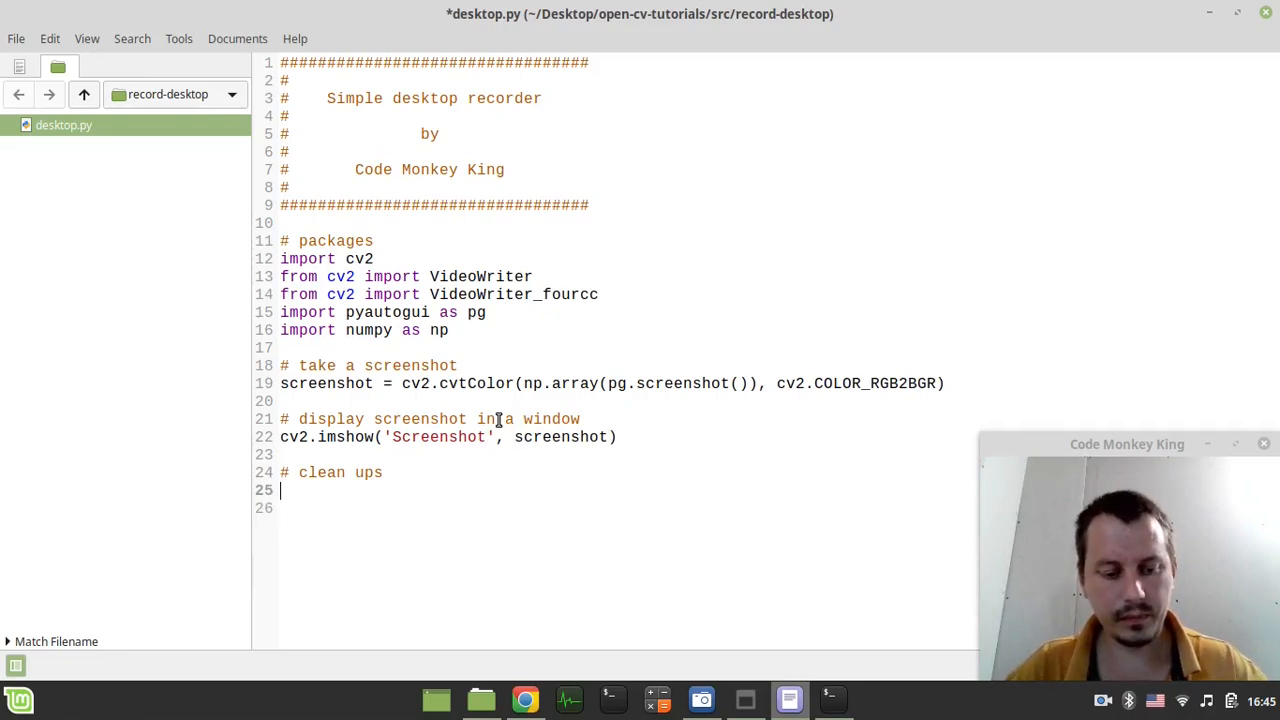
text(cv2.destr)
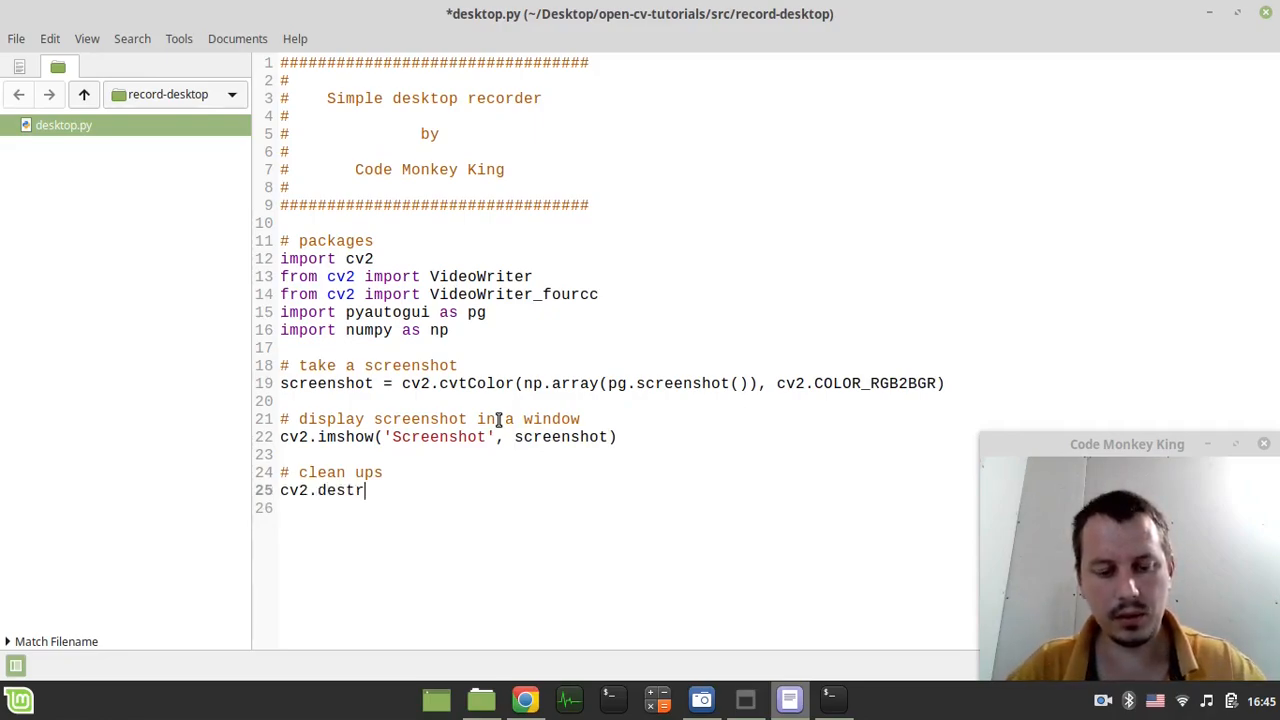
text(oyAllWi)
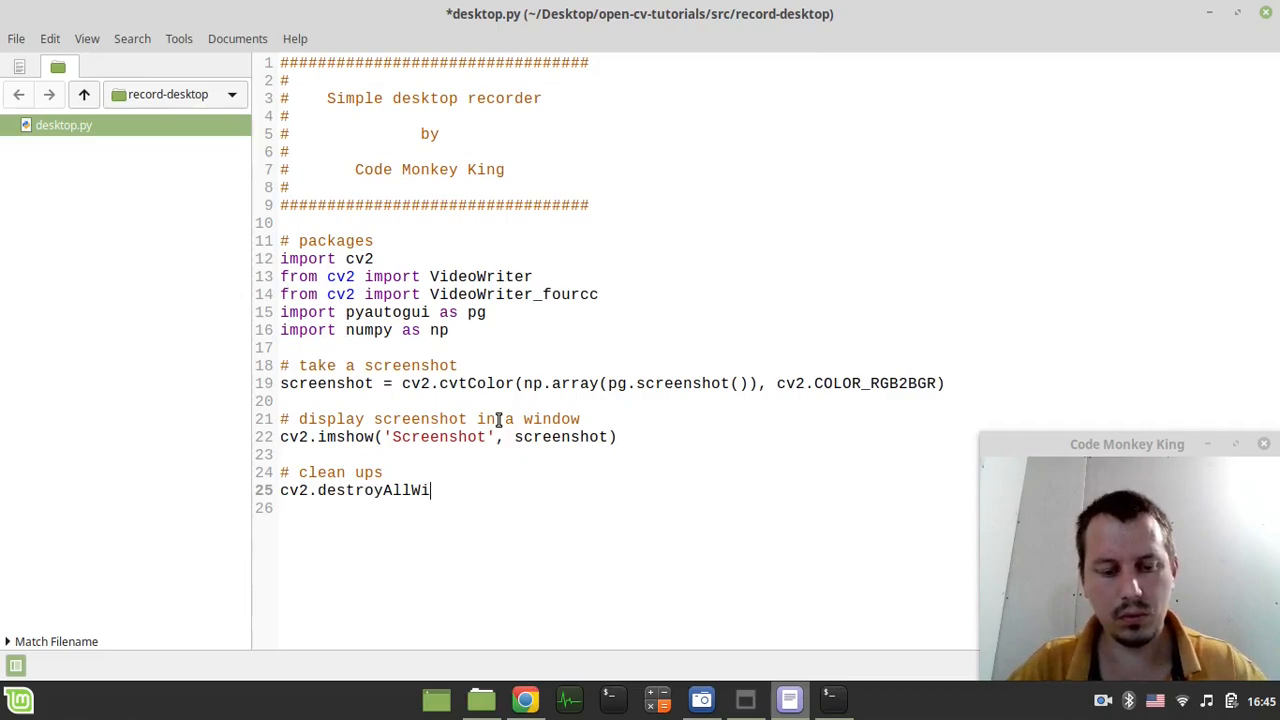
text(ndows())
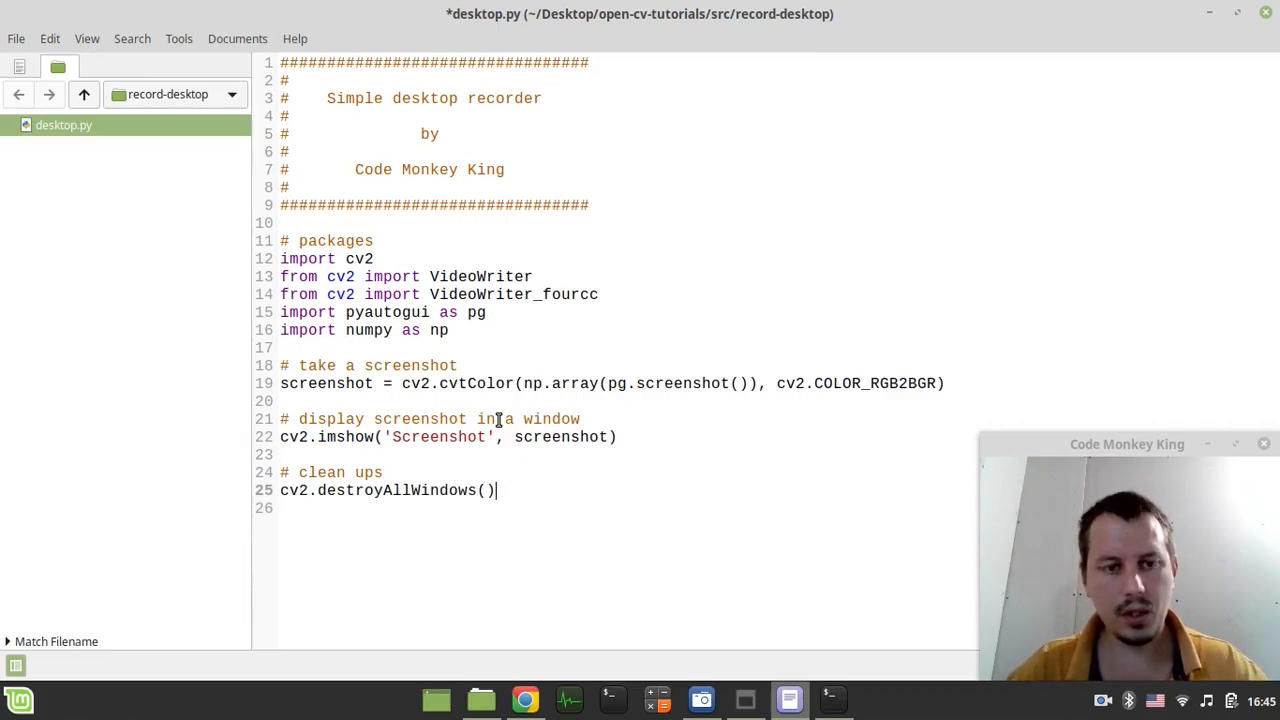
key(Return)
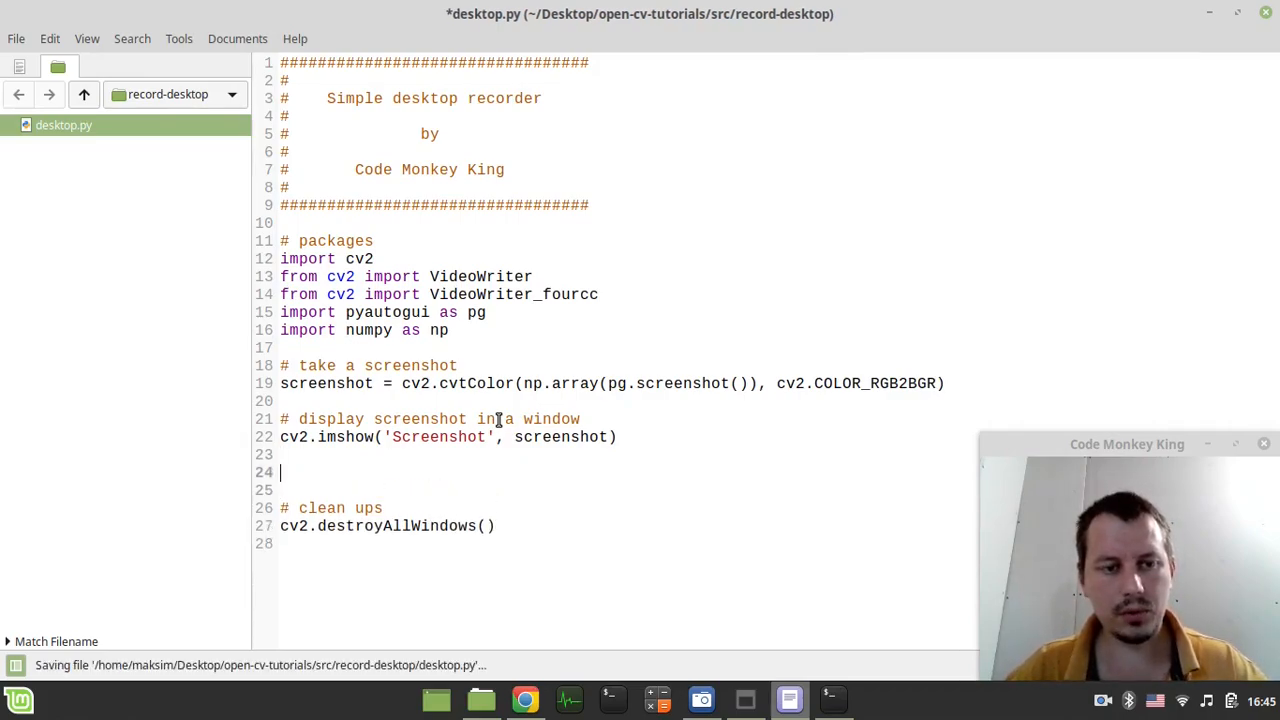
Add an '# escape condition' section calling cv2.waitKey(0).
text(# wai)
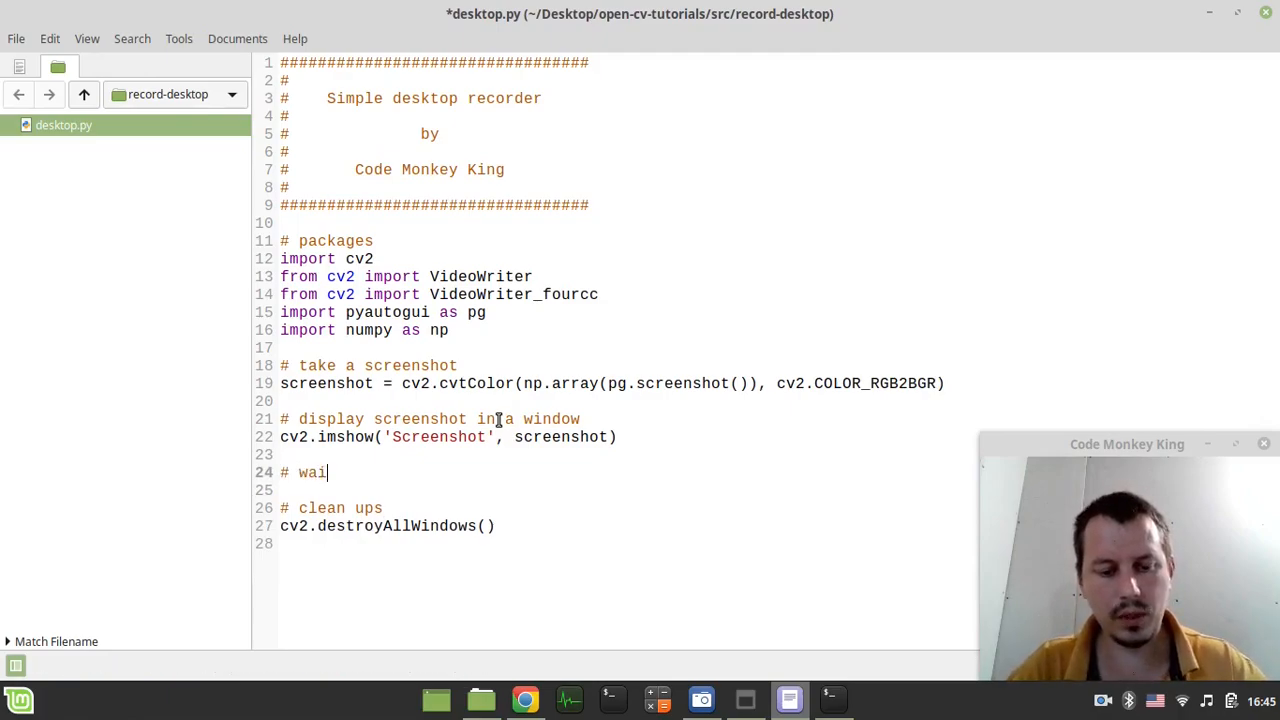
text(e)
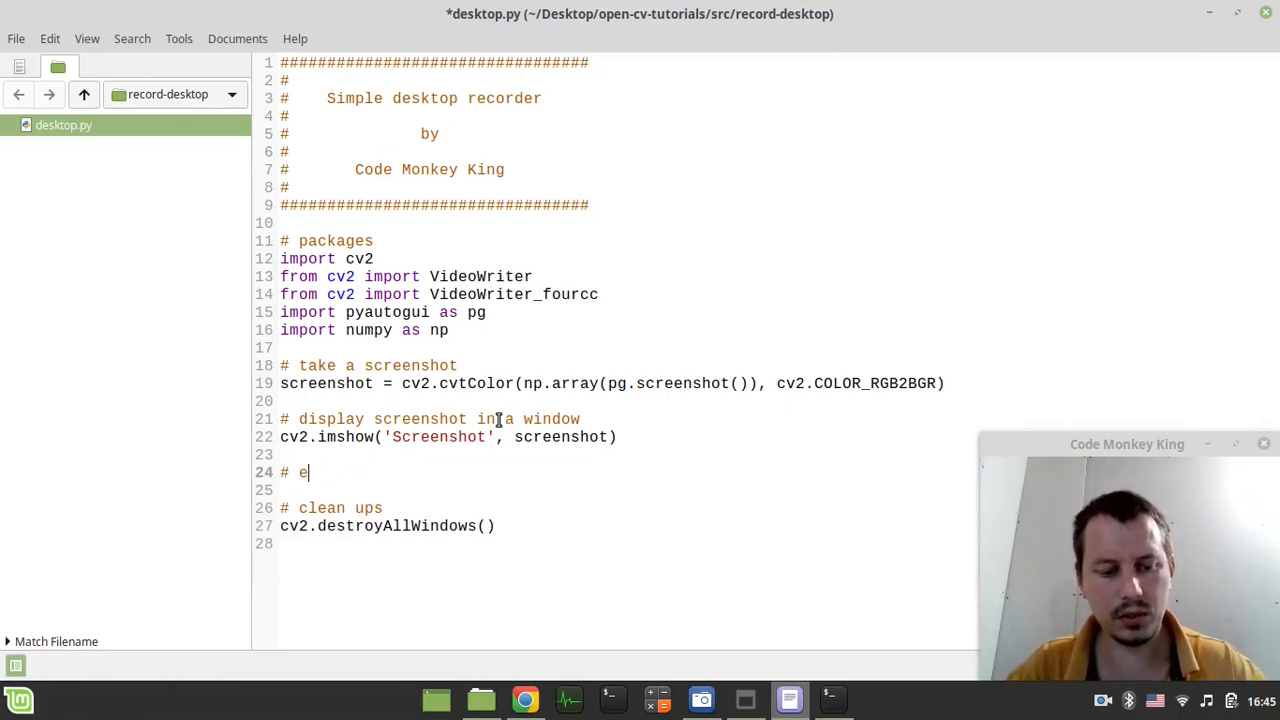
text(scape con)
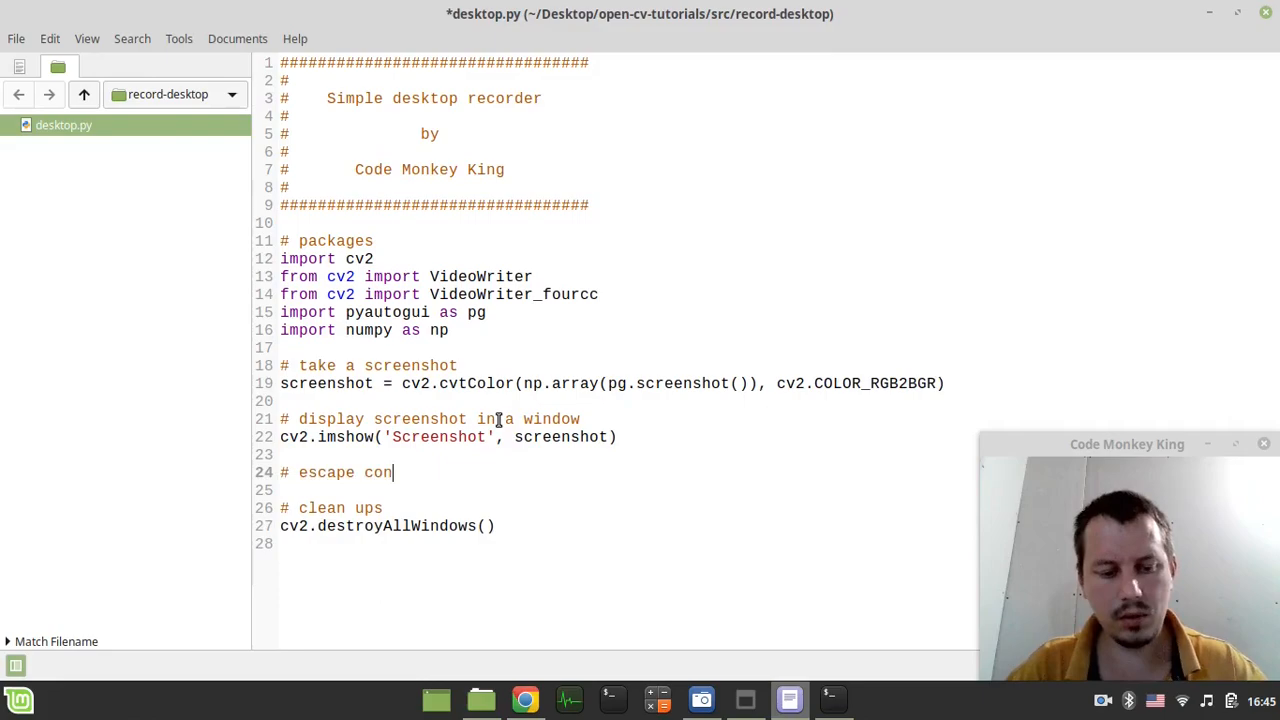
text(dition)
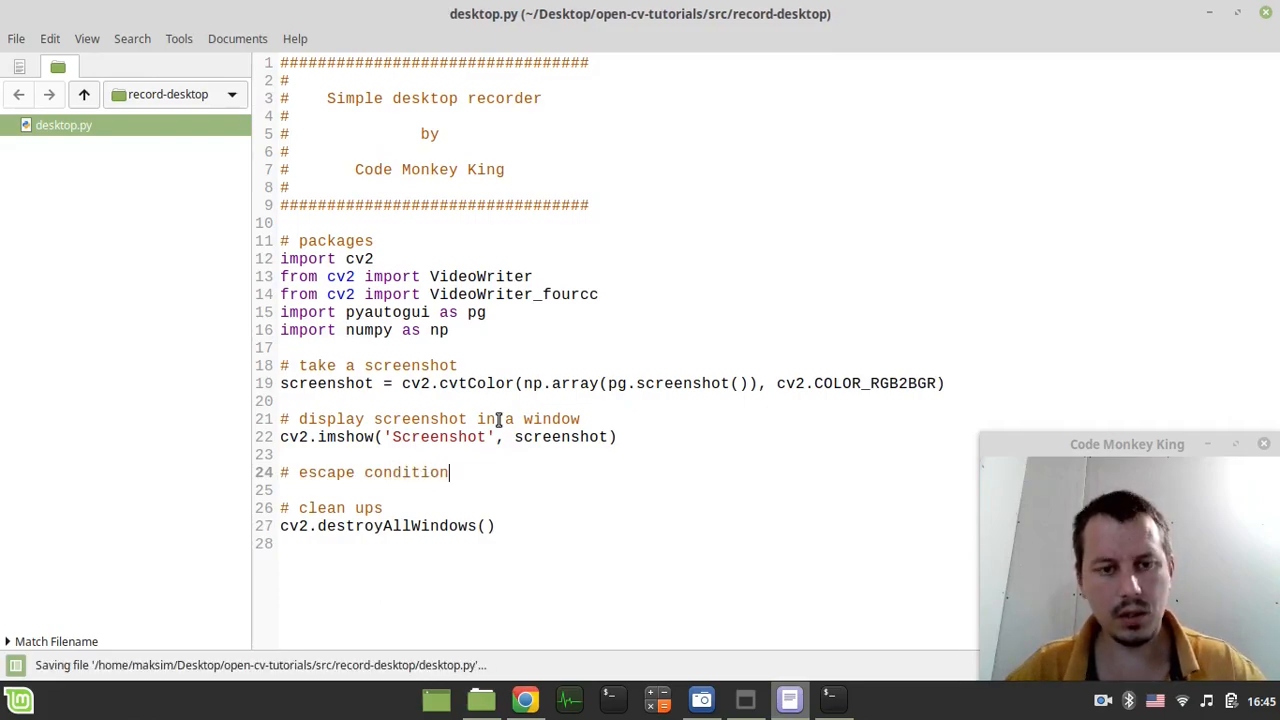
text(cv2.w)
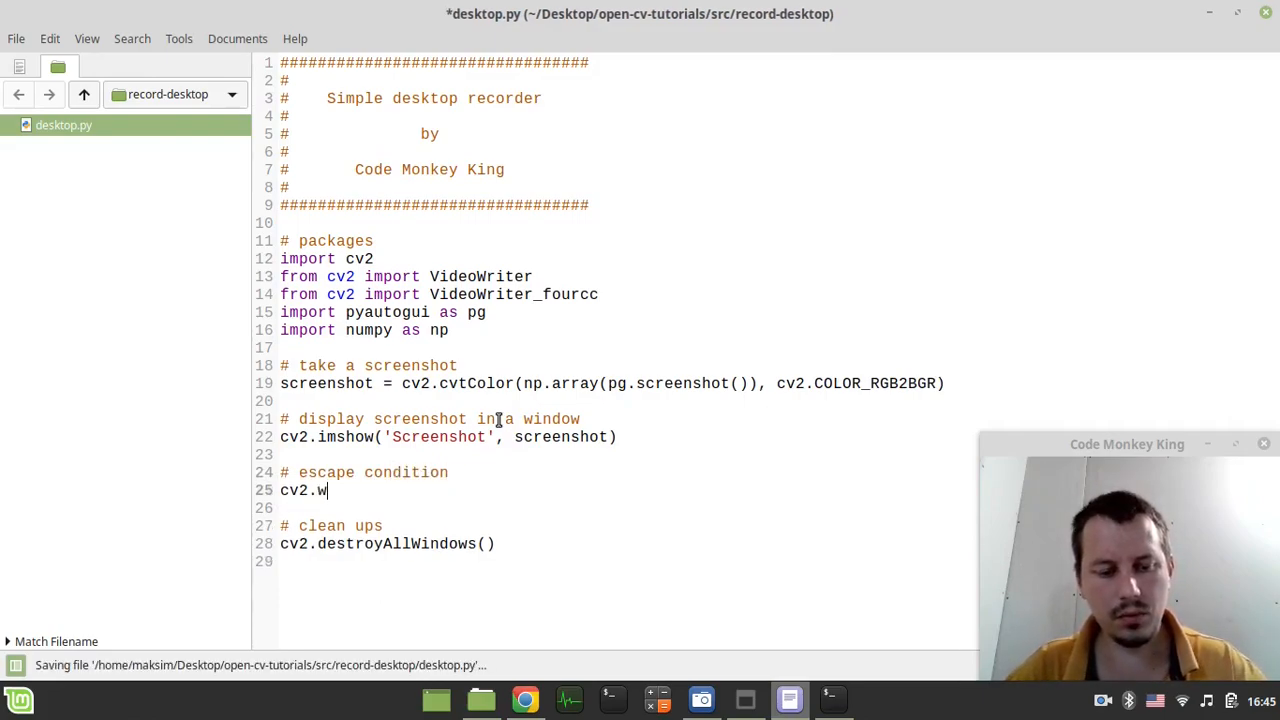
text(aitKey())
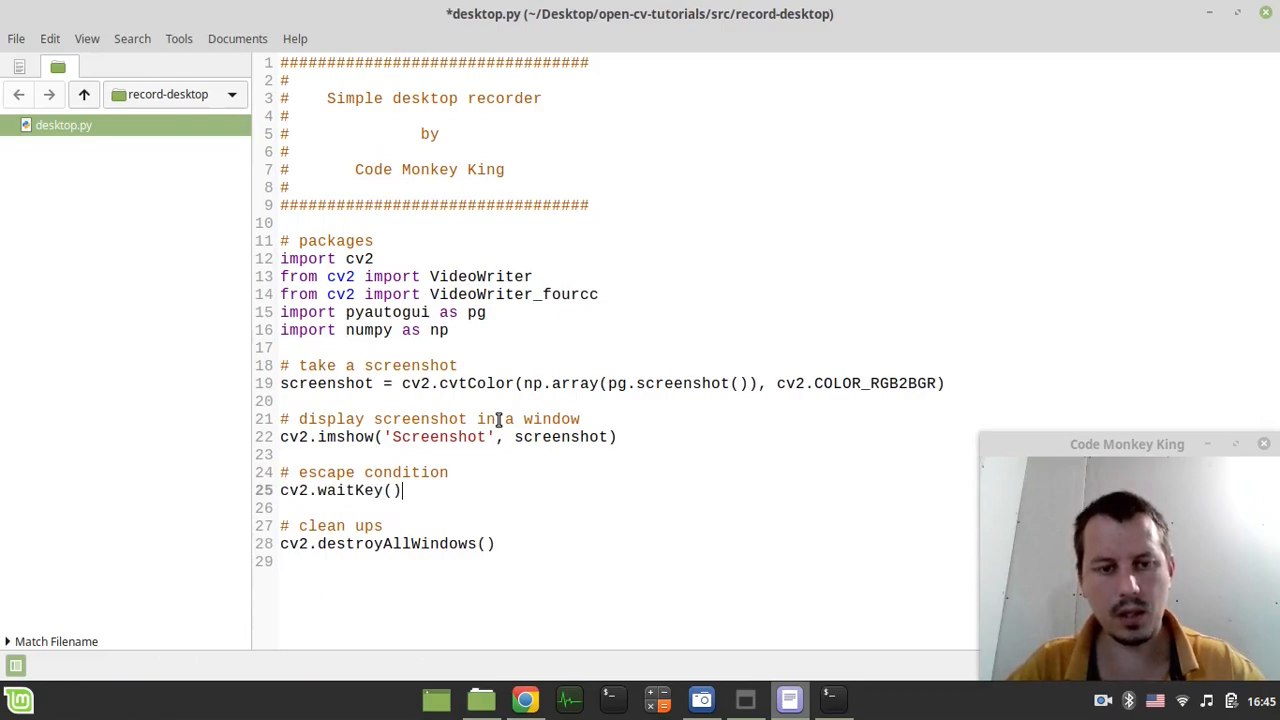
text(0)
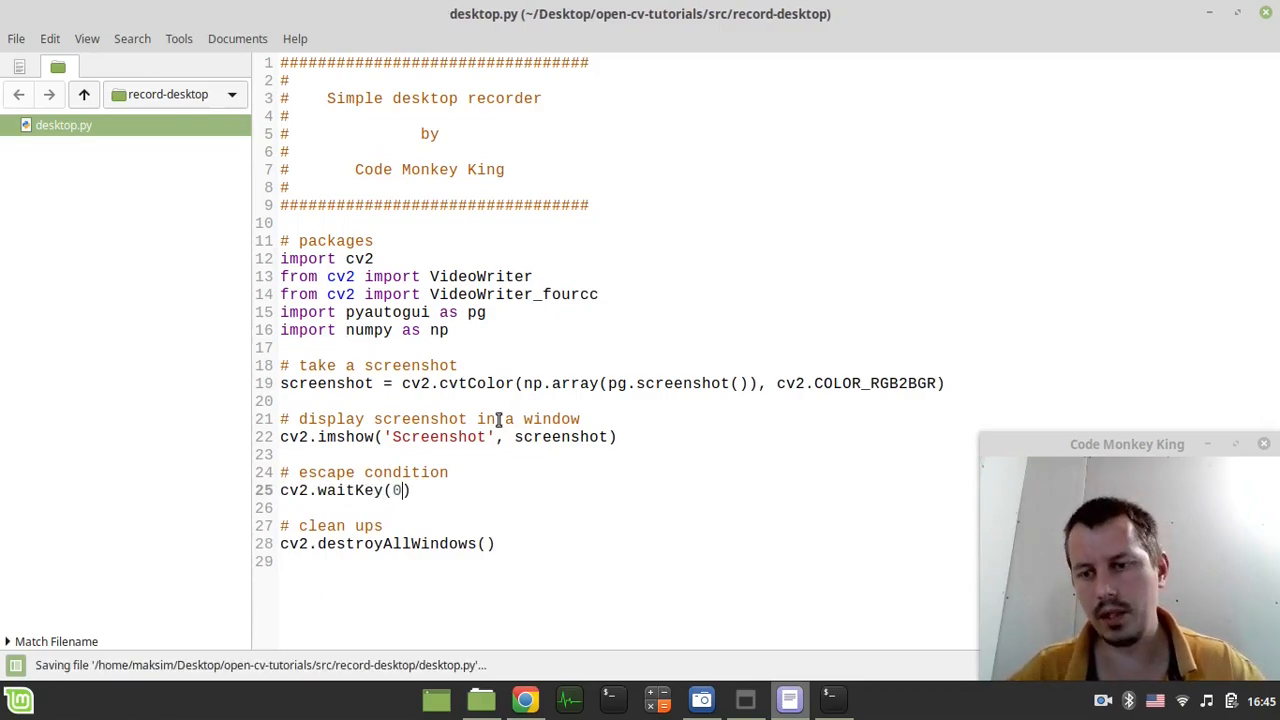
right_click(63, 124)
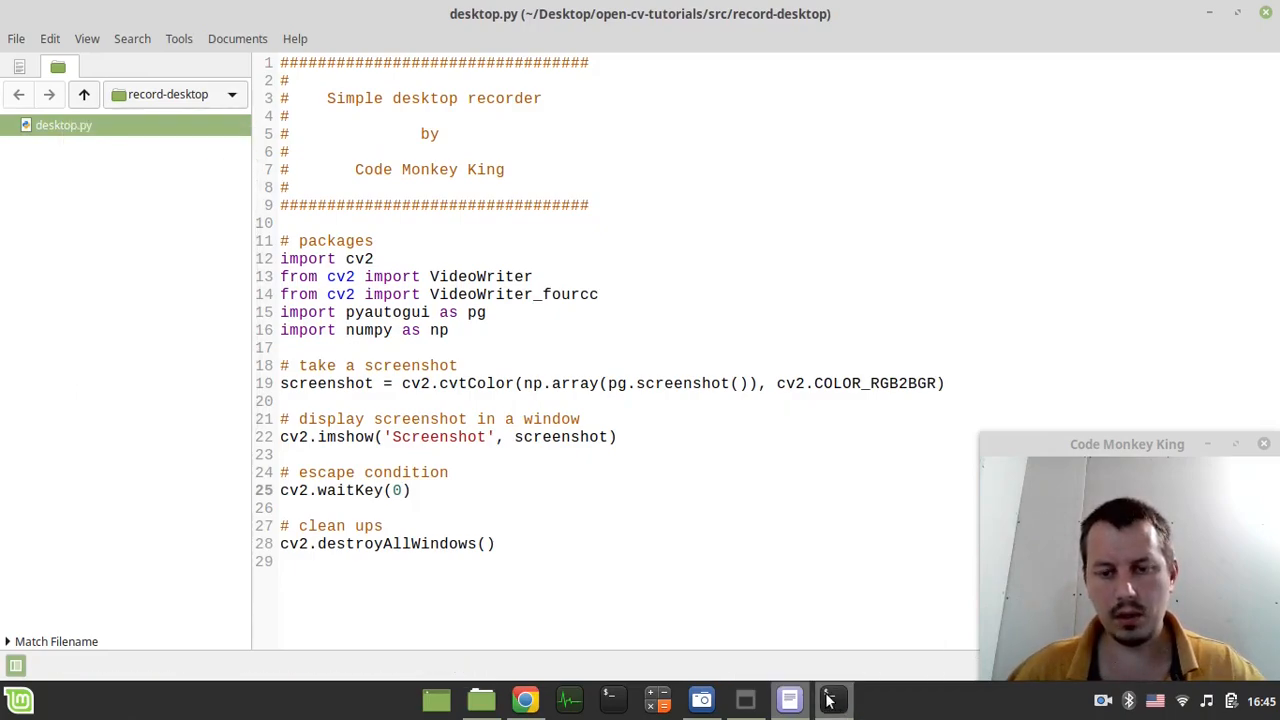
Close the old terminal running the earlier script, confirming the kill warning.
click(832, 699)
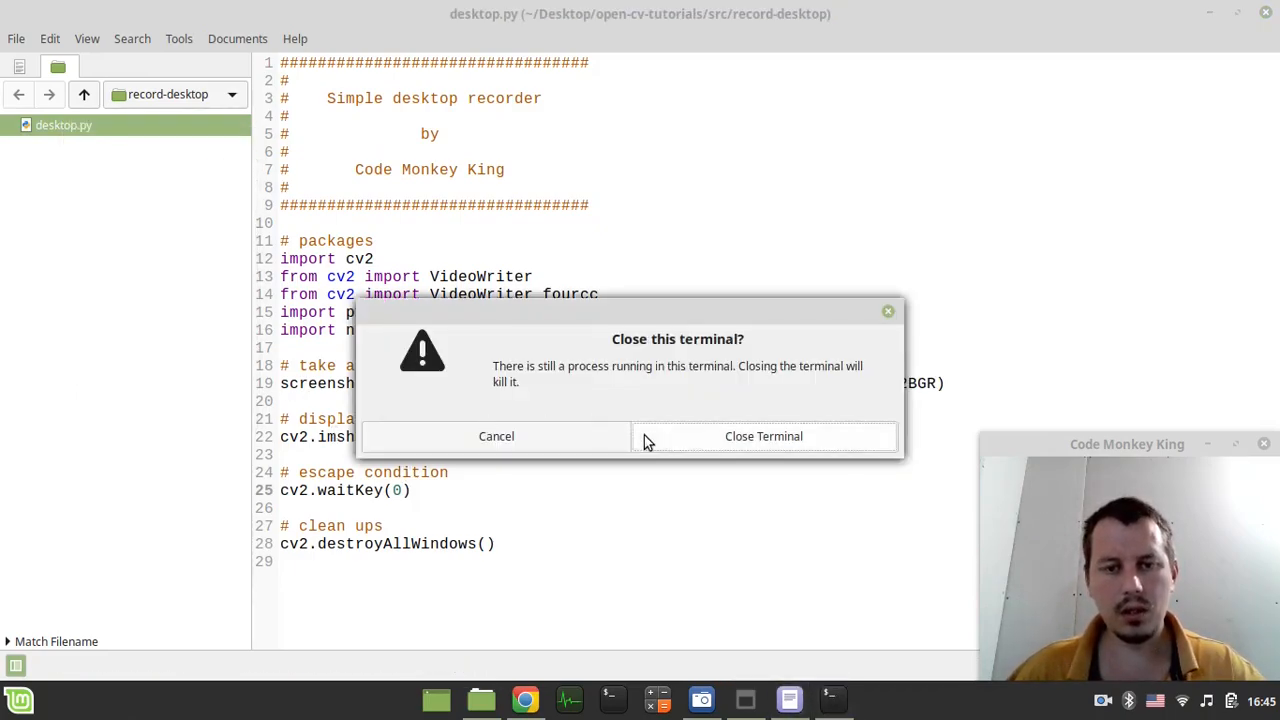
click(833, 698)
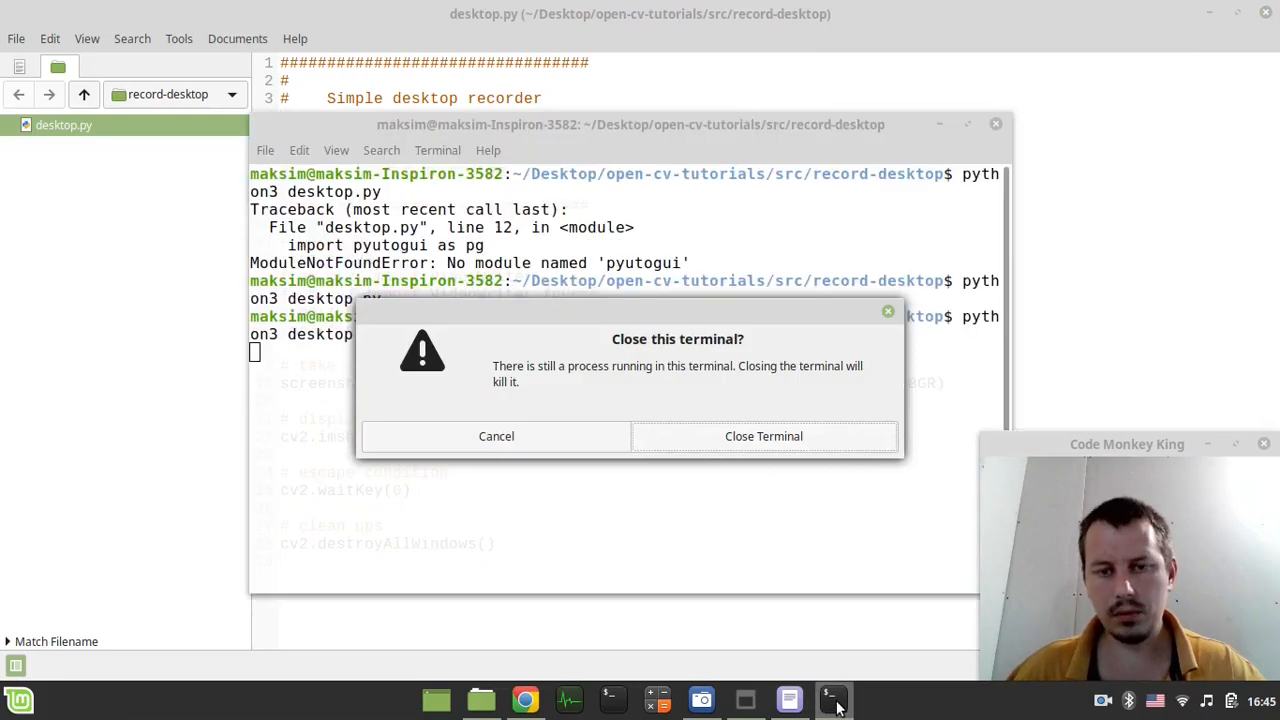
mouse_move(635, 432)
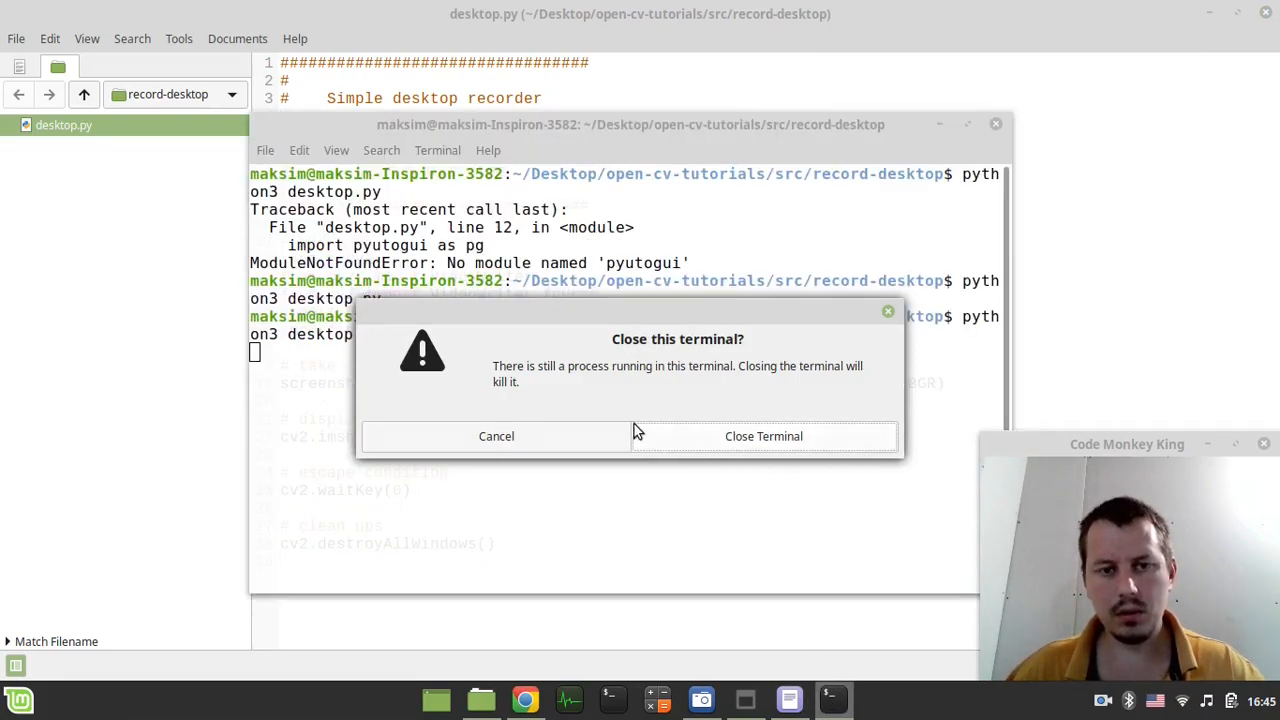
click(763, 436)
text(pythno3 desk)
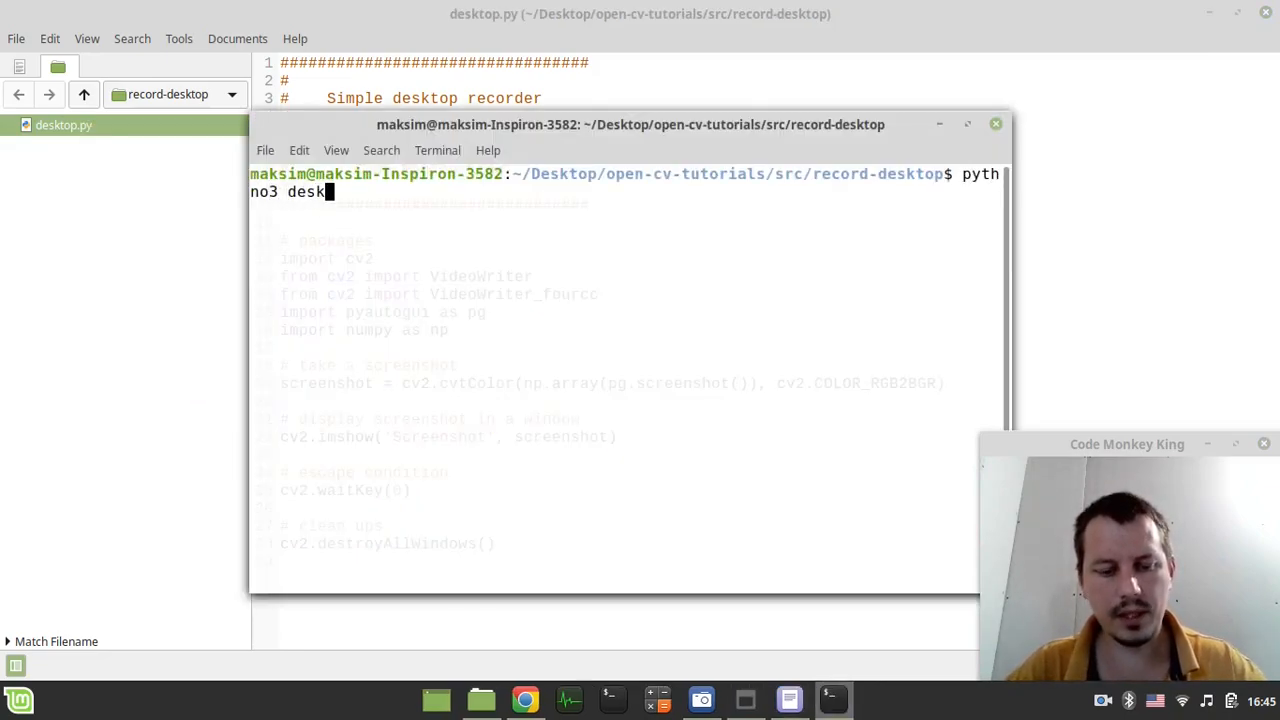
Run python3 desktop.py after fixing the typo, and move the Screenshot window aside.
key(Return)
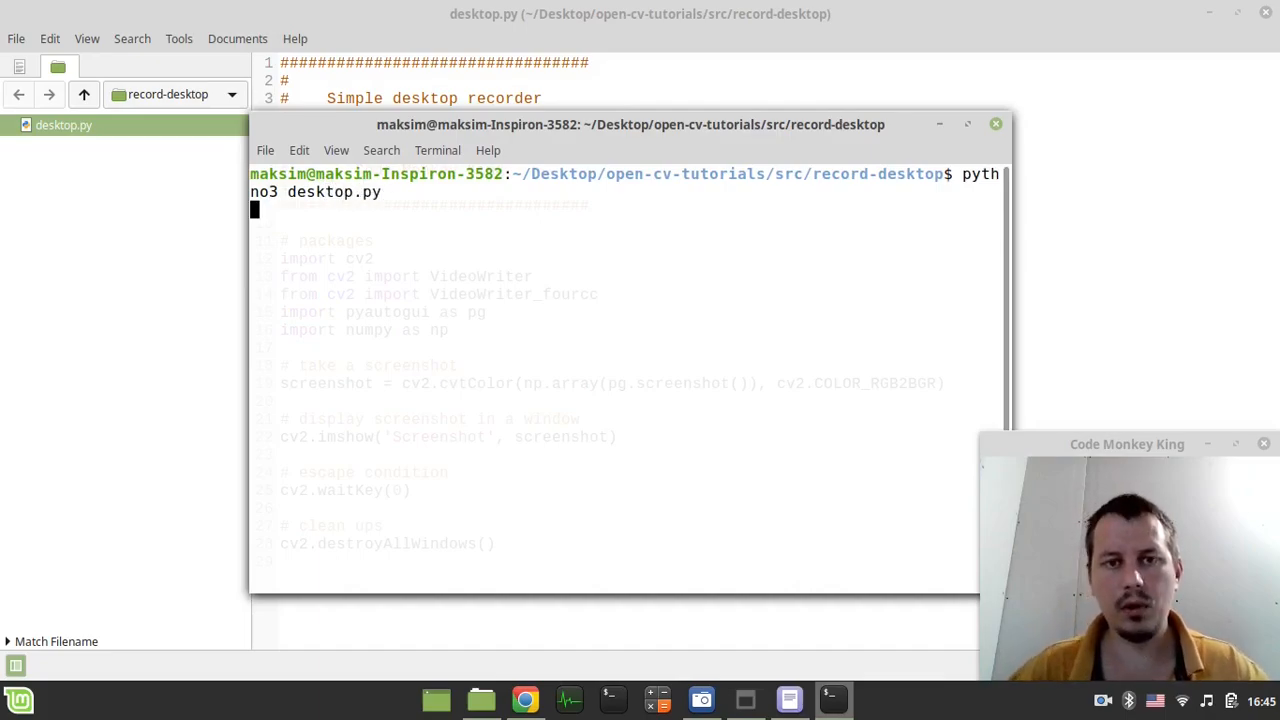
key(Return)
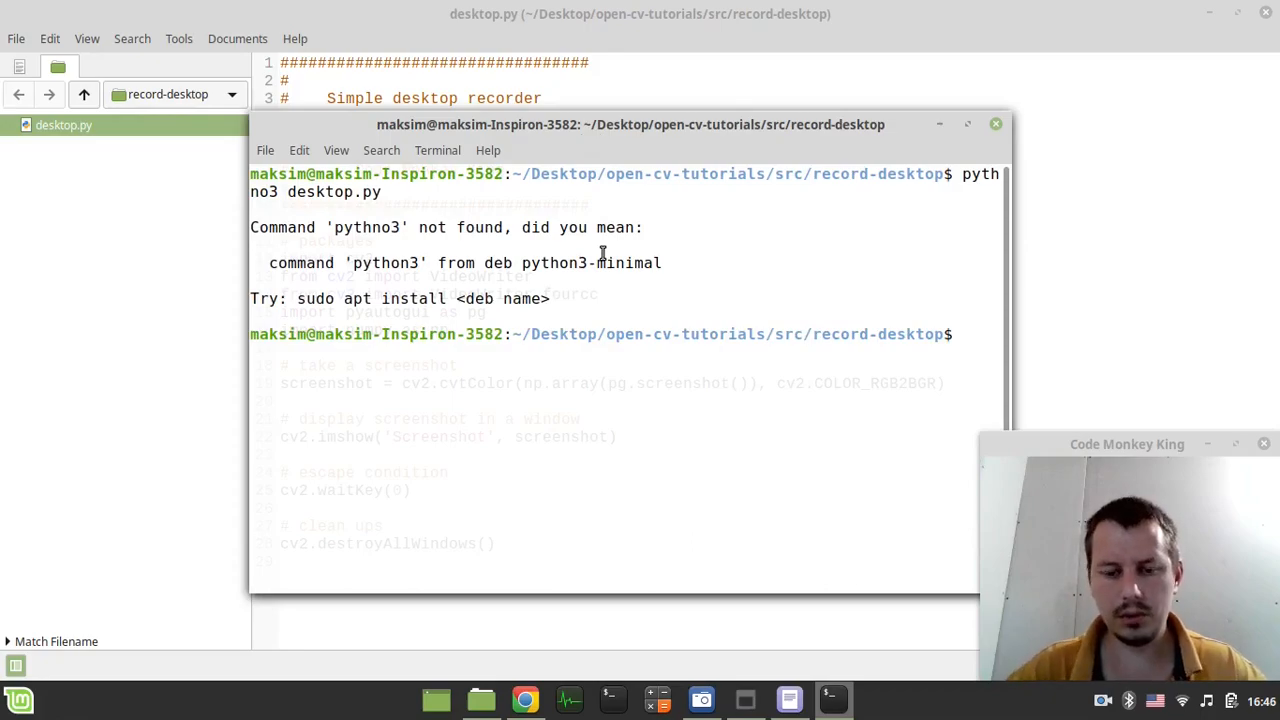
text(python3 desktop.py)
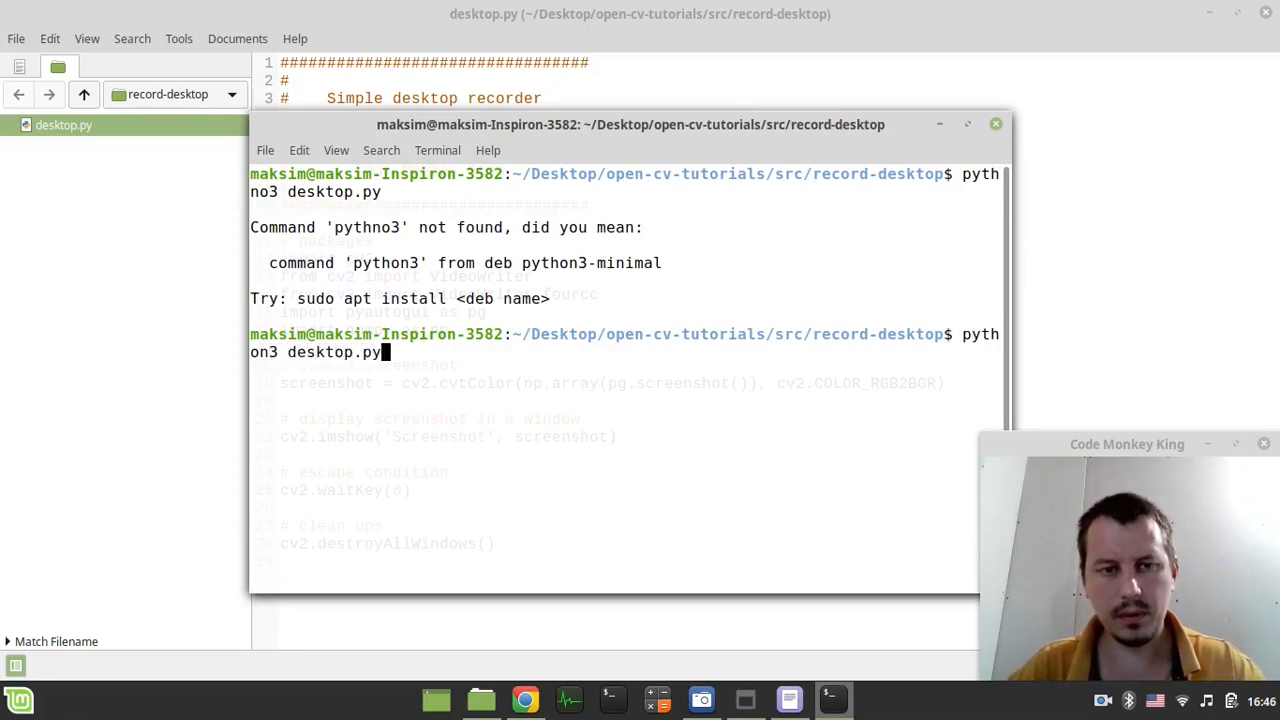
key(Return)
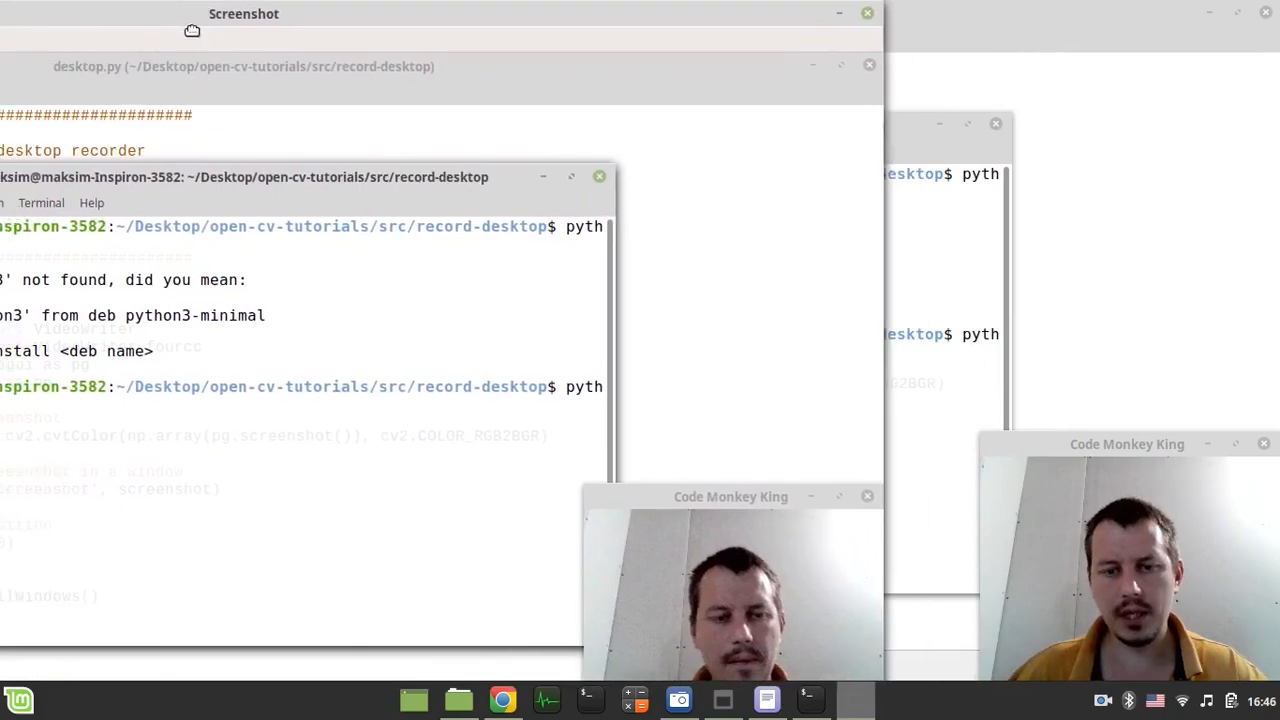
drag(244, 13, 305, 122)
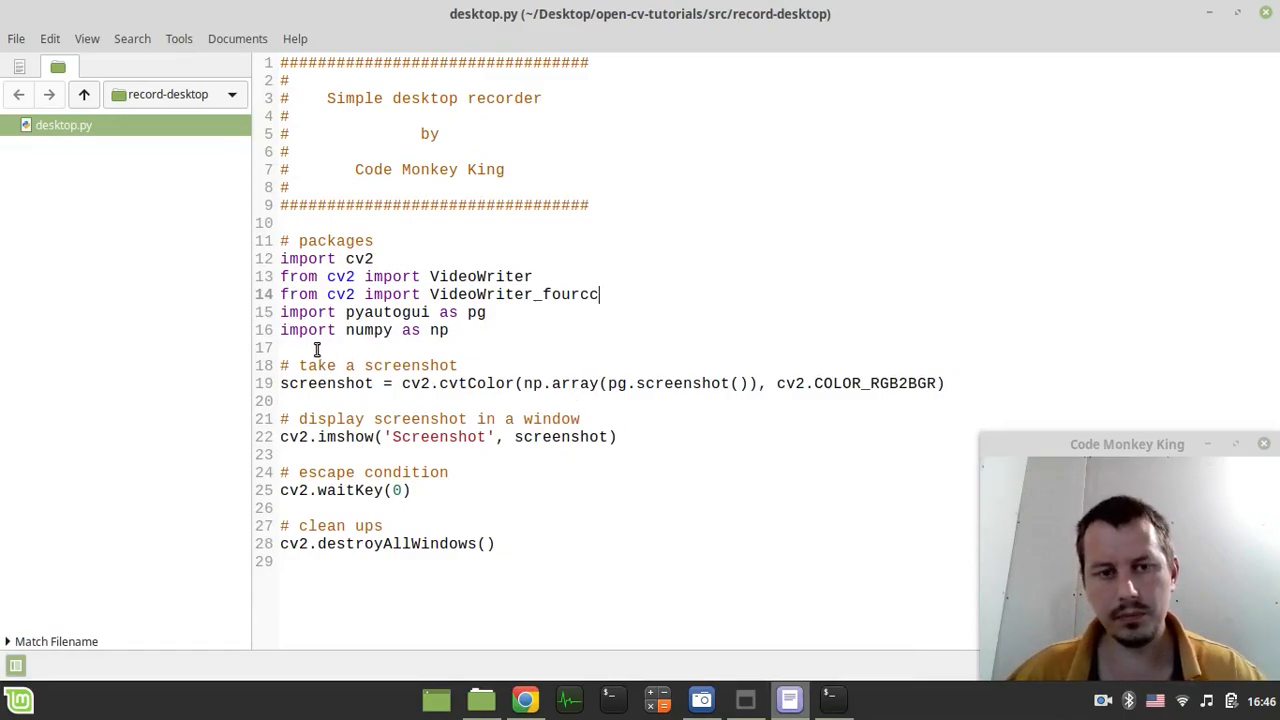
Add '# main loop' with while True:, breaking when cv2.waitKey(1) & 0xFF == 27.
key(Return)
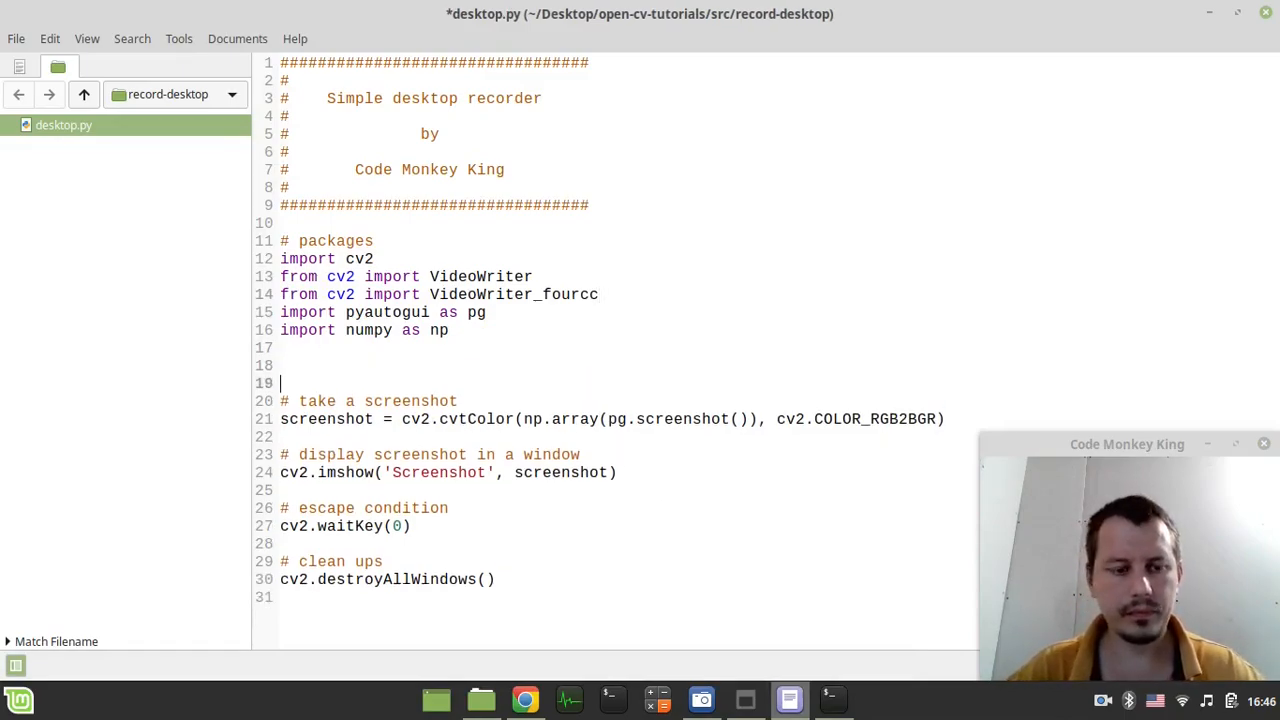
text(# main loop)
text(W)
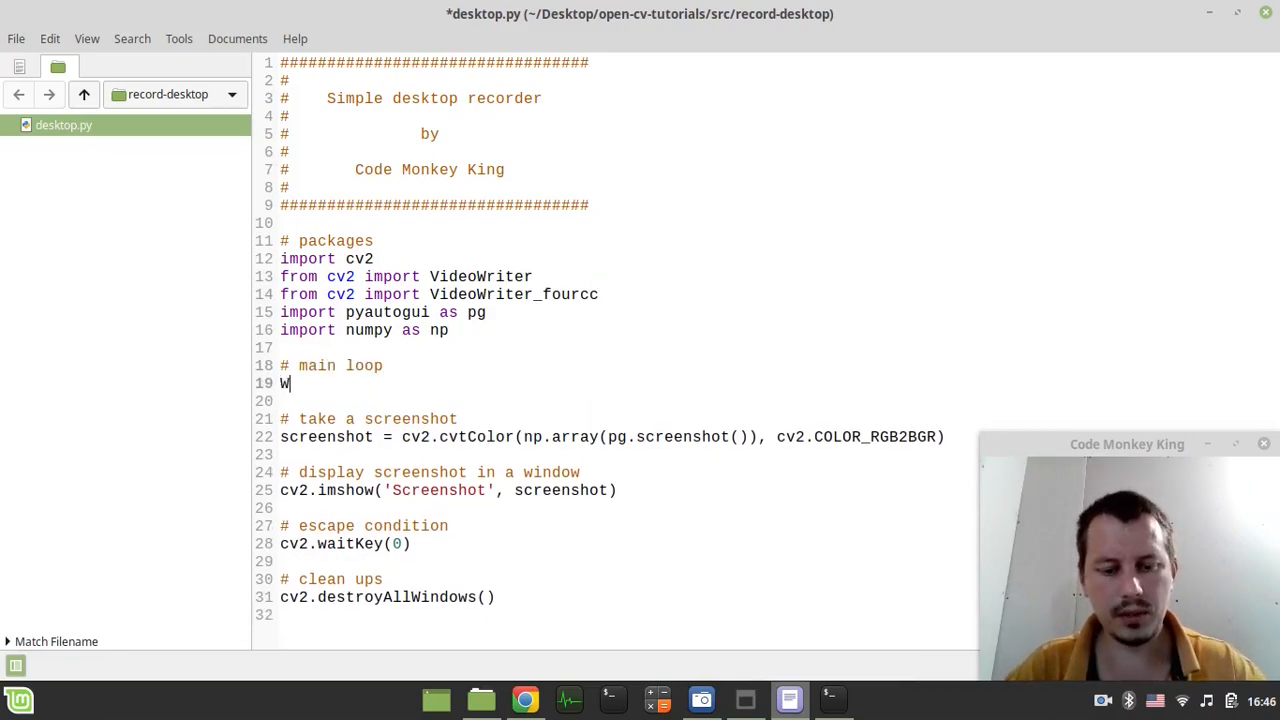
key(BackSpace)
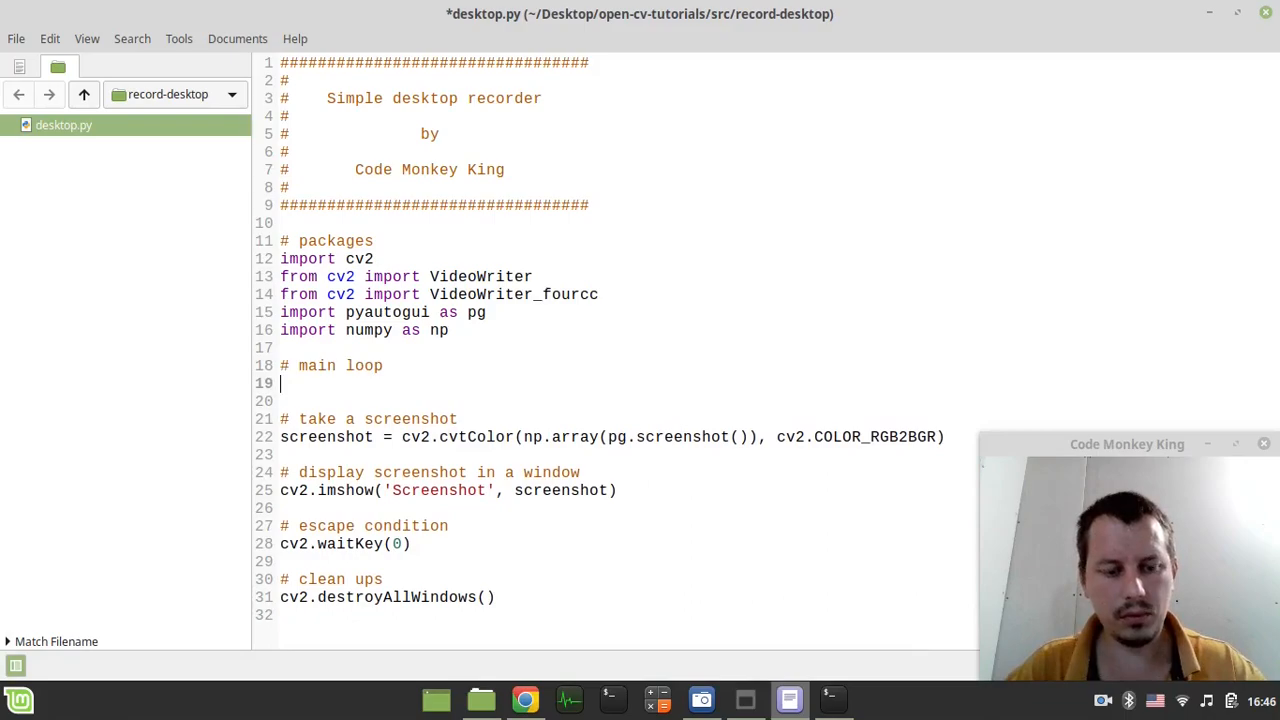
text(whileTru)
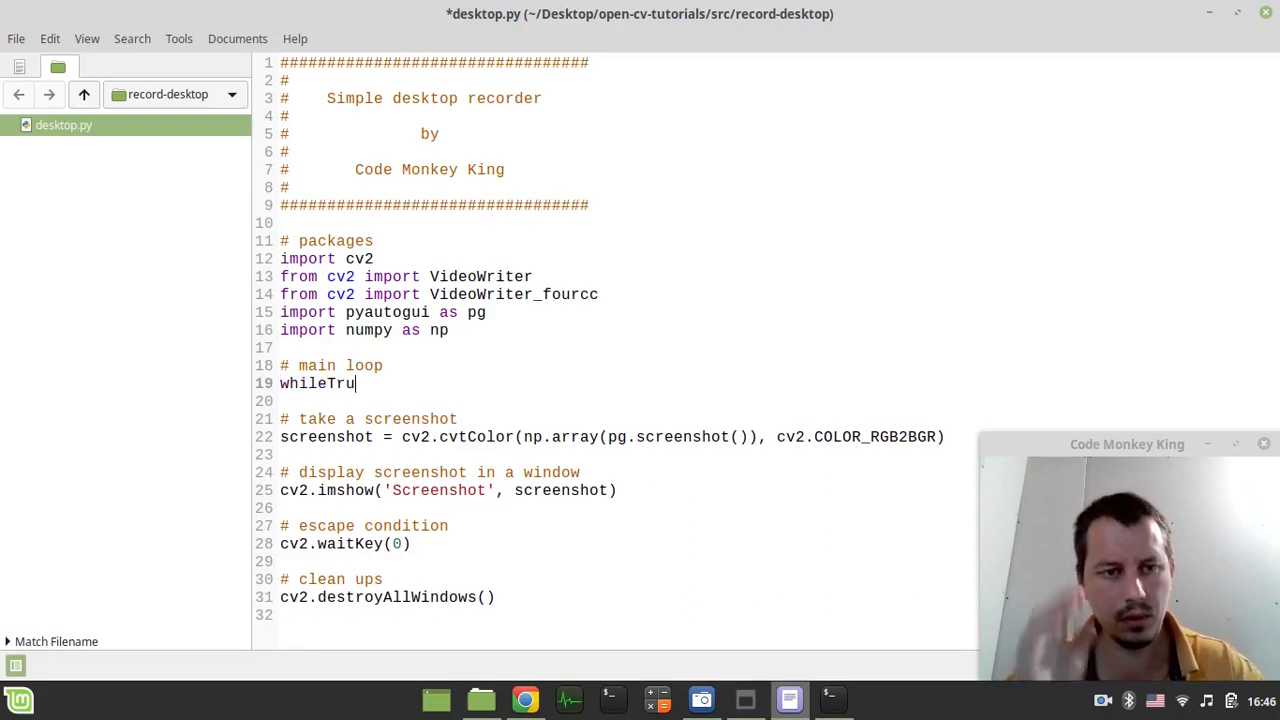
text(e:)
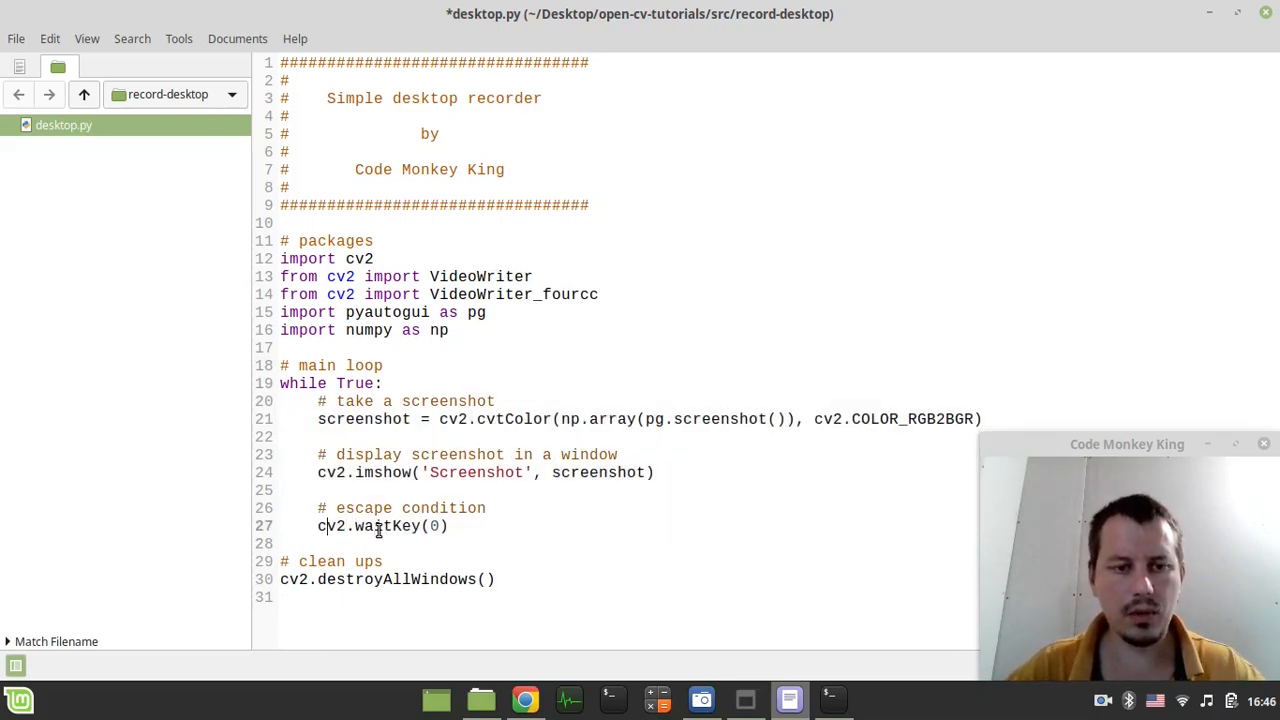
text(if)
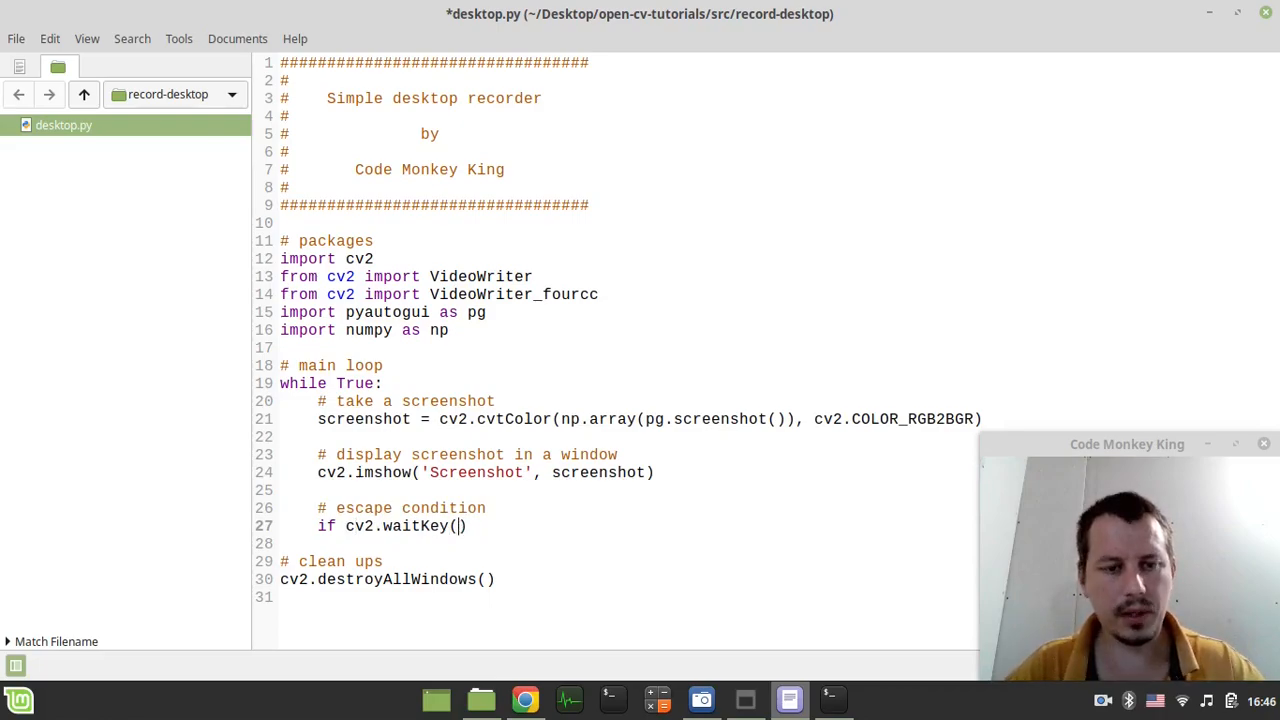
text(1)
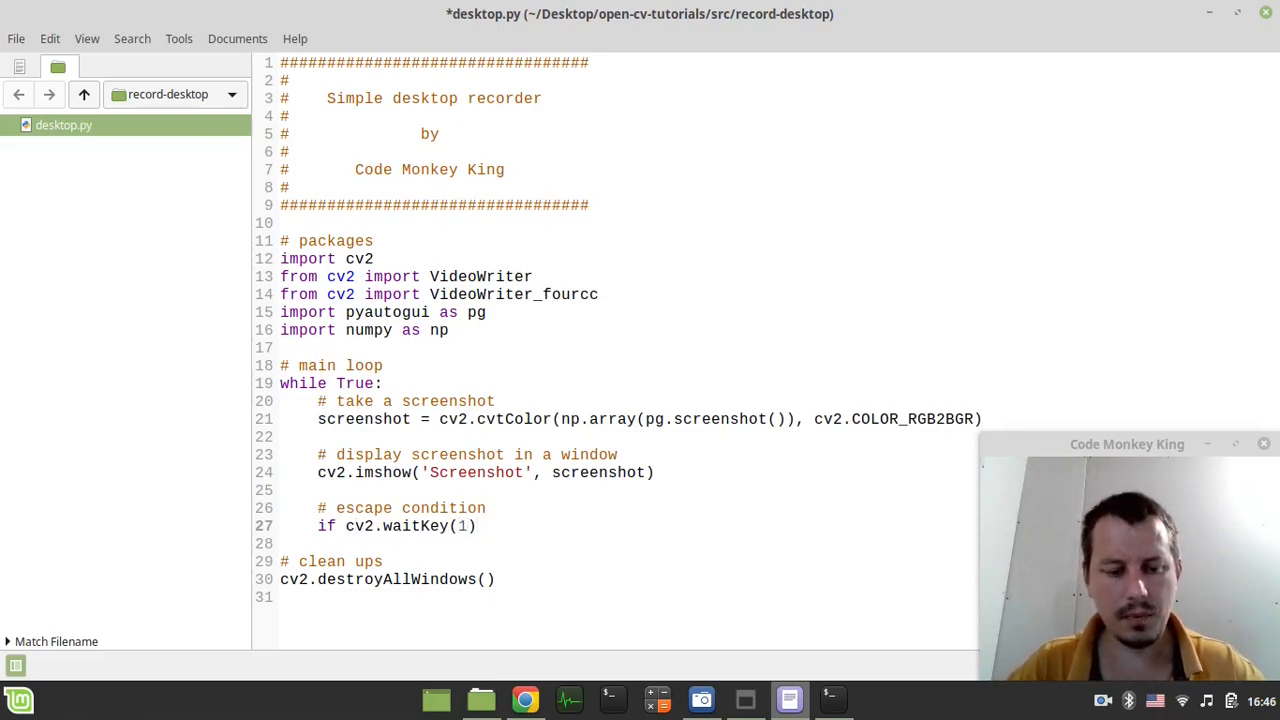
text(& 0xFF)
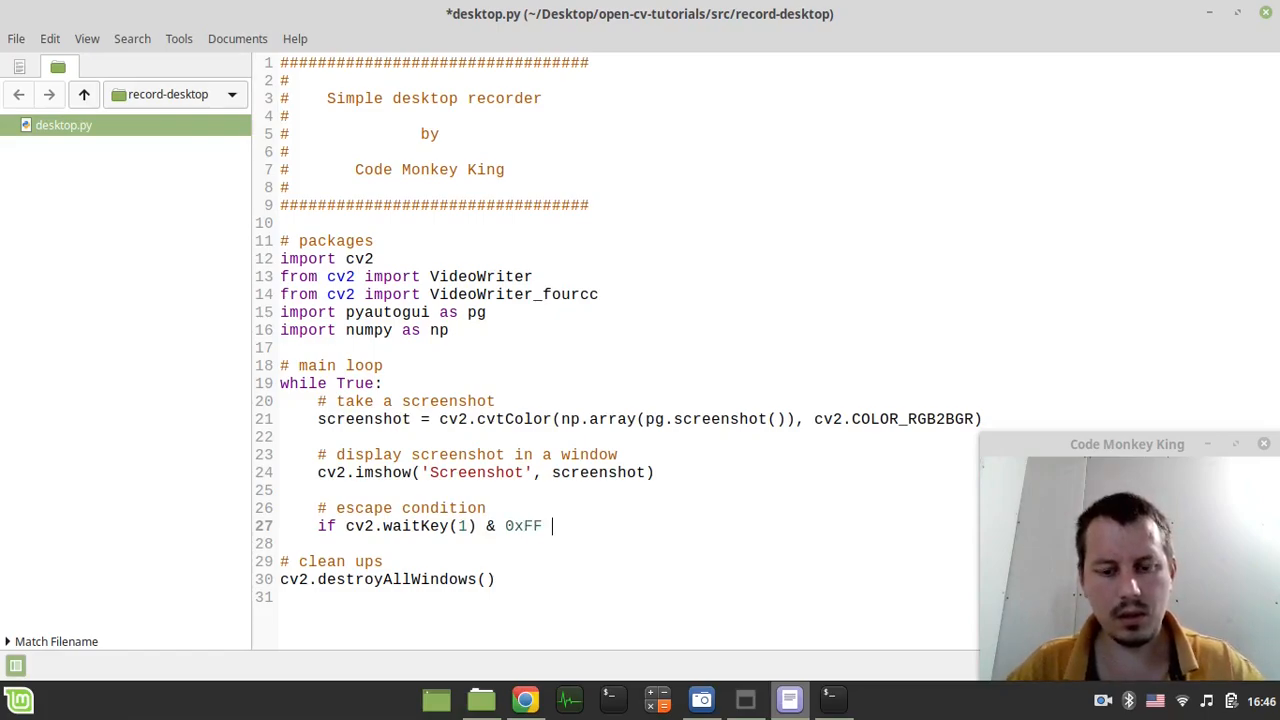
text(== 27:)
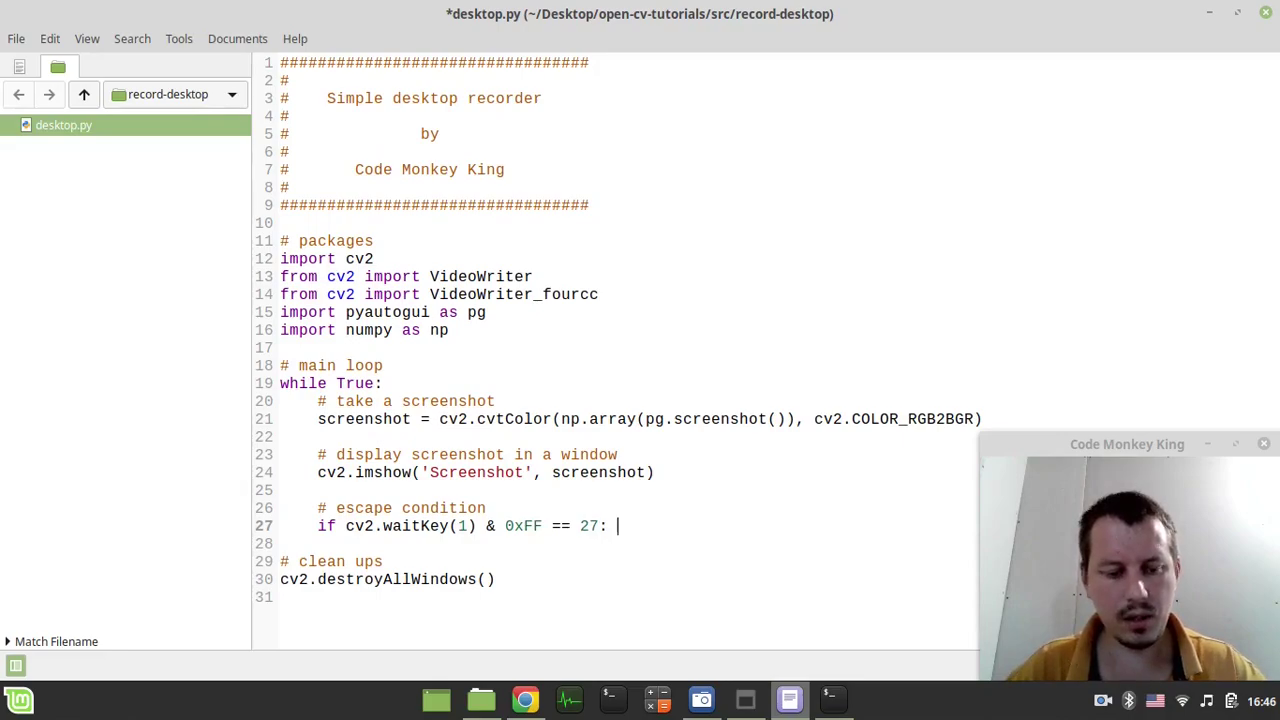
text(break)
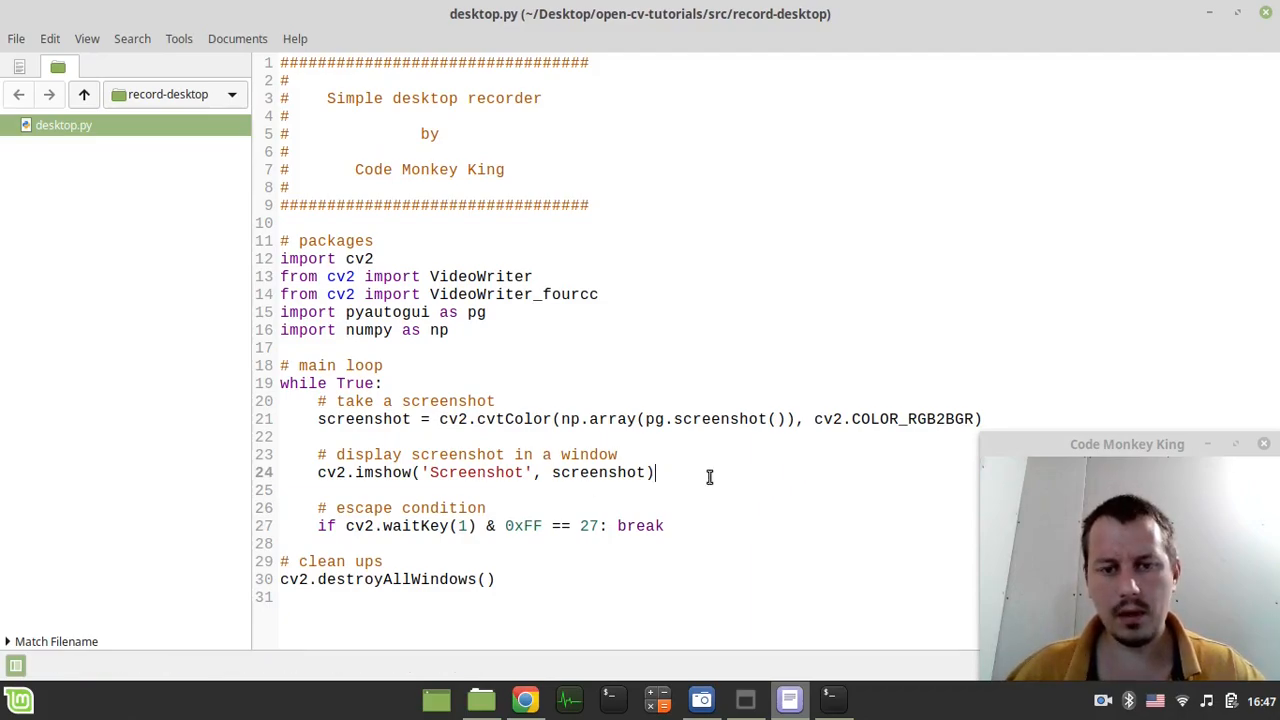
mouse_move(590, 395)
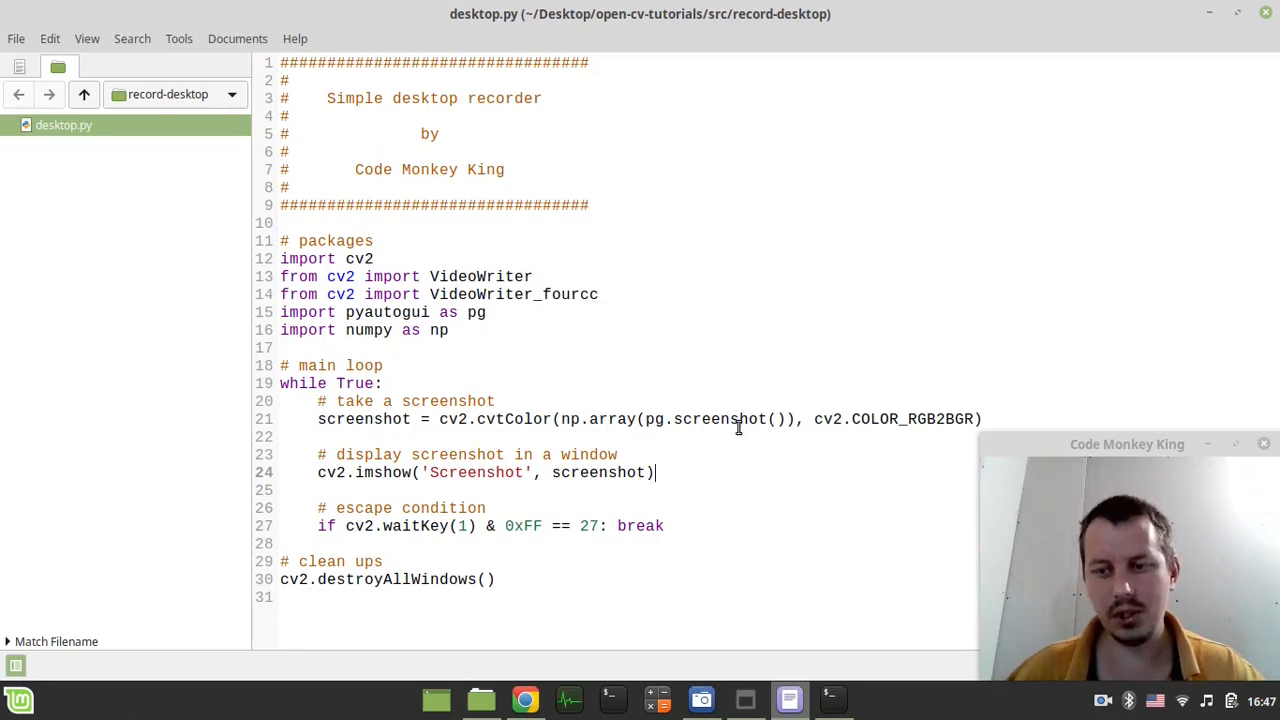
mouse_move(720, 438)
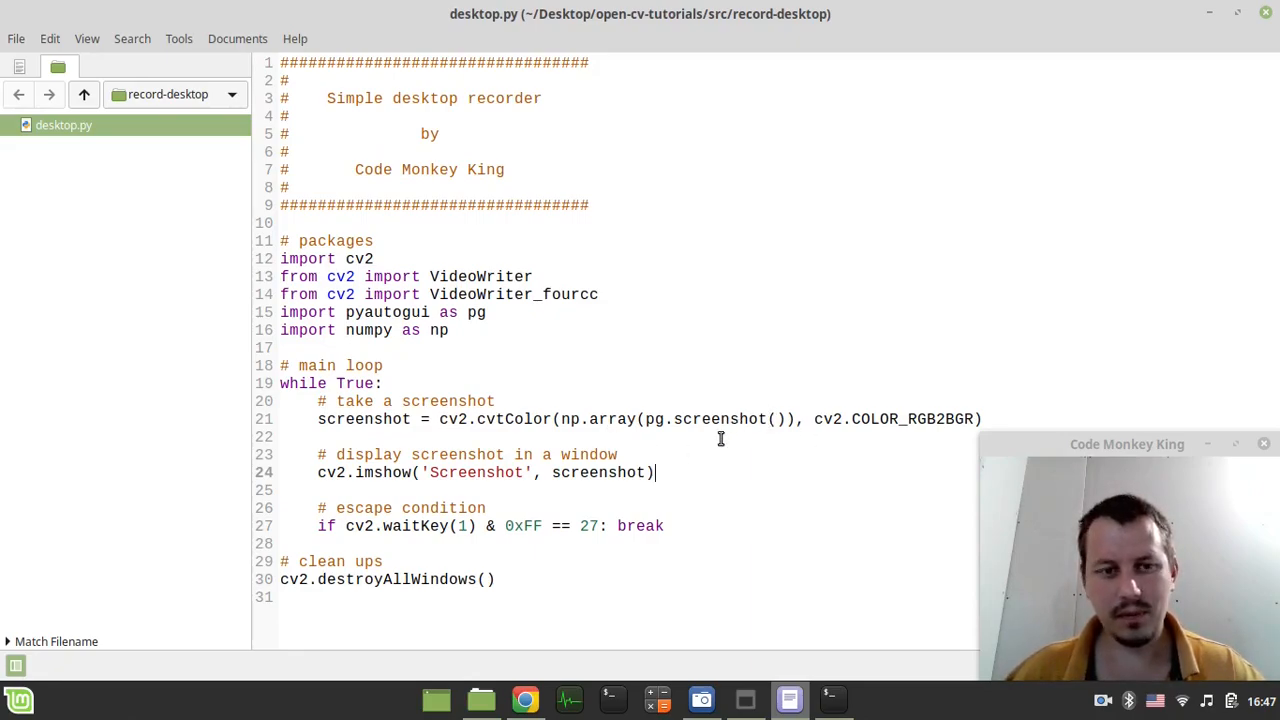
Save and rerun the looping recorder, then start commenting out the cv2.imshow line.
key(ctrl+s)
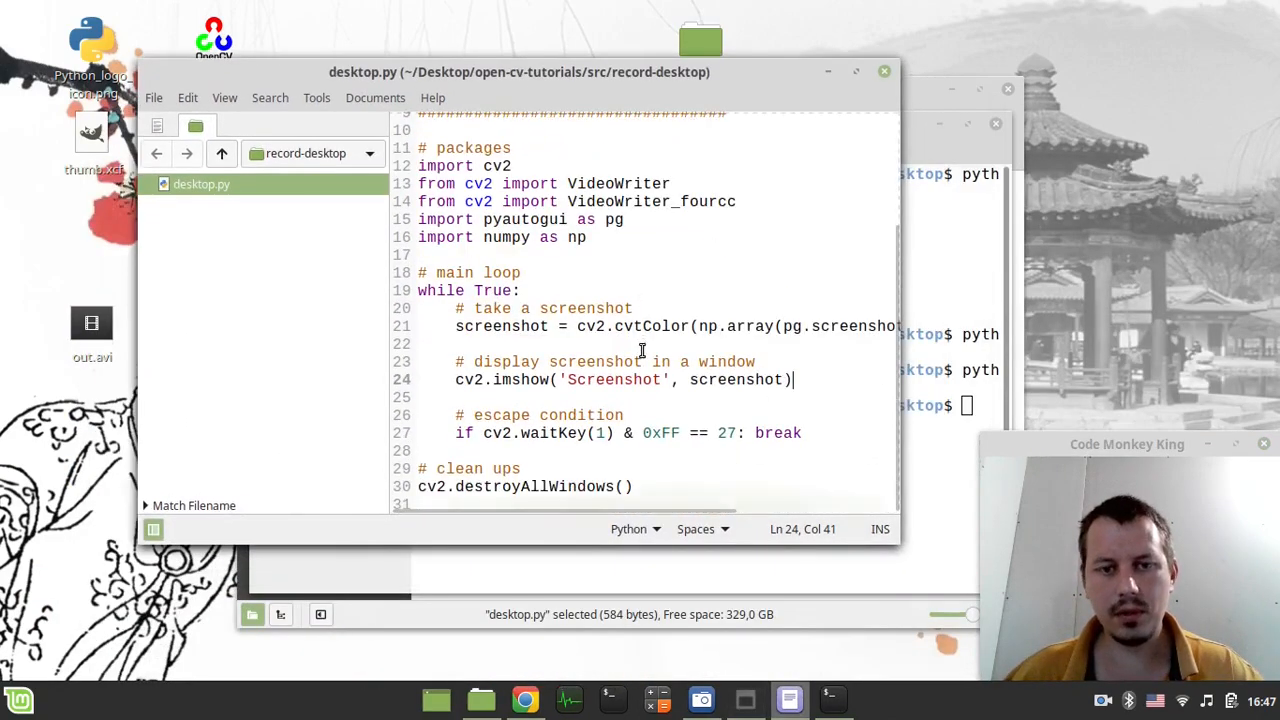
click(855, 71)
text(#)
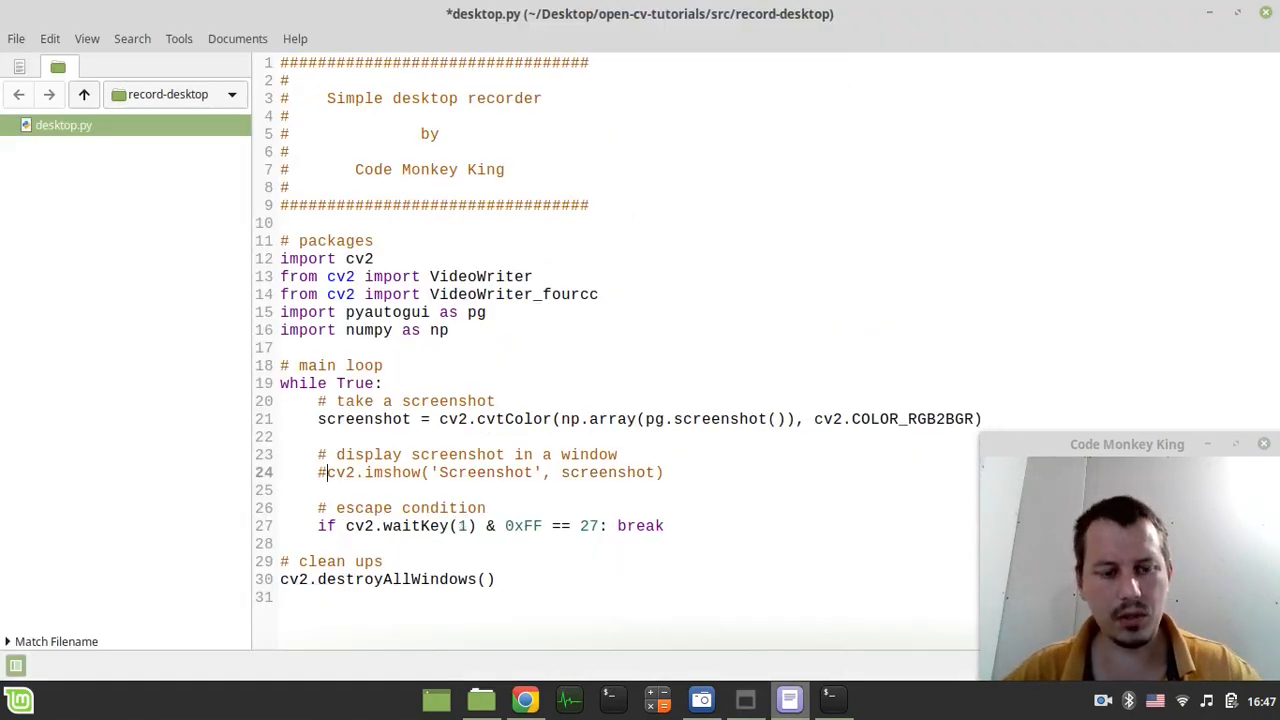
Comment out the screenshot display line and add a '# create an output video stream' comment.
key(ctrl+s)
text(#)
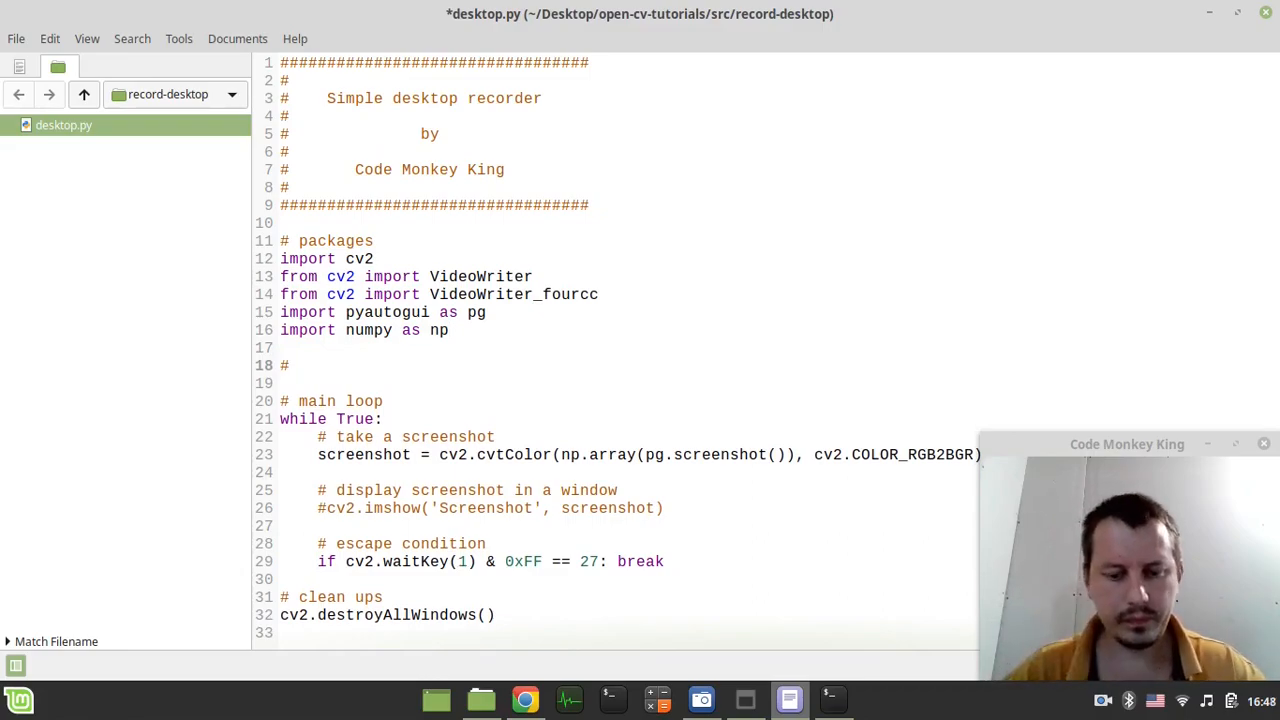
text(create)
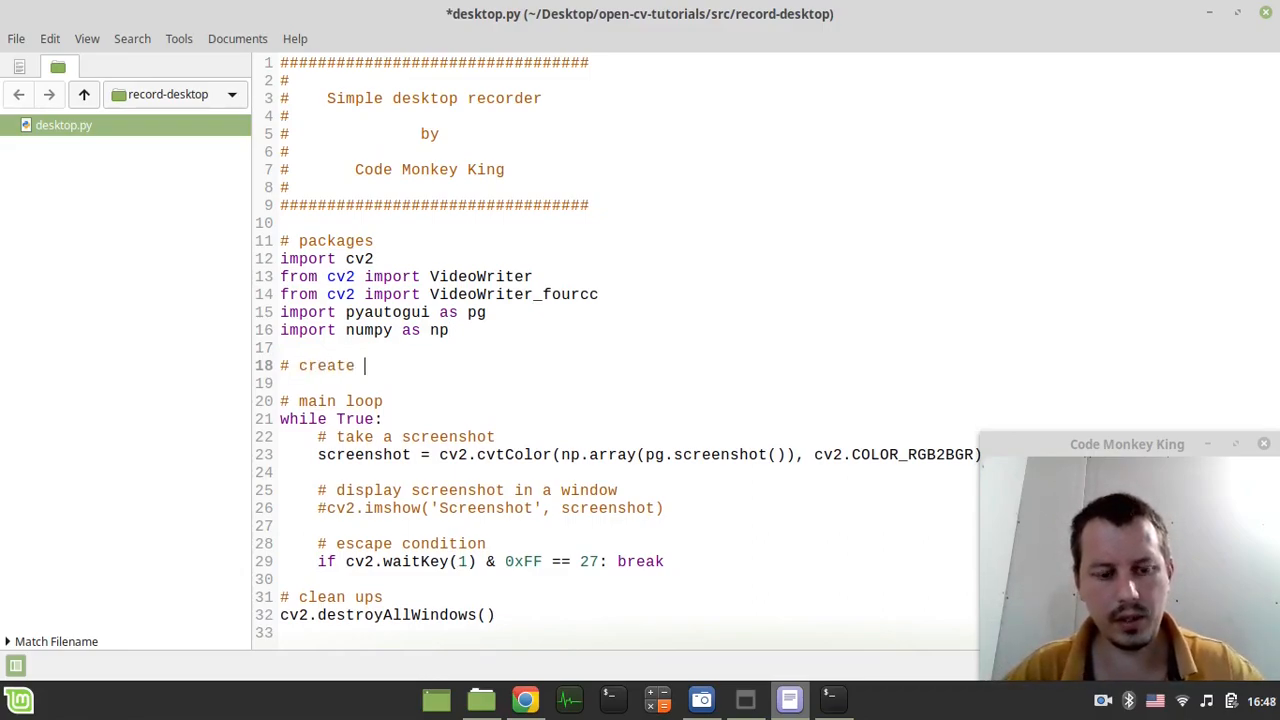
text(a)
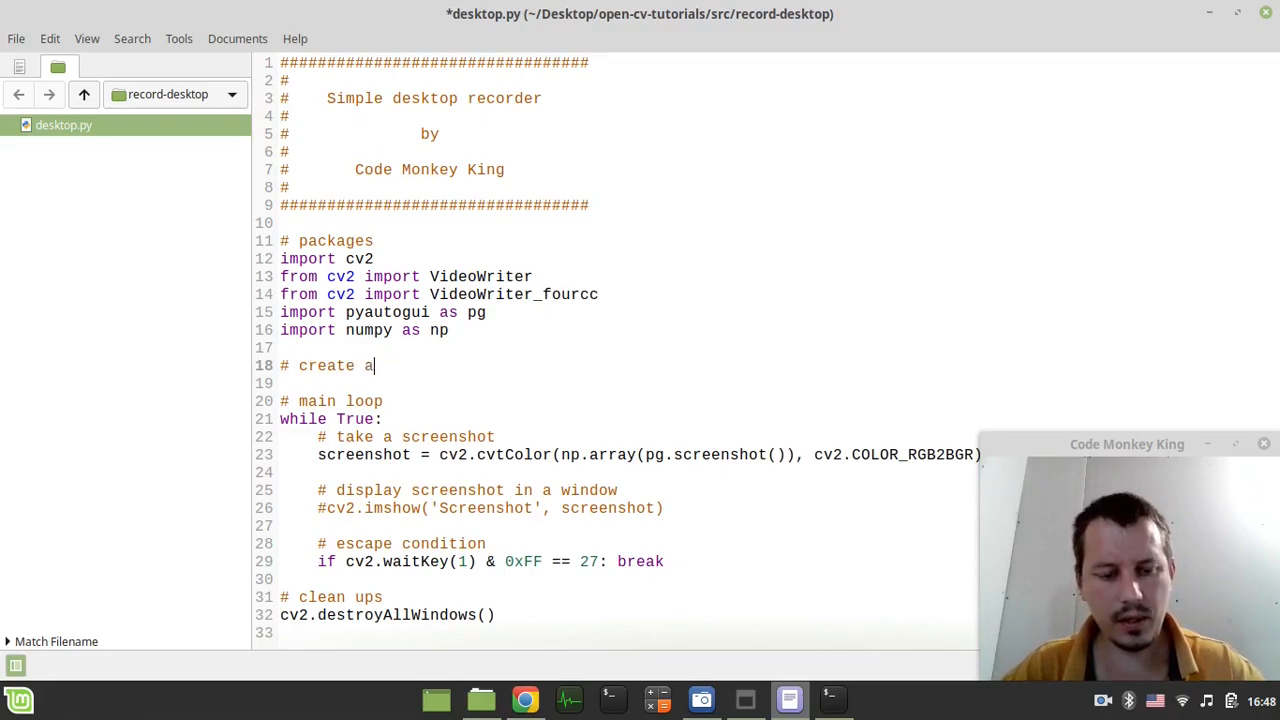
text(n output)
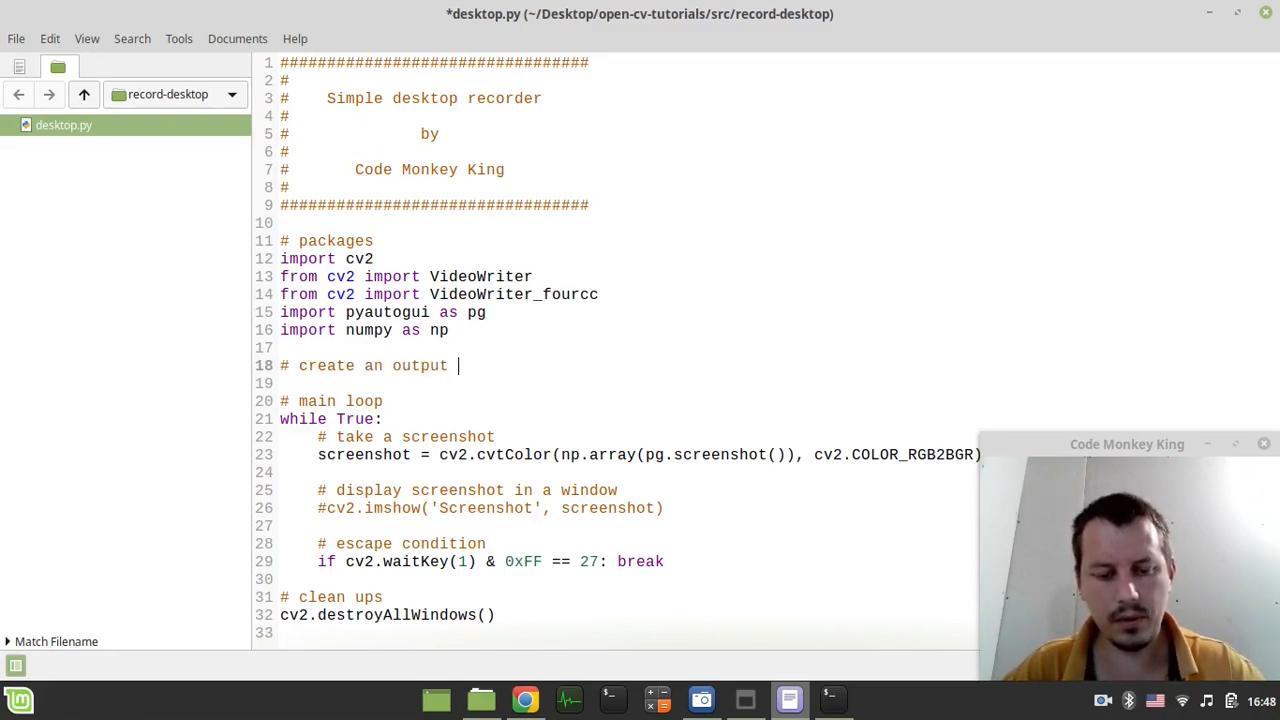
text(video s)
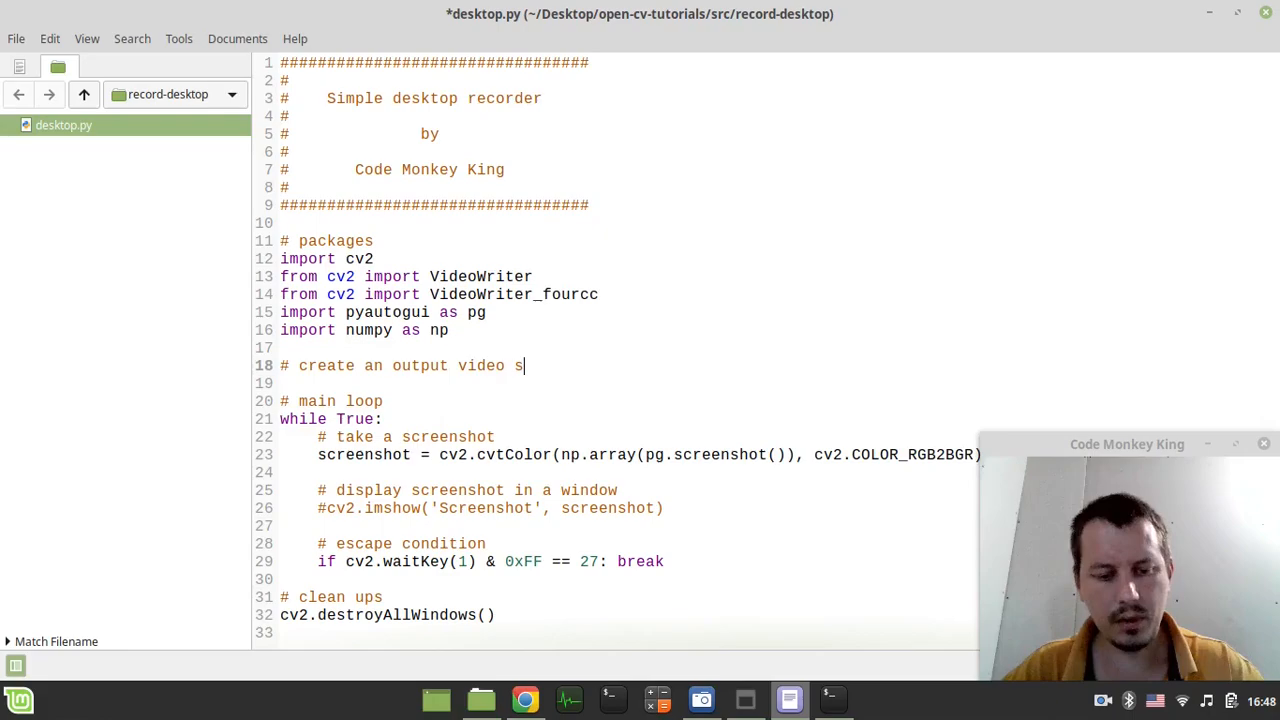
text(tream)
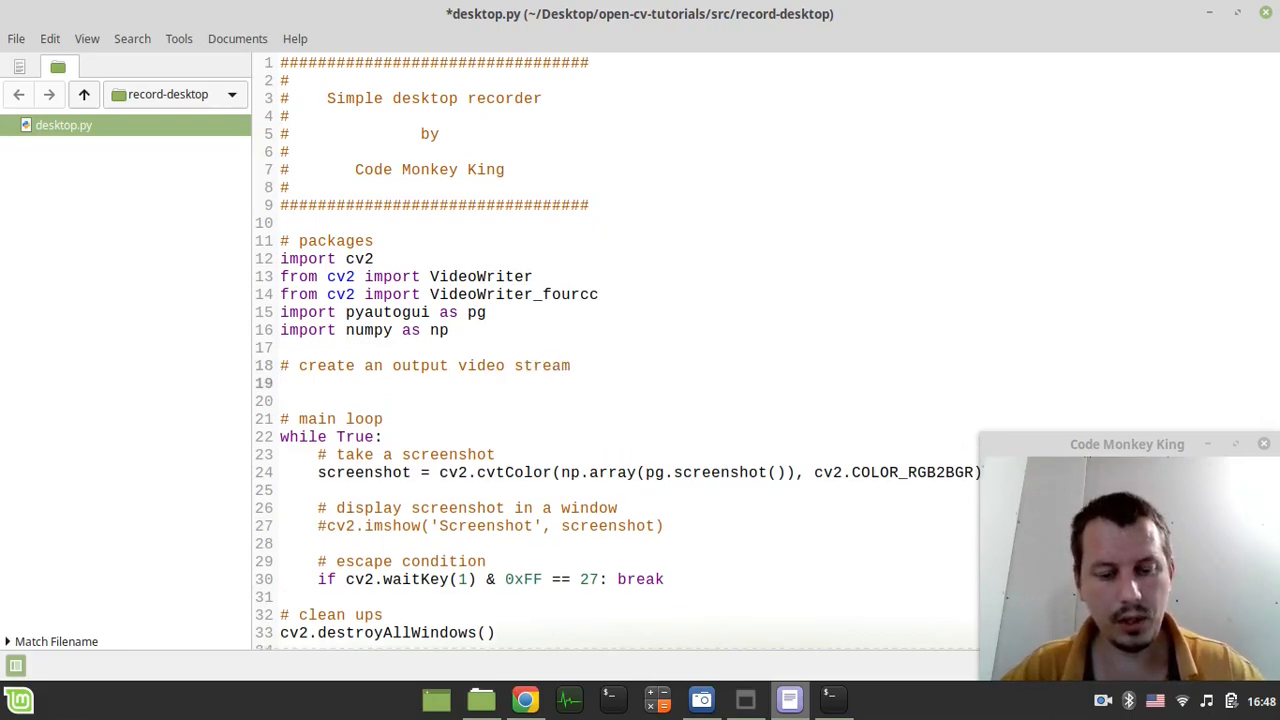
Write video = VideoWriter('desktop.avi', VideoWriter_fourcc(*'MP42'), 7).
text(video =)
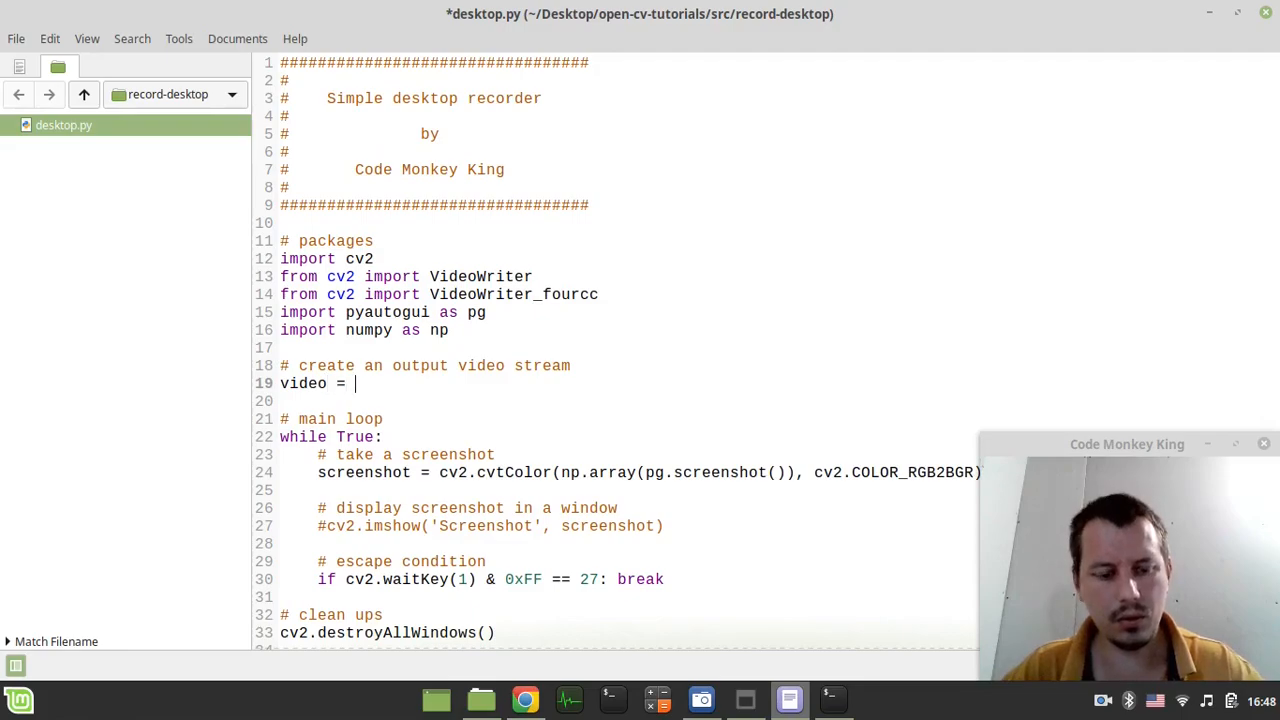
text(VideoWriter)
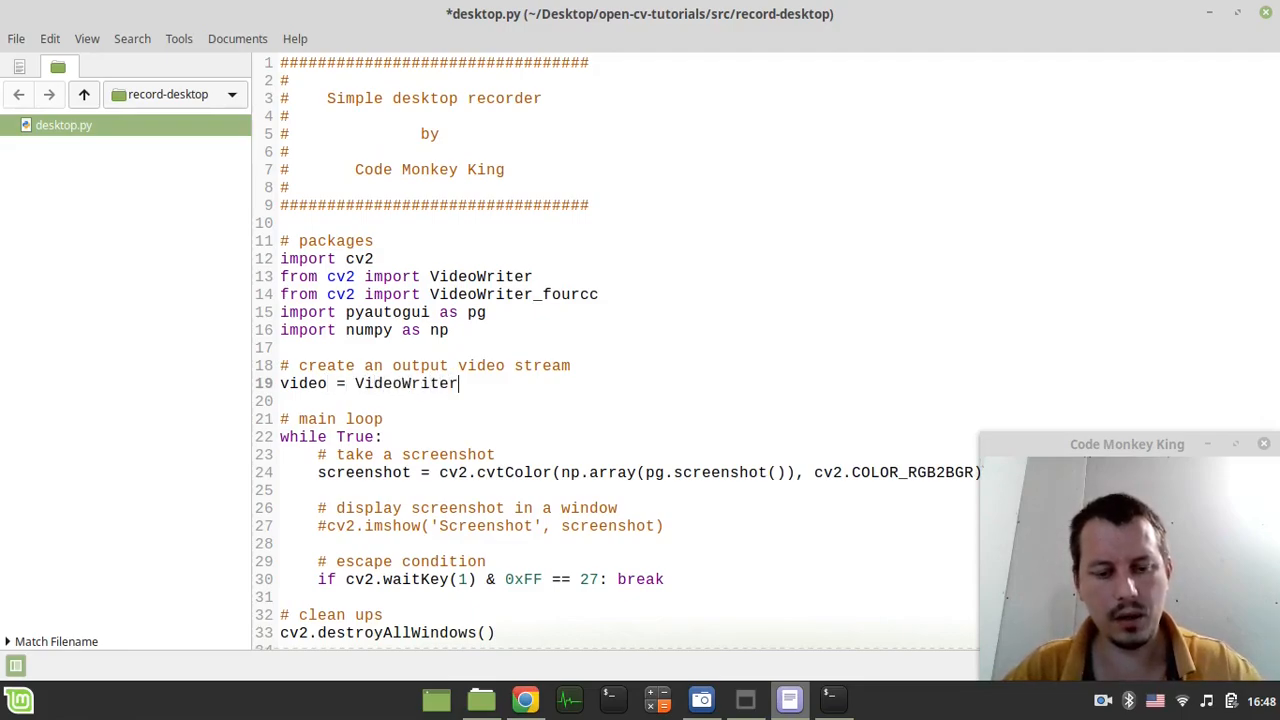
text((''))
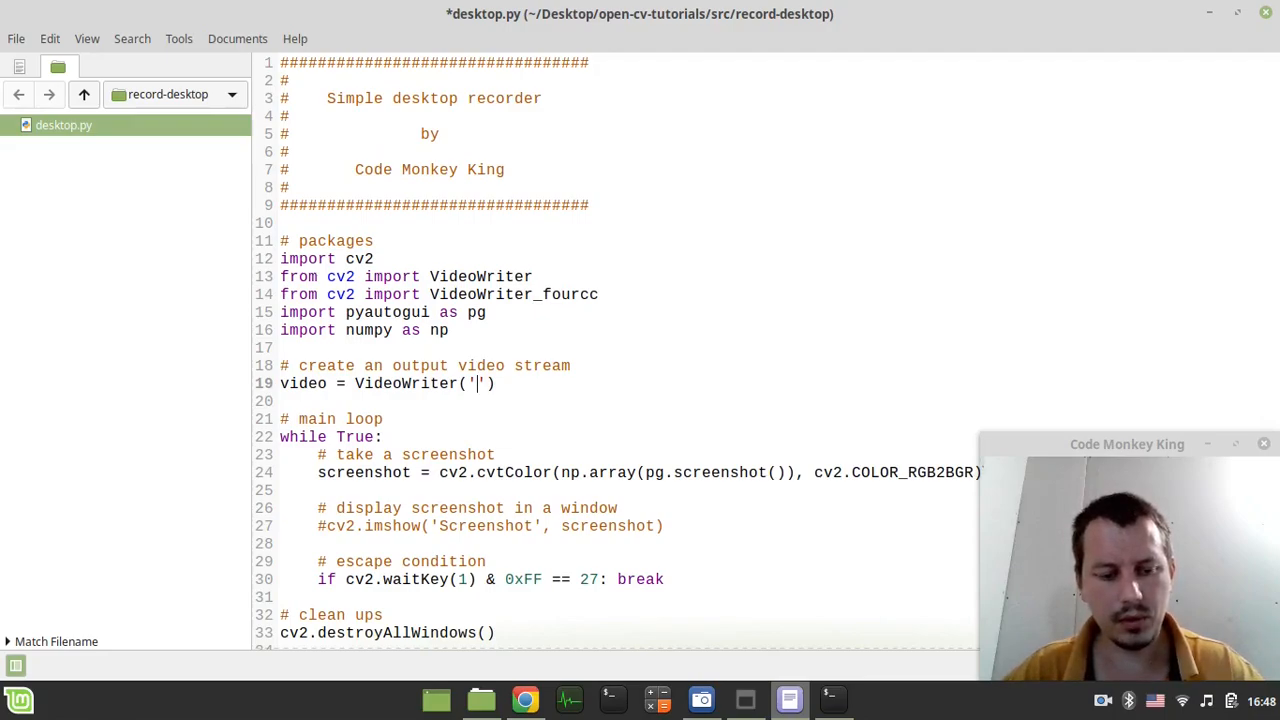
text(desktop.)
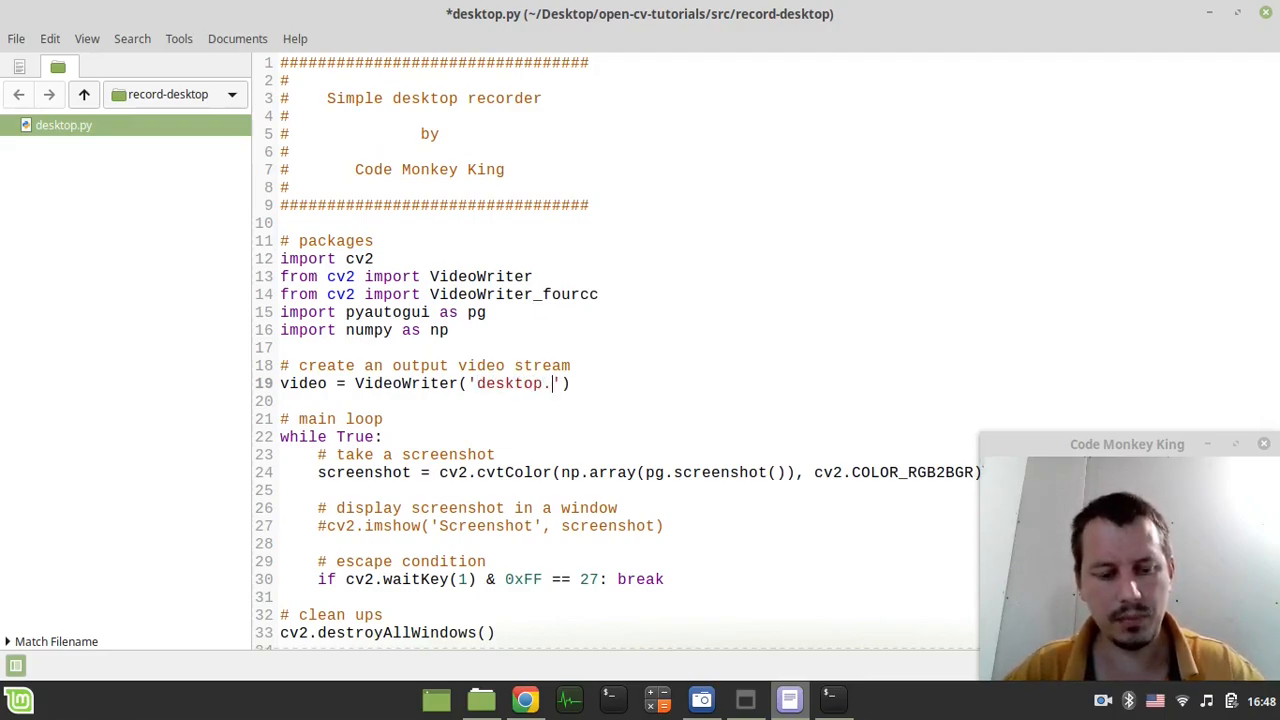
text(avi',)
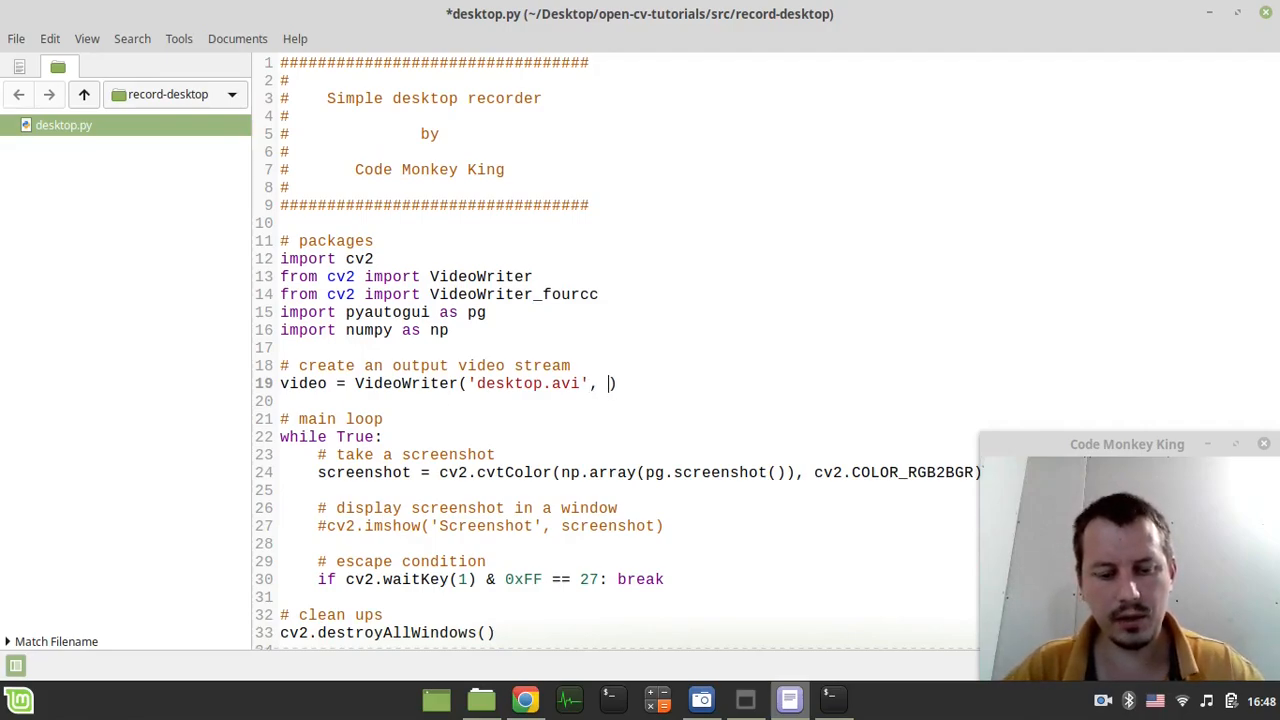
text(VideoWr)
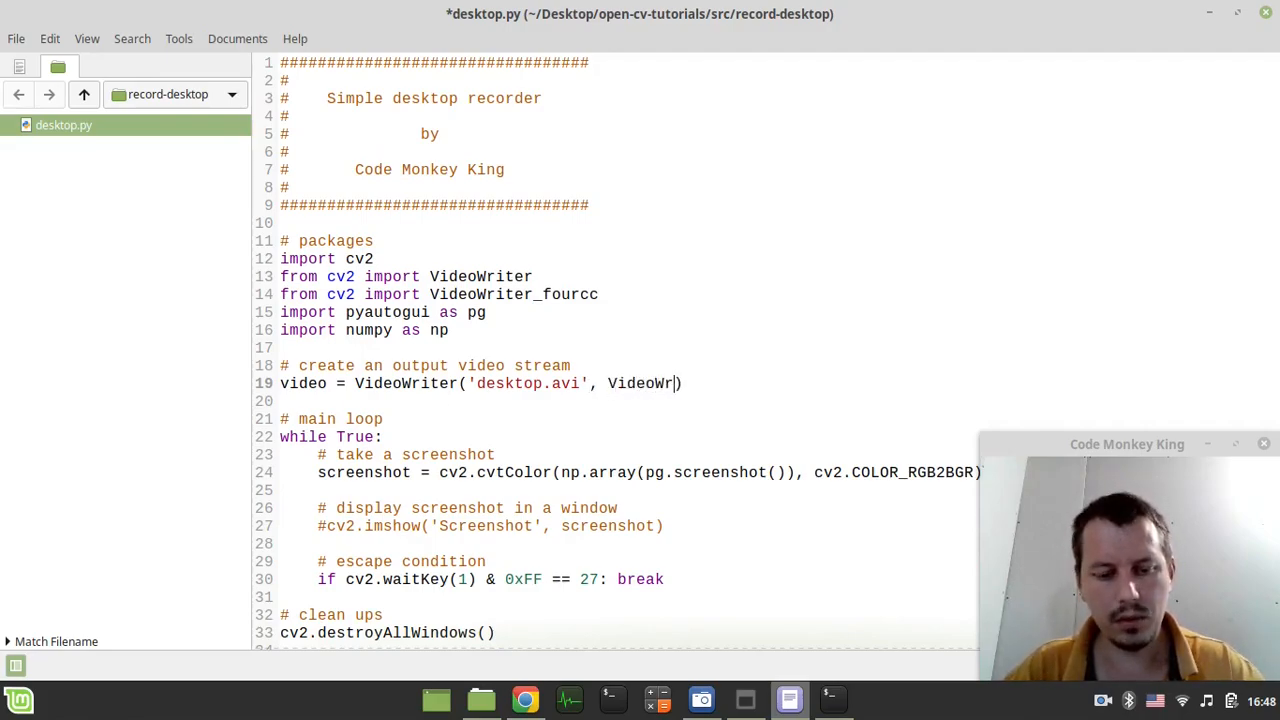
text(iter_fourcc()
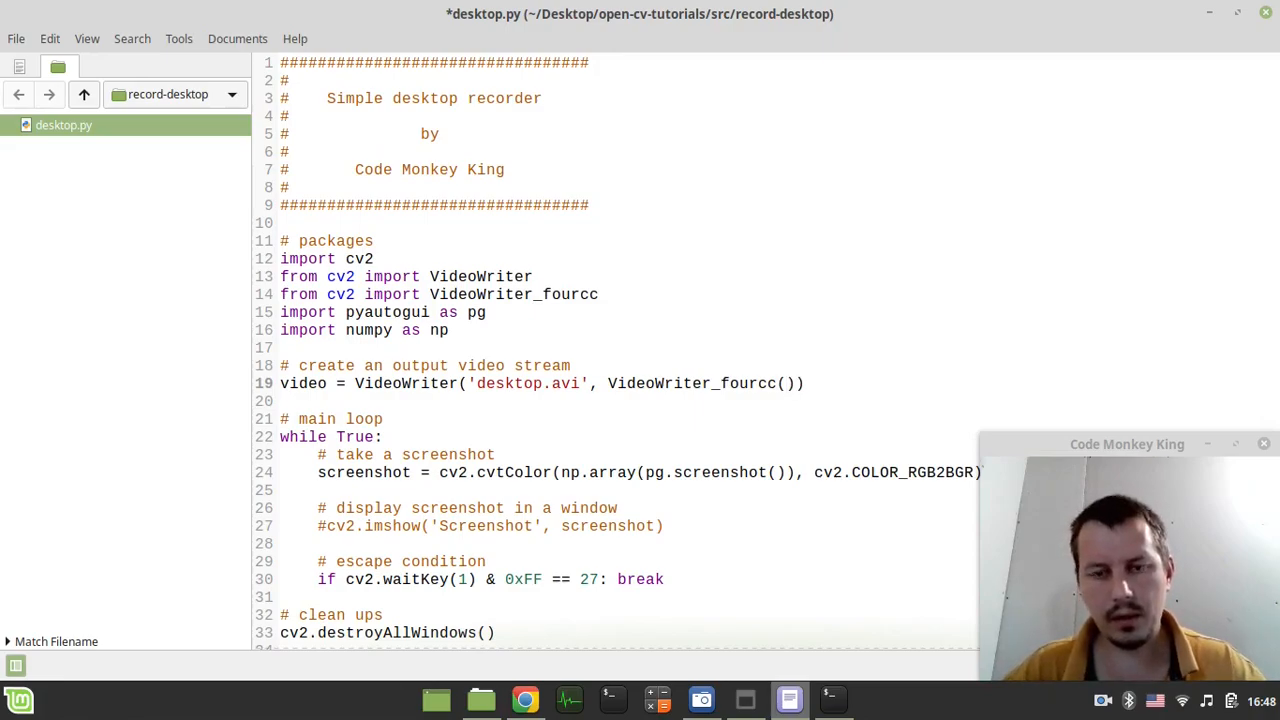
click(787, 383)
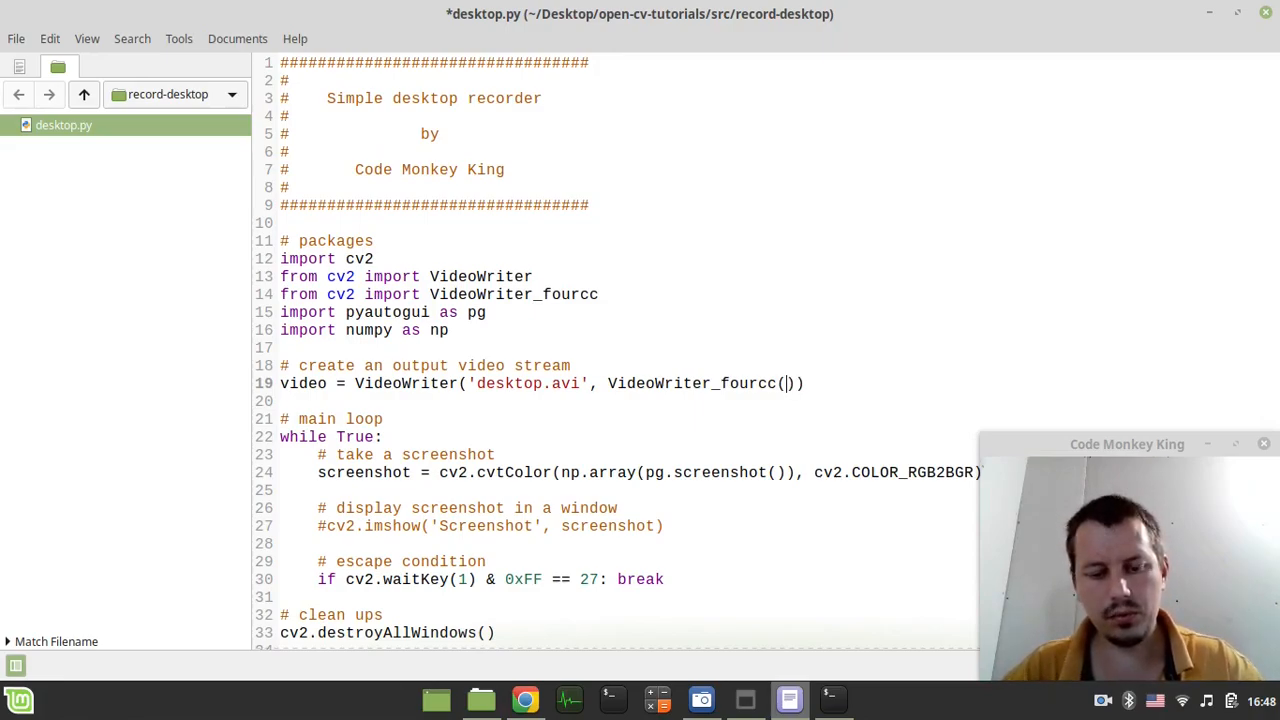
text(*)
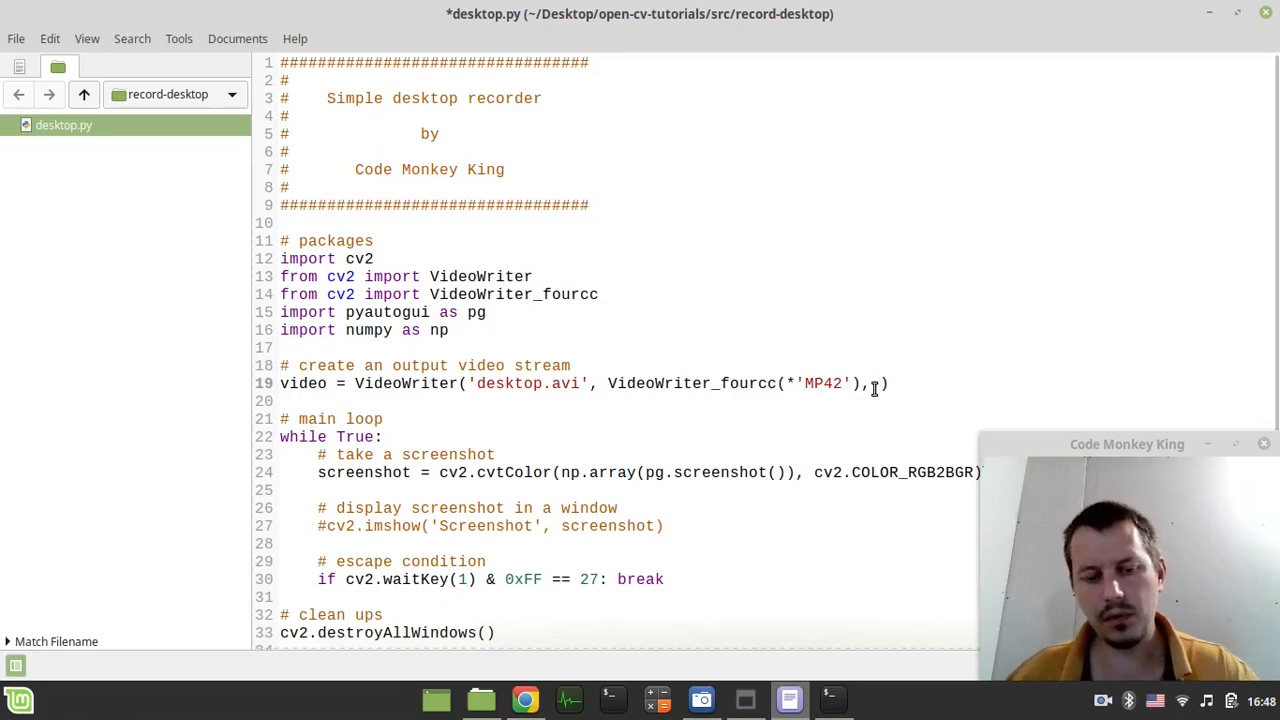
text(7)
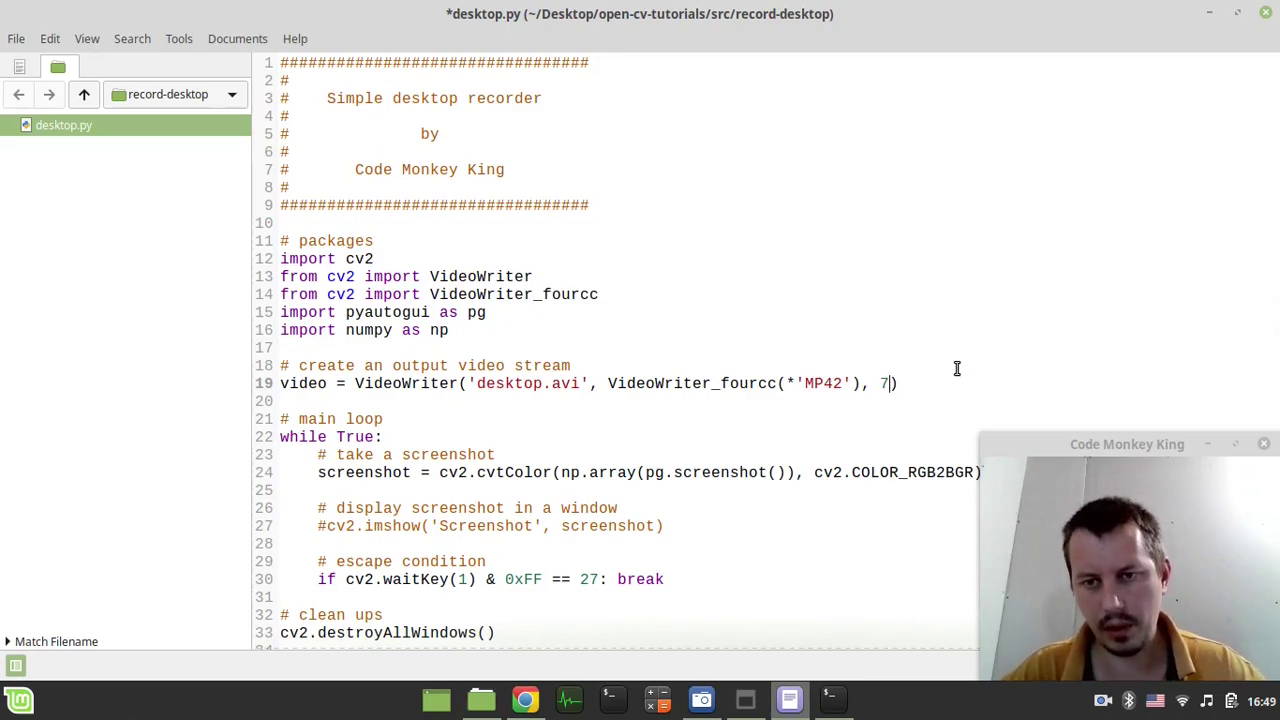
Append frame rate 7 and frame size (1366, 768) to the VideoWriter call, then save.
text(,)
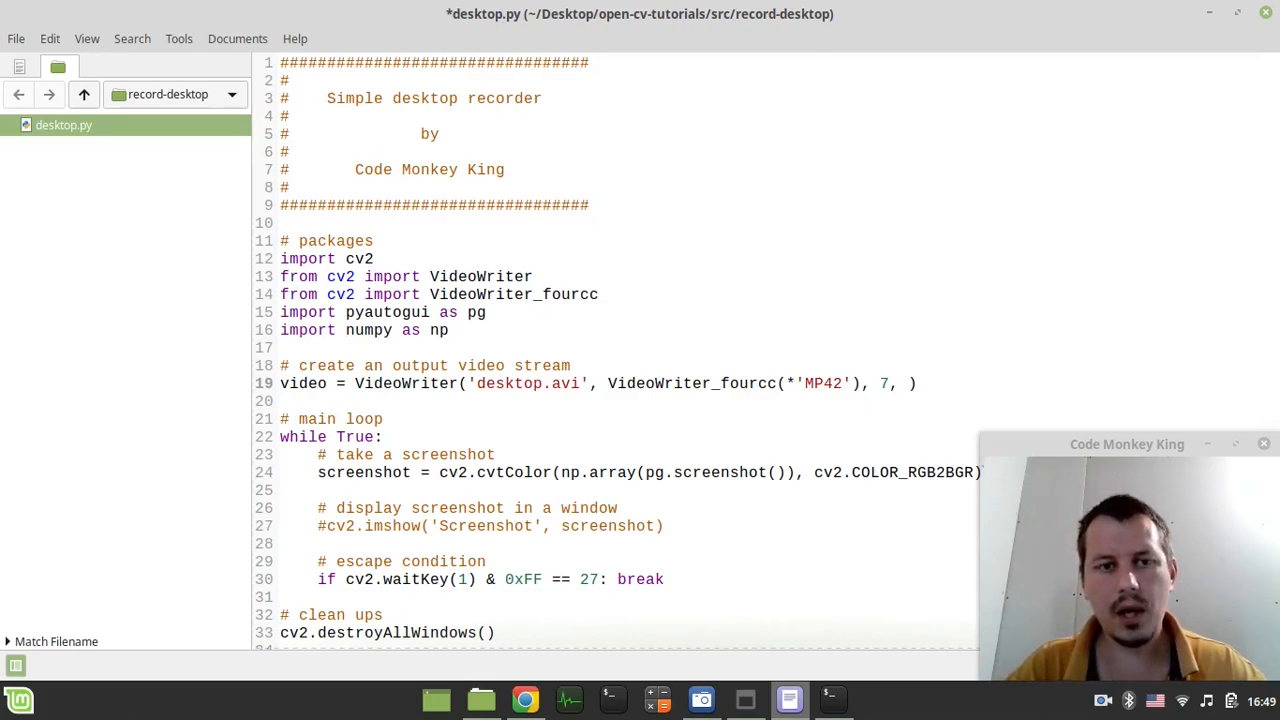
text(())
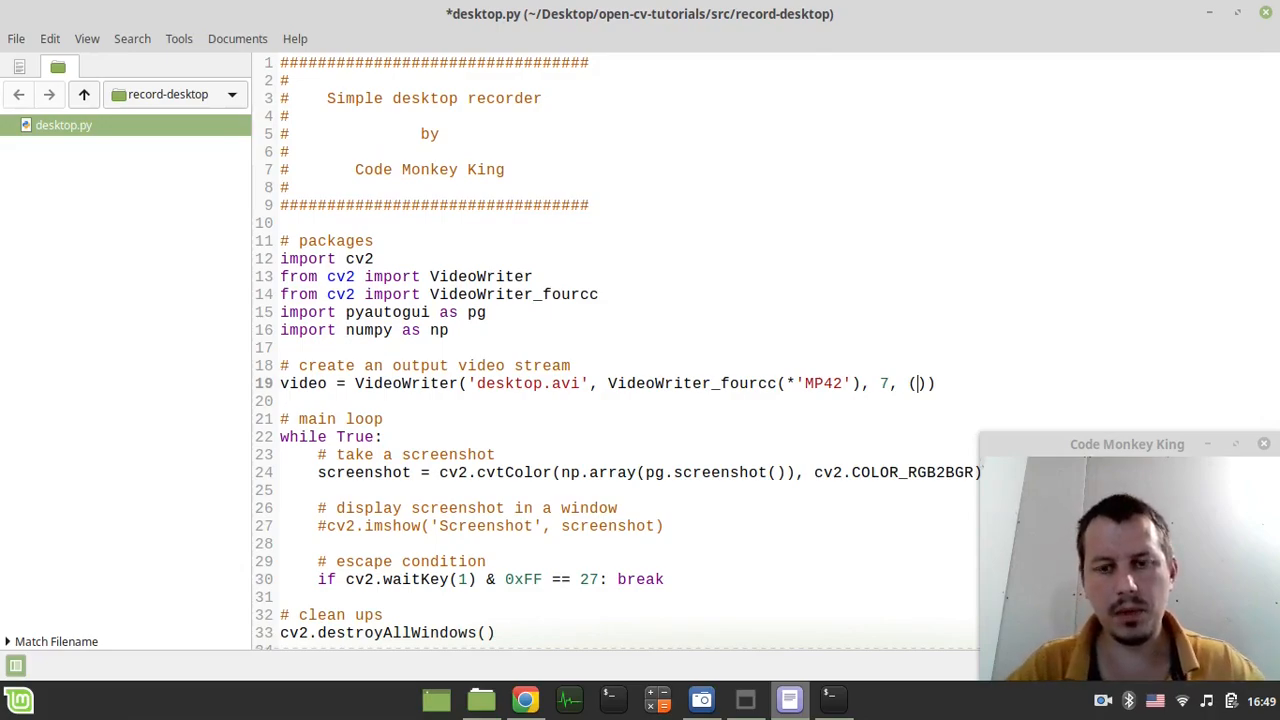
text(1)
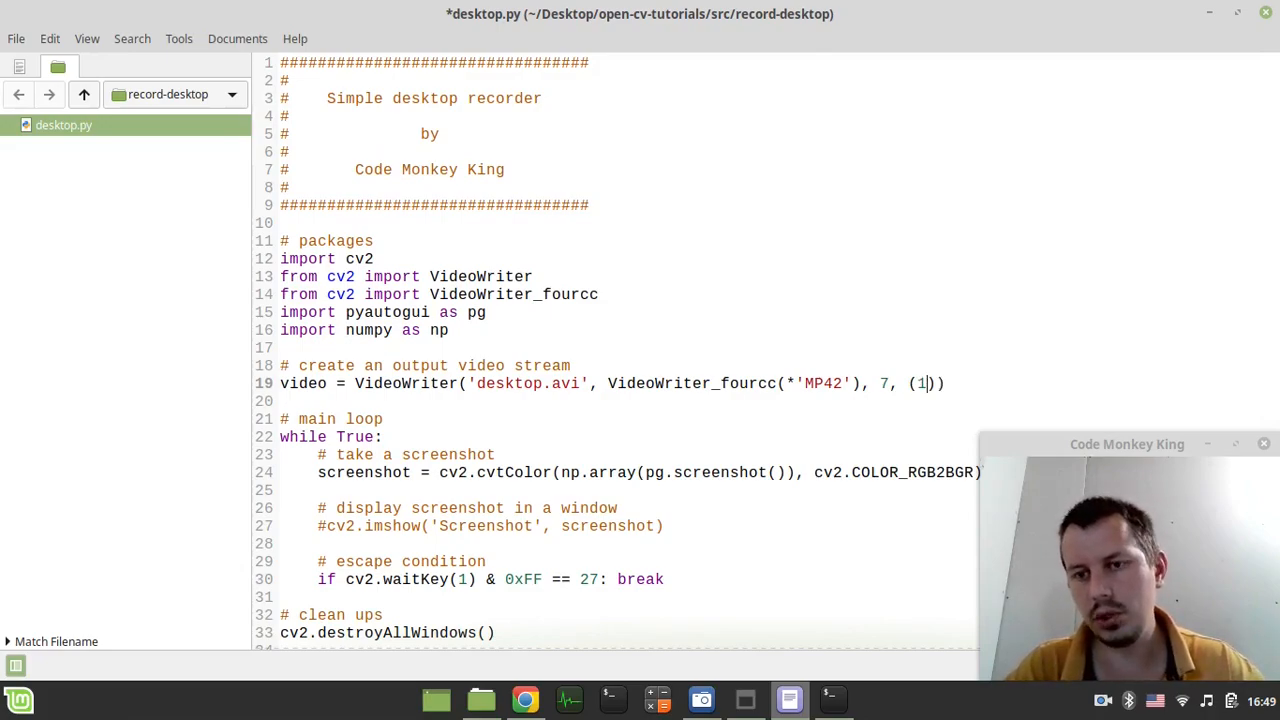
text(366, 768)
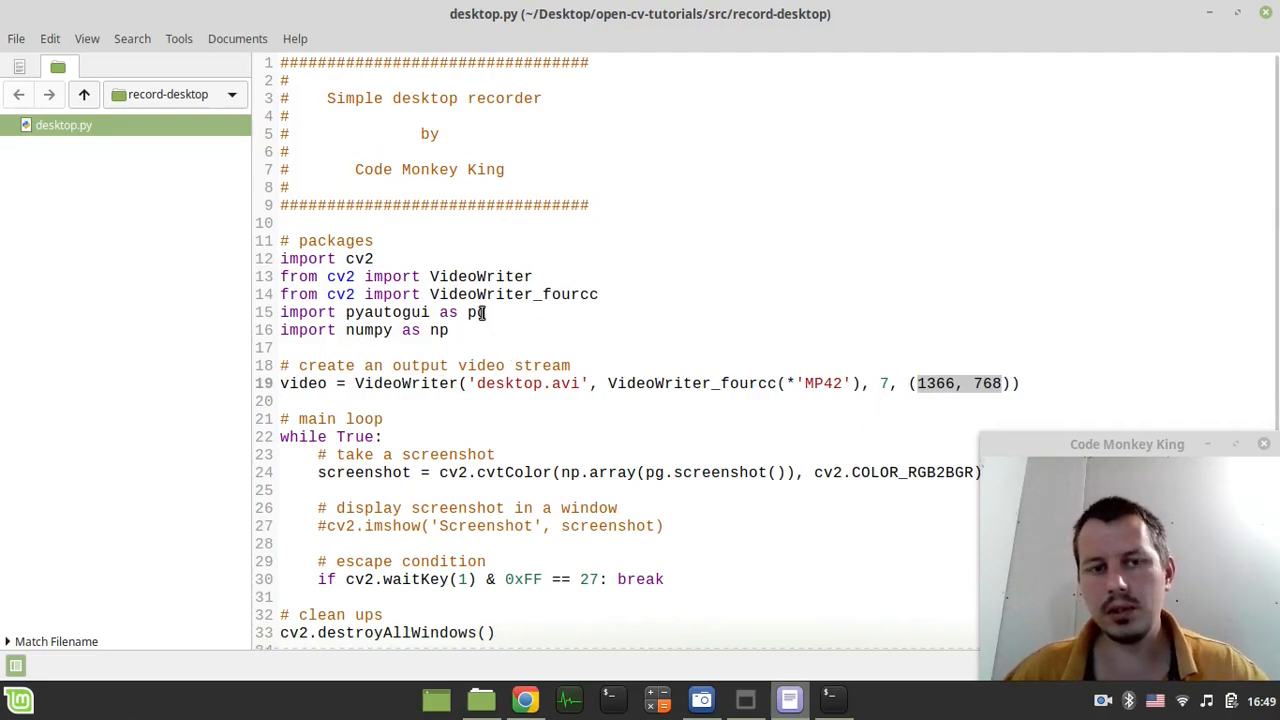
mouse_move(820, 258)
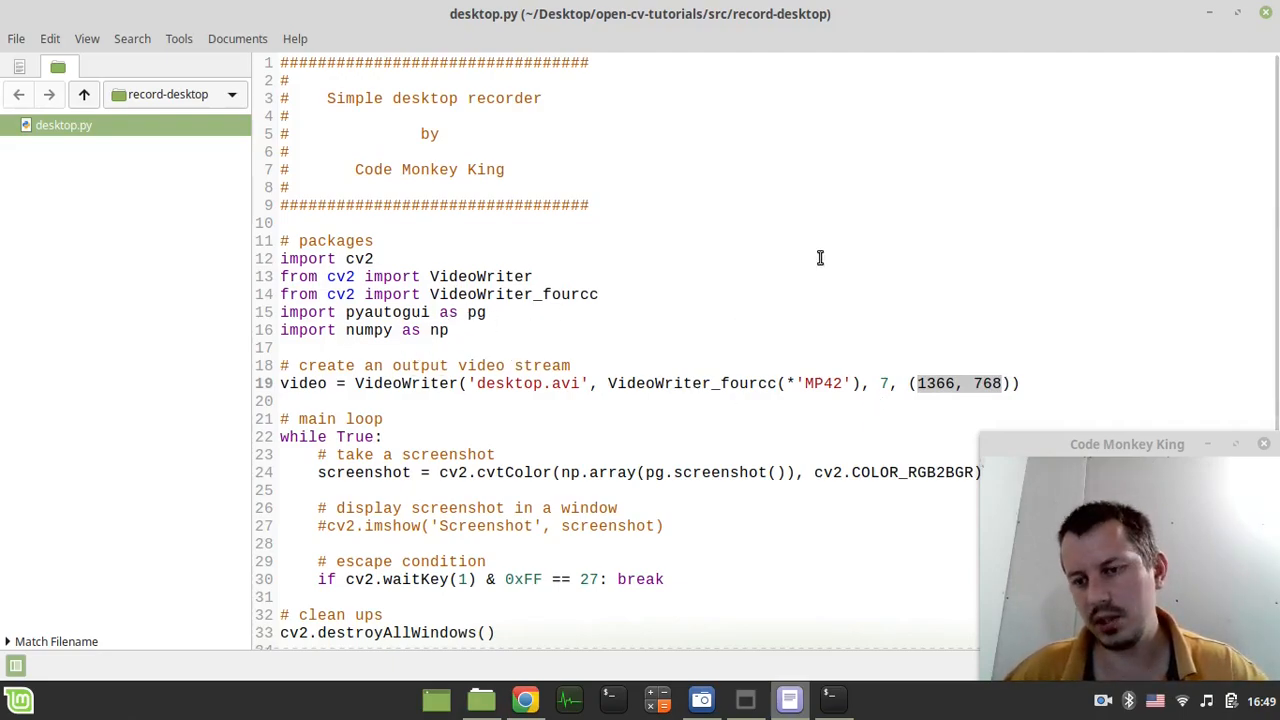
mouse_move(543, 360)
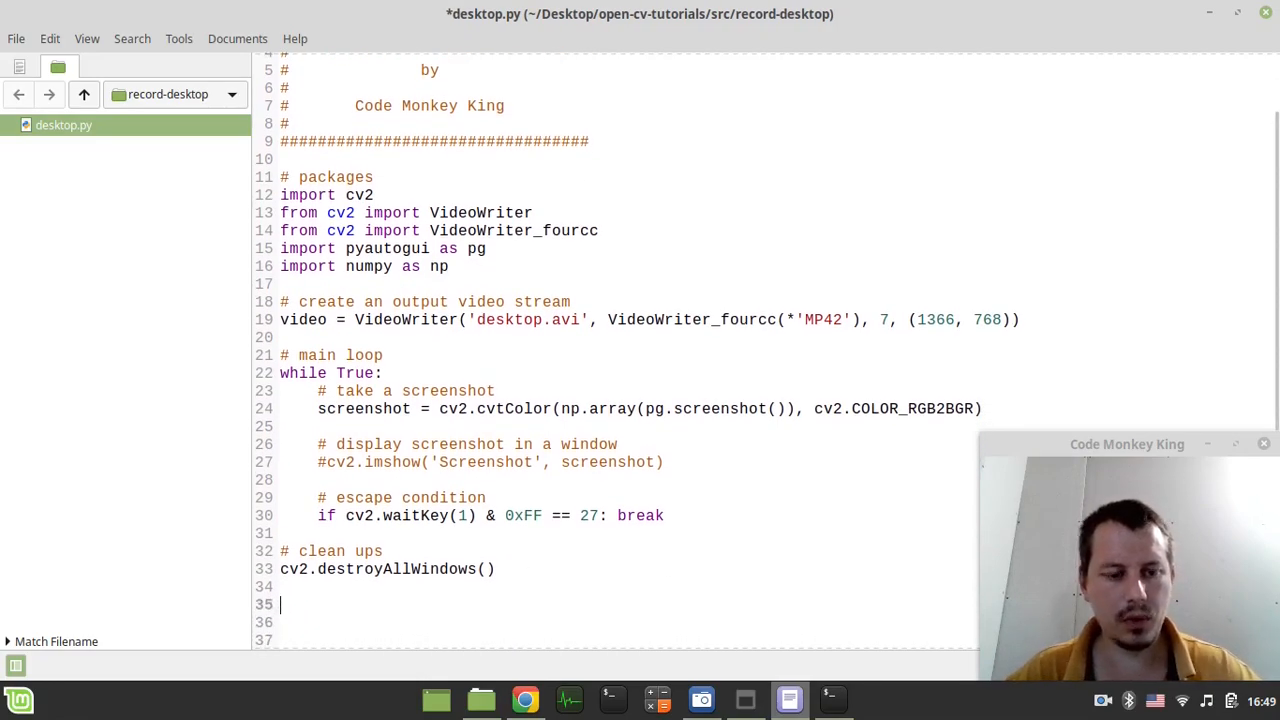
Add a '# release the video' comment followed by video.release().
text(# r)
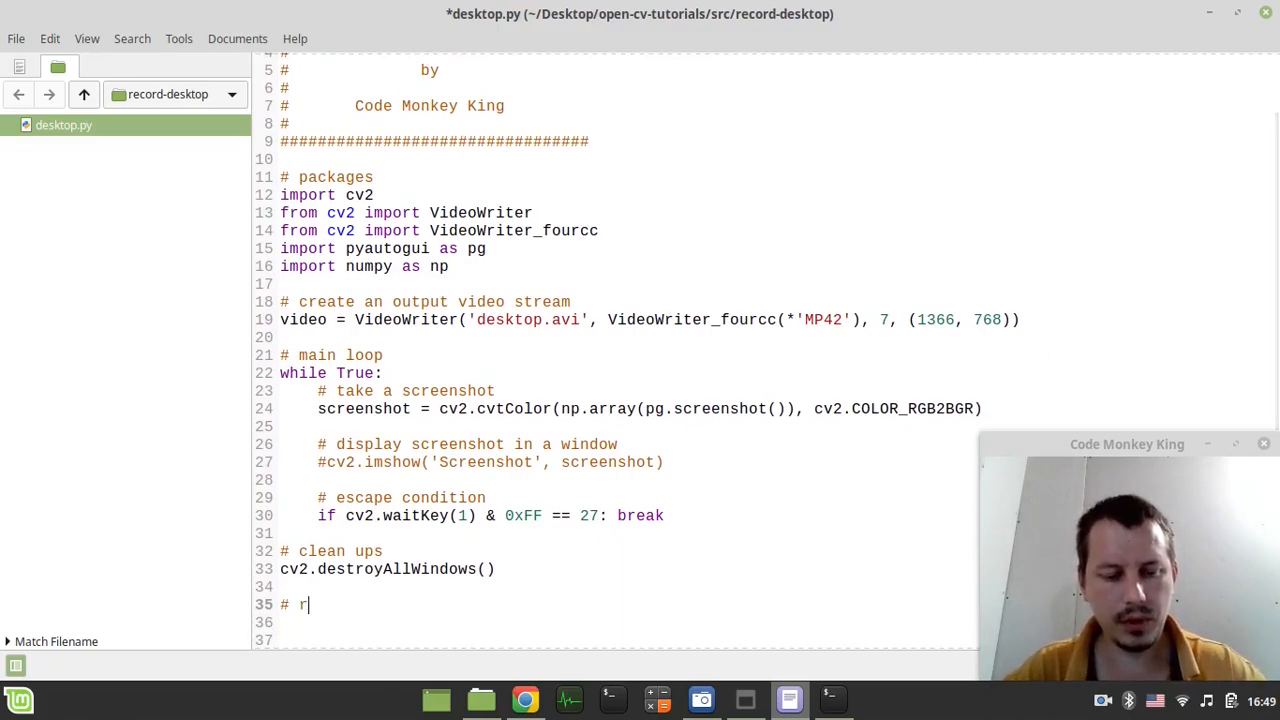
text(elease the video stream)
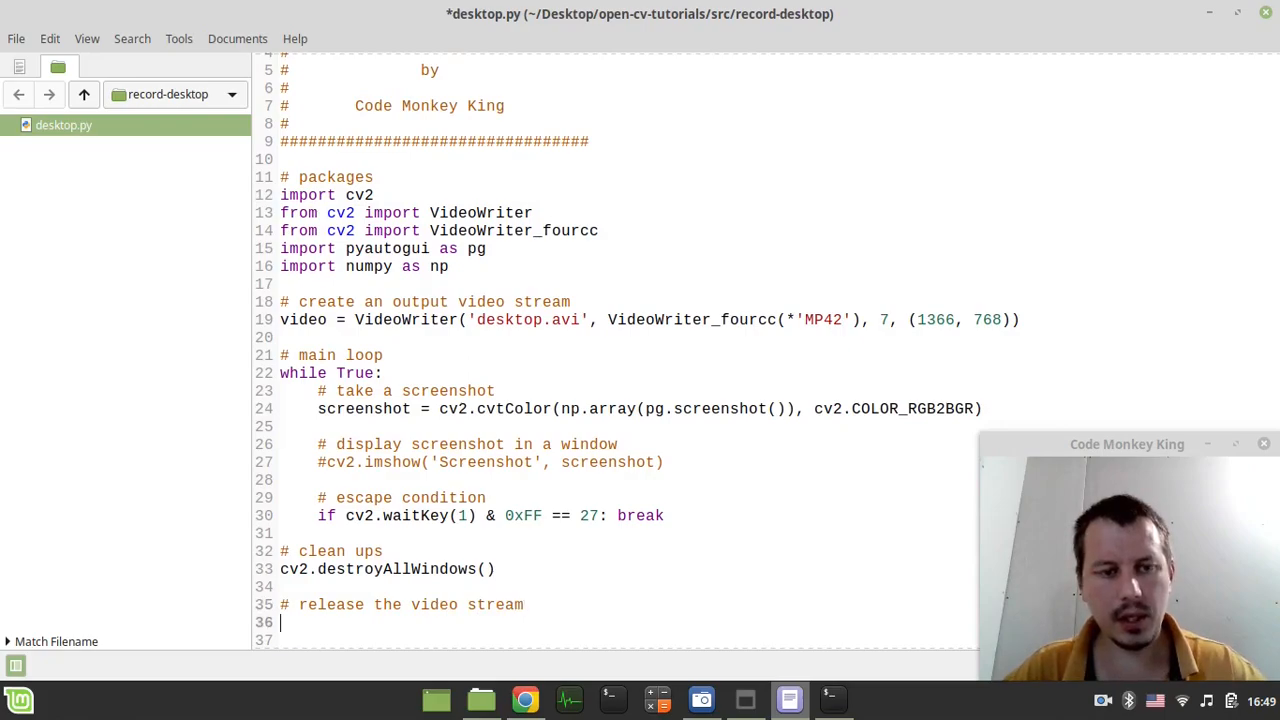
text(video.)
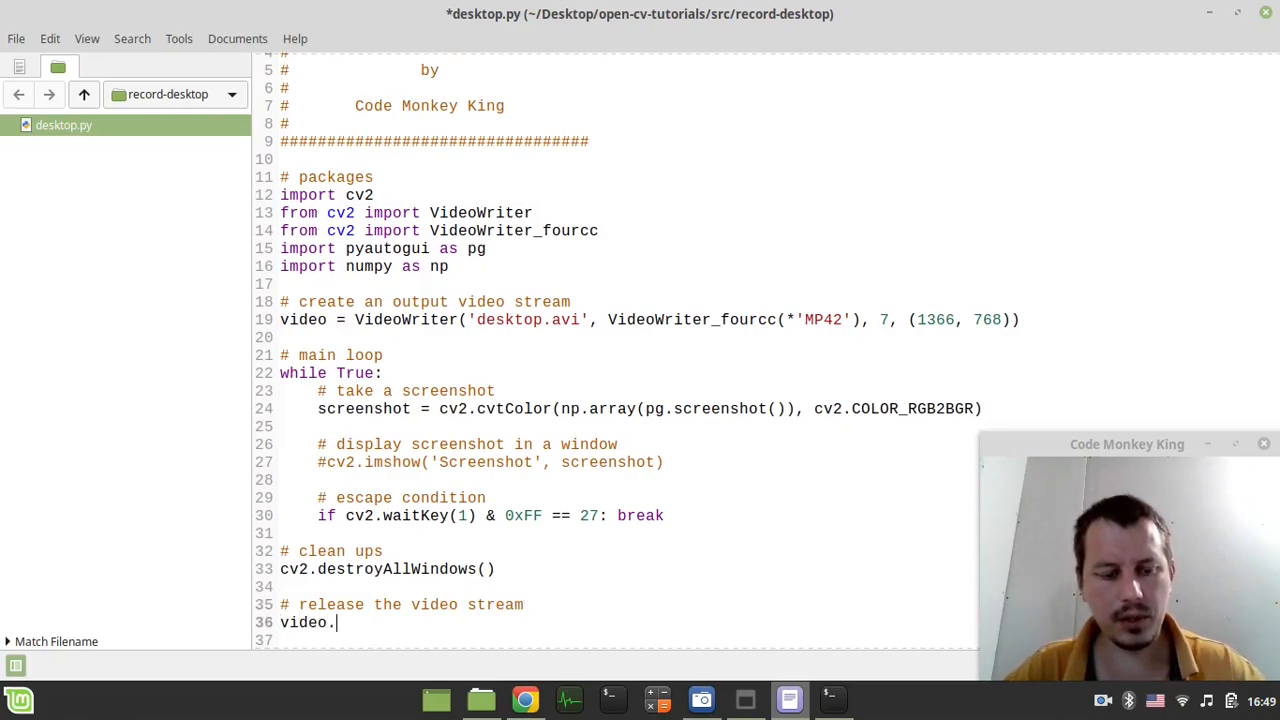
text(release())
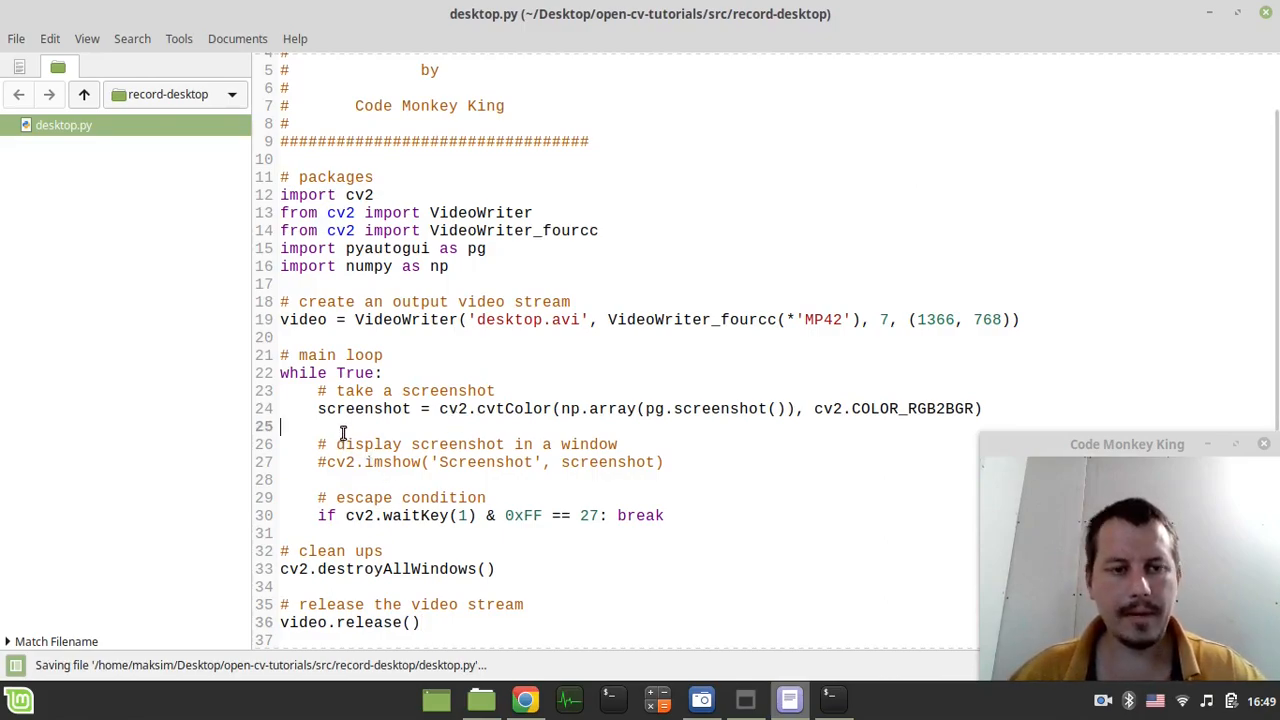
Add '# write video frame' with video.write(screenshot) in the loop and save desktop.py.
key(Return)
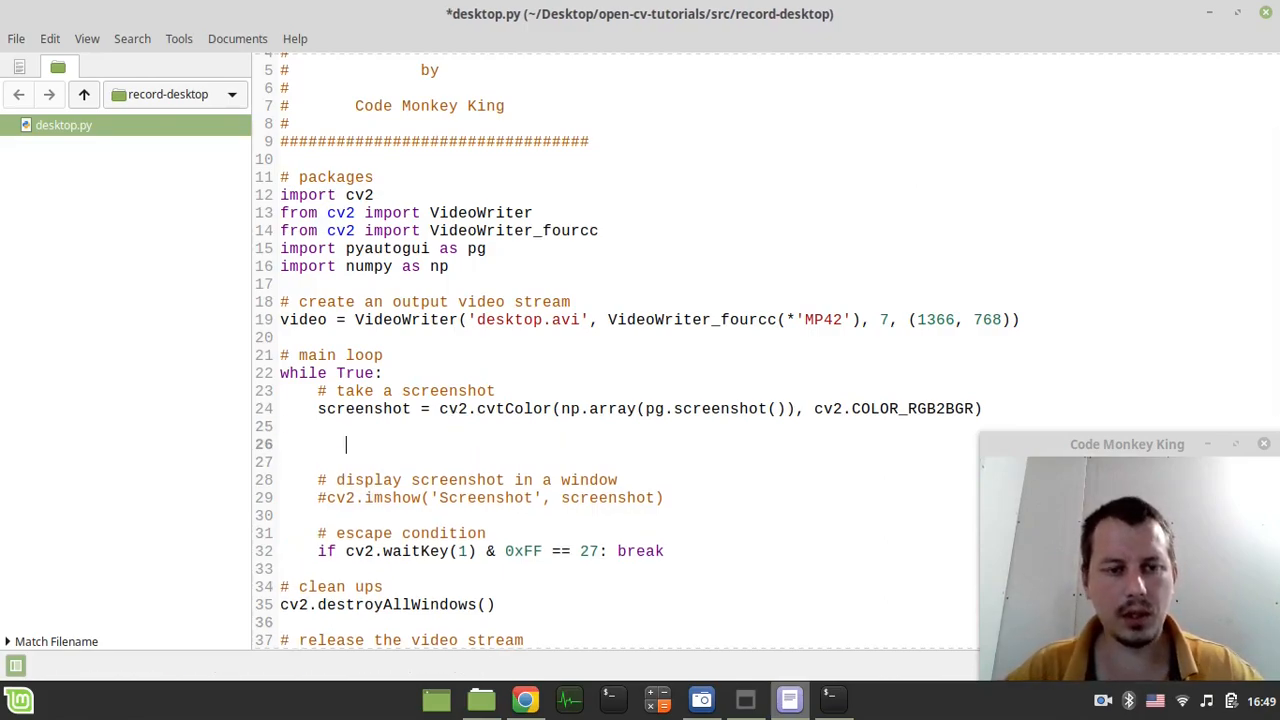
text(# write)
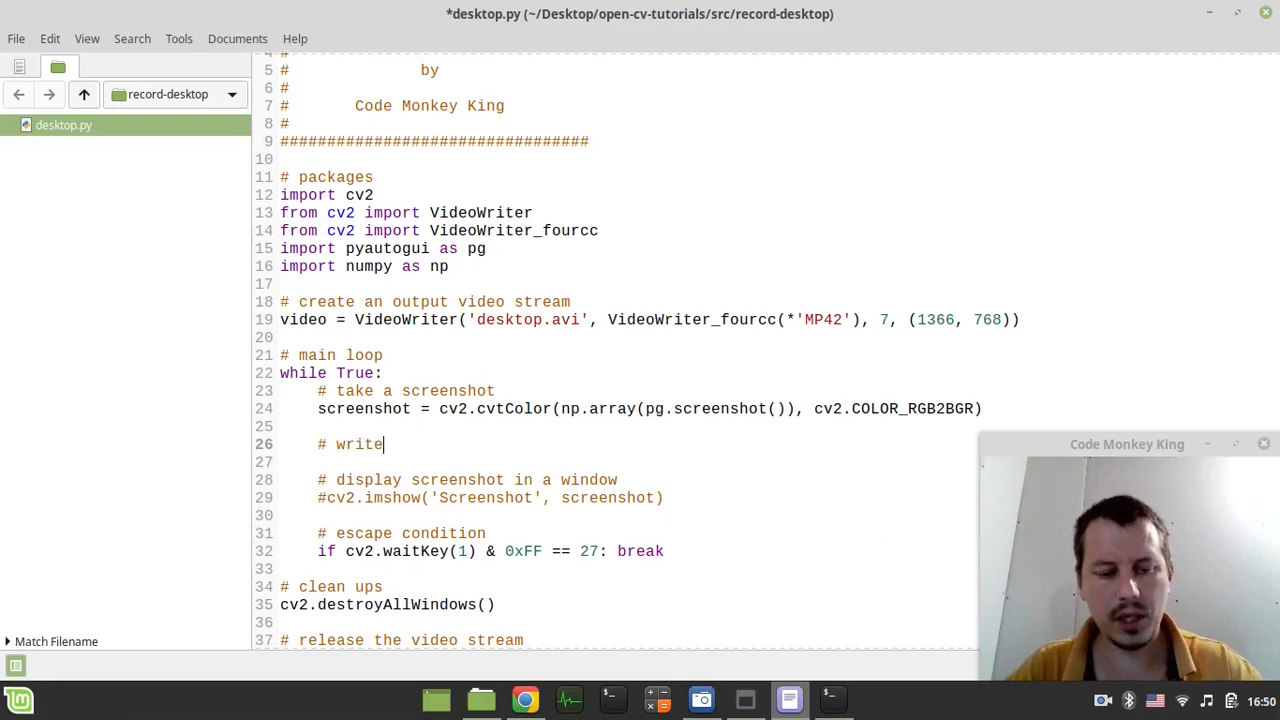
text(video fr)
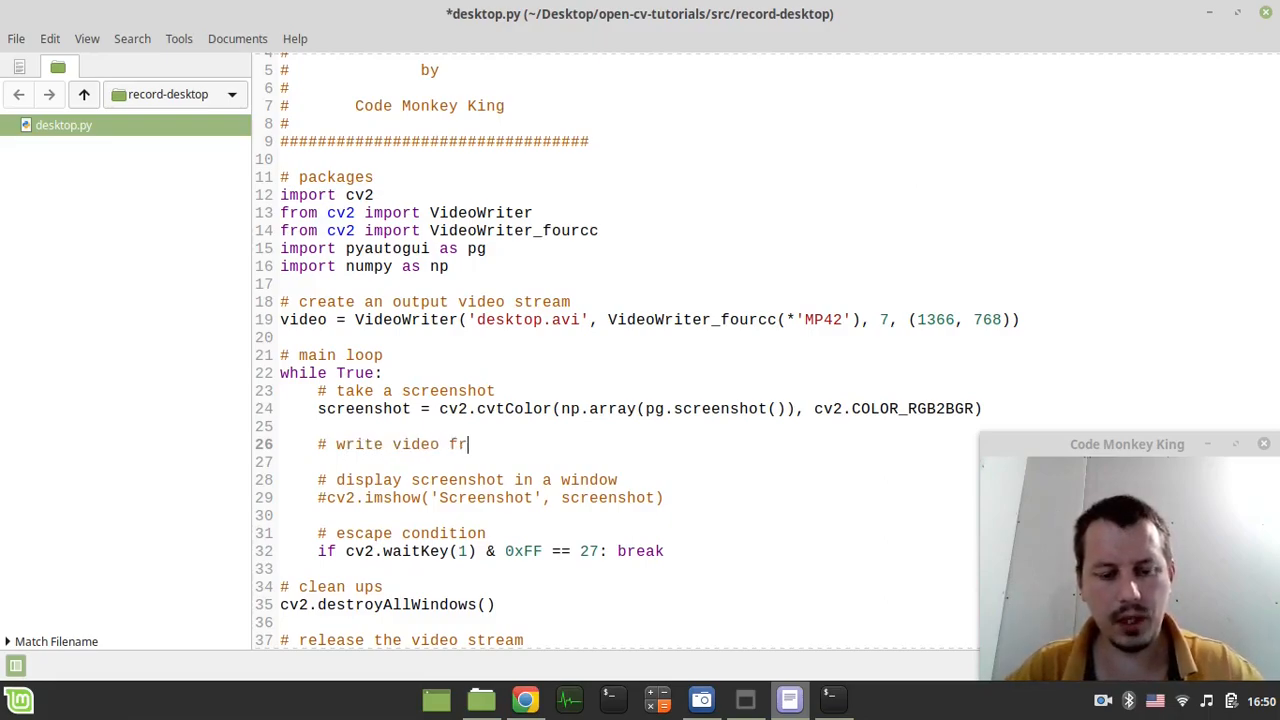
text(ame)
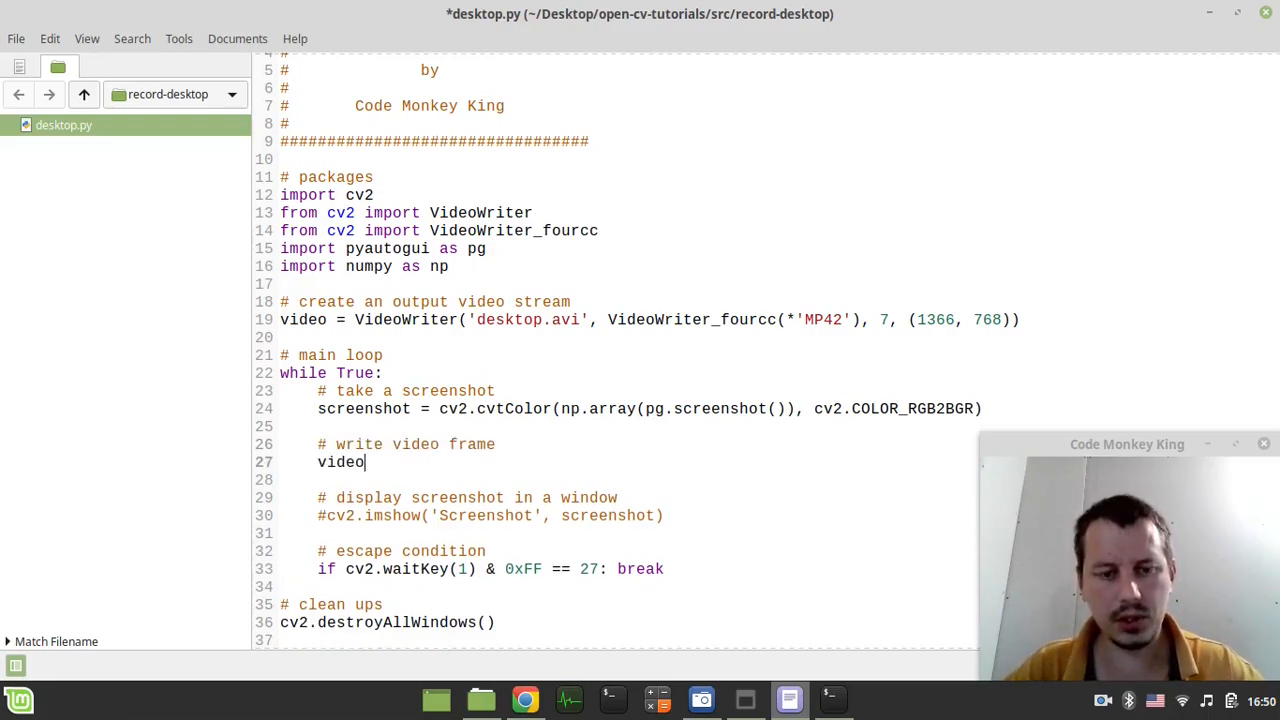
text(.write)
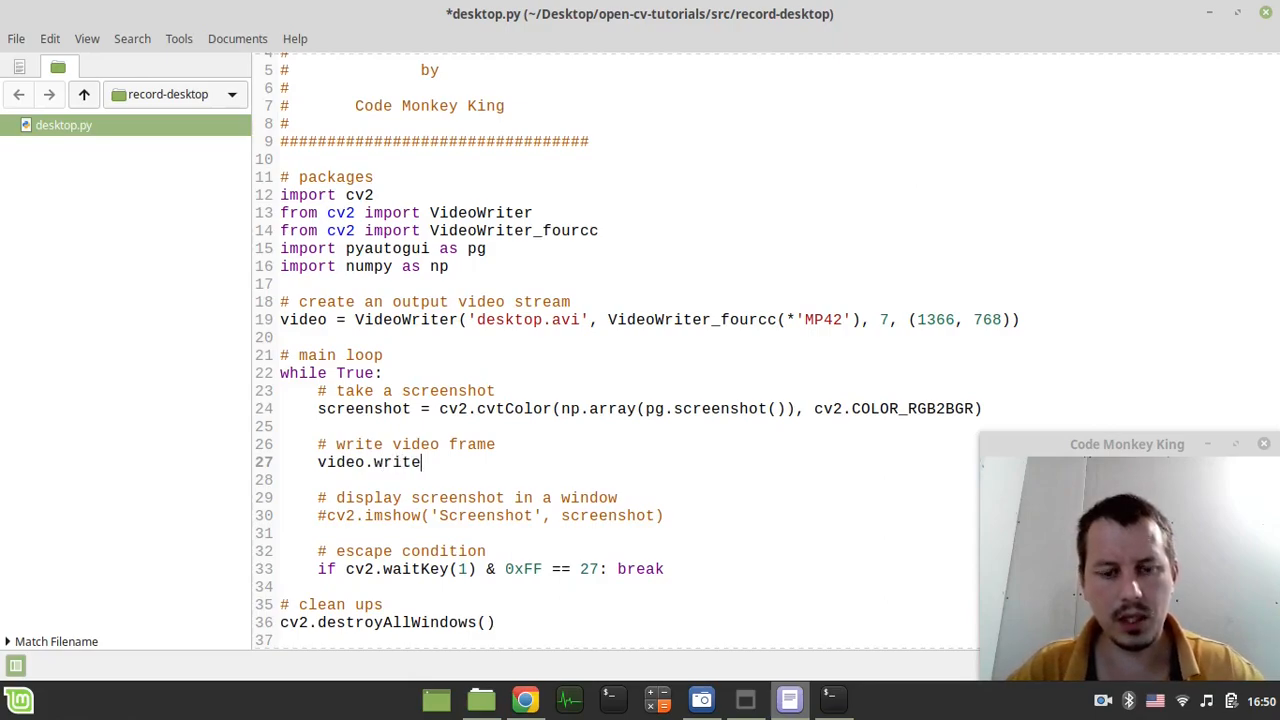
text((scree)
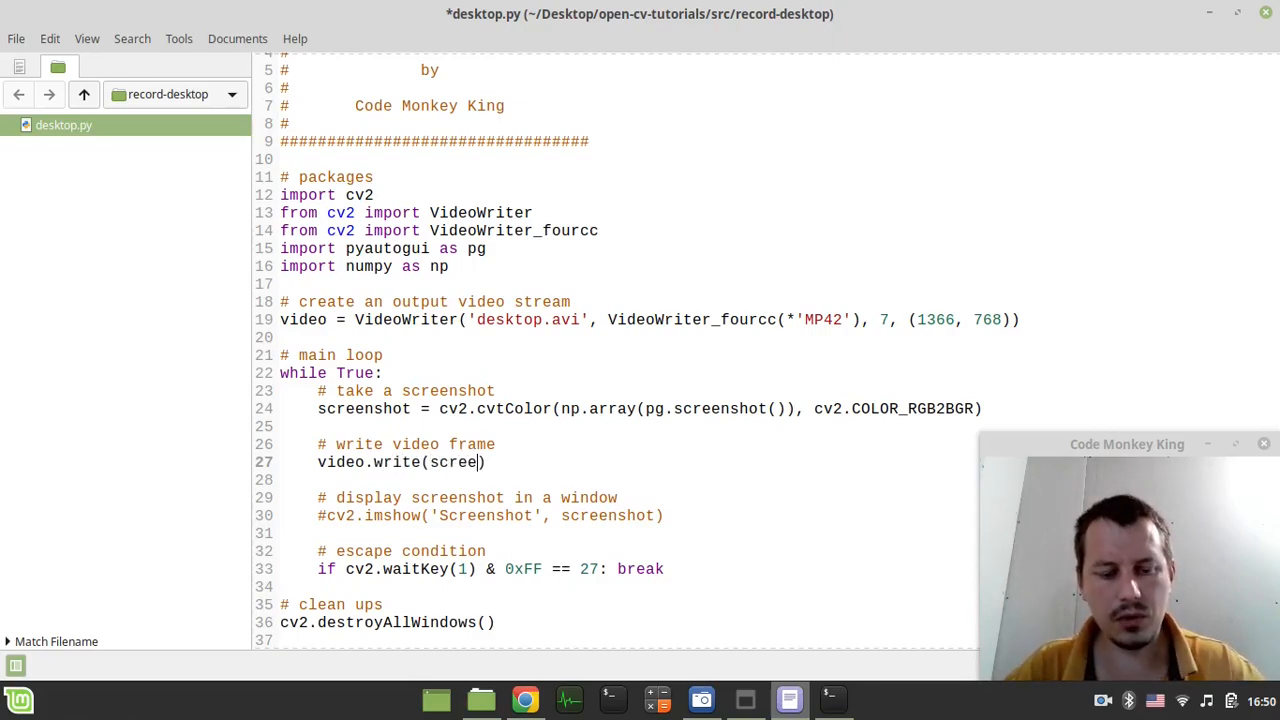
key(ctrl+s)
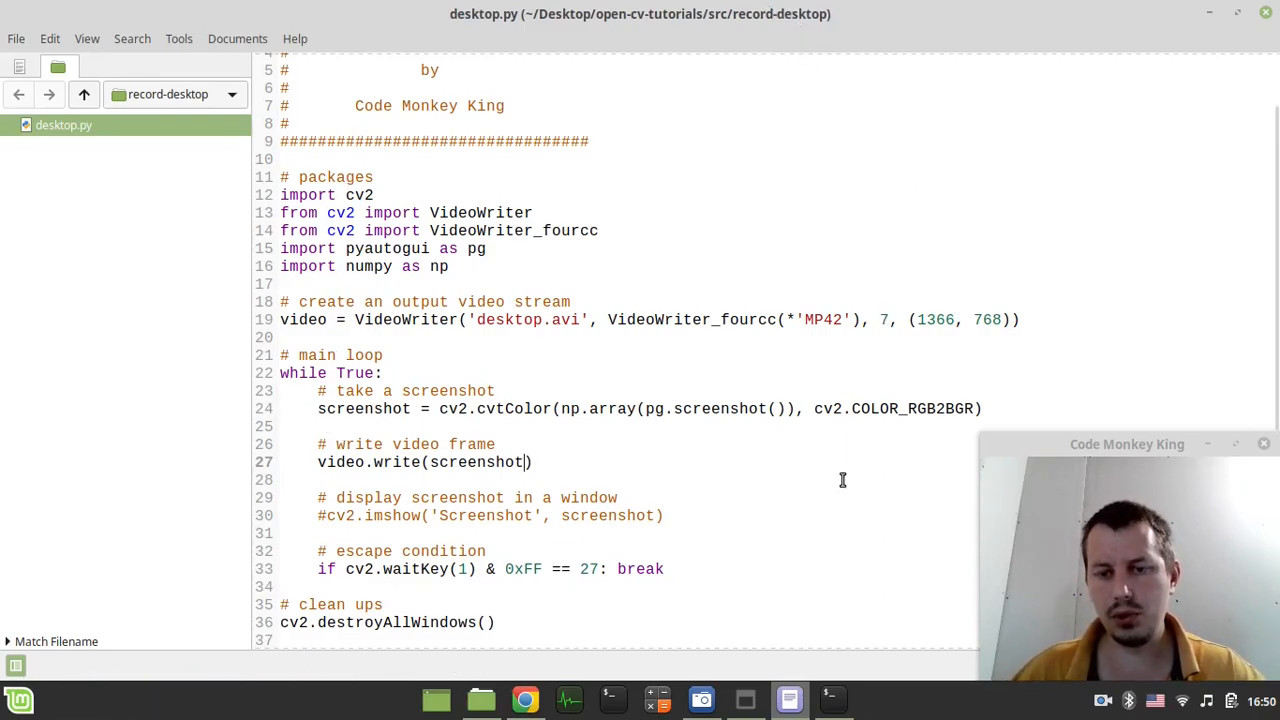
Run python3 desktop.py in the terminal to start recording, then reveal the desktop.
click(831, 699)
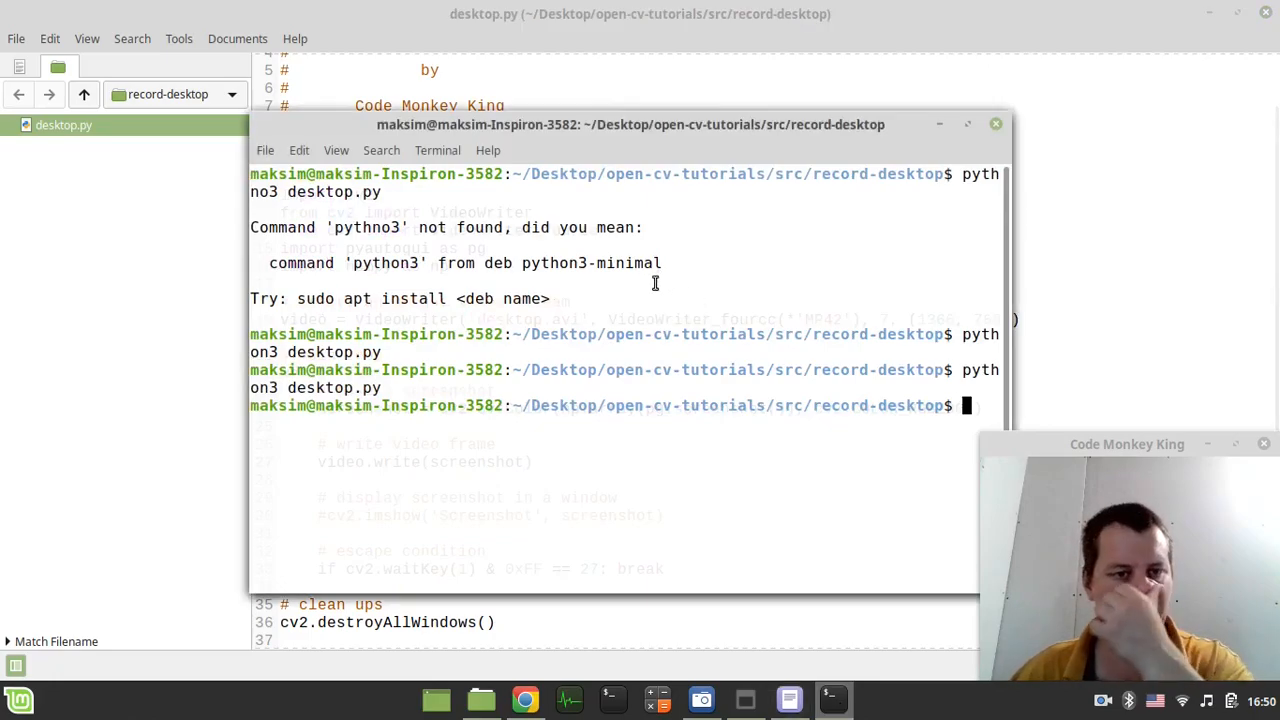
click(481, 698)
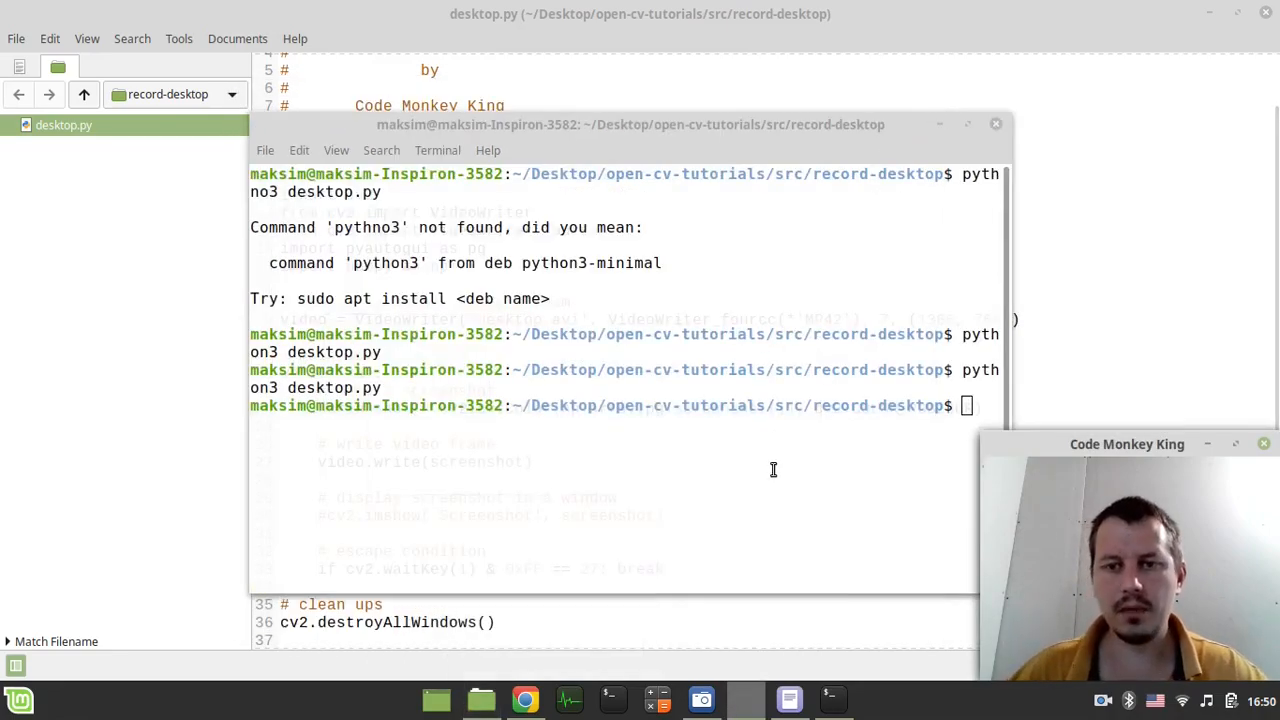
key(Return)
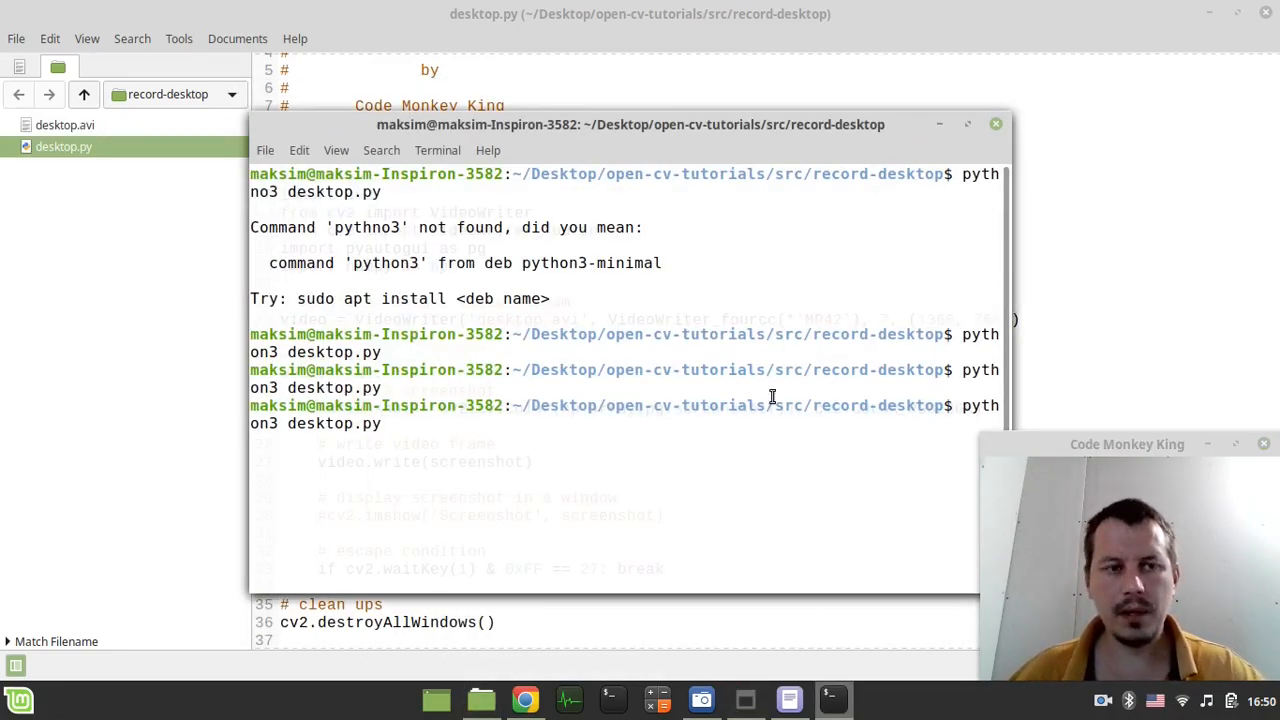
drag(630, 124, 825, 130)
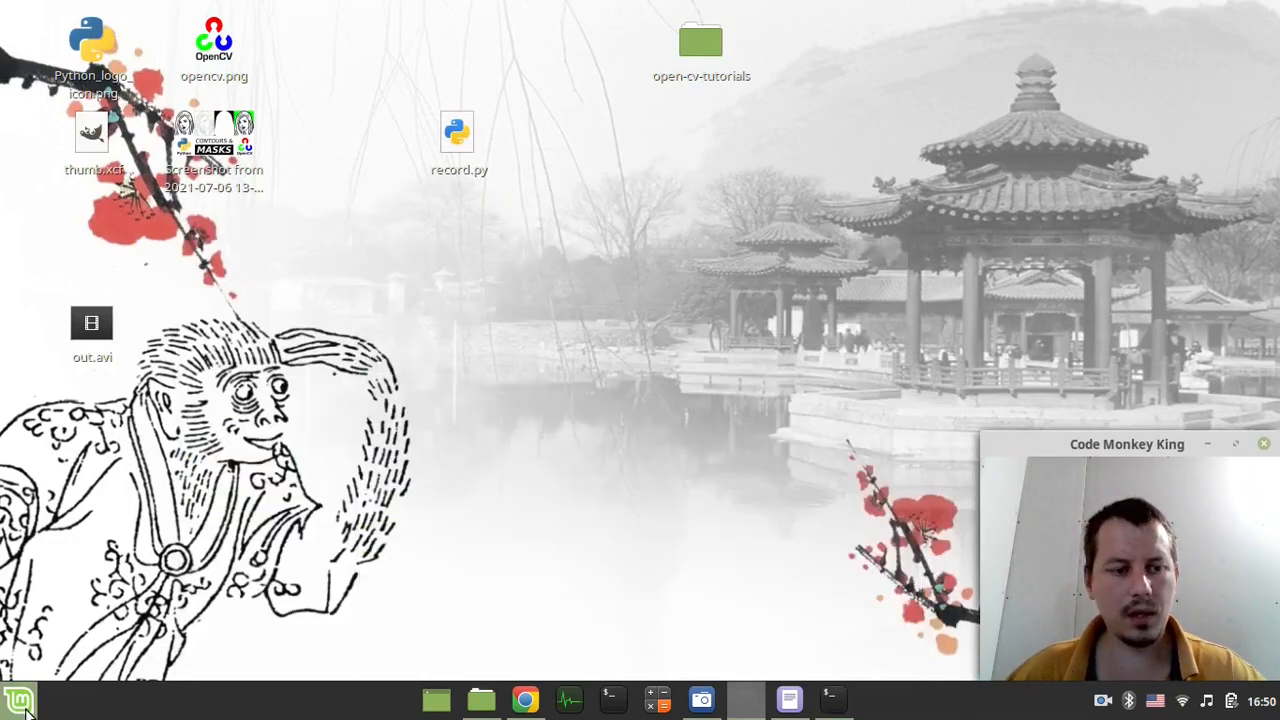
Launch XBoard, dismiss the fairymax engine error, and close it to return to Xed.
click(18, 698)
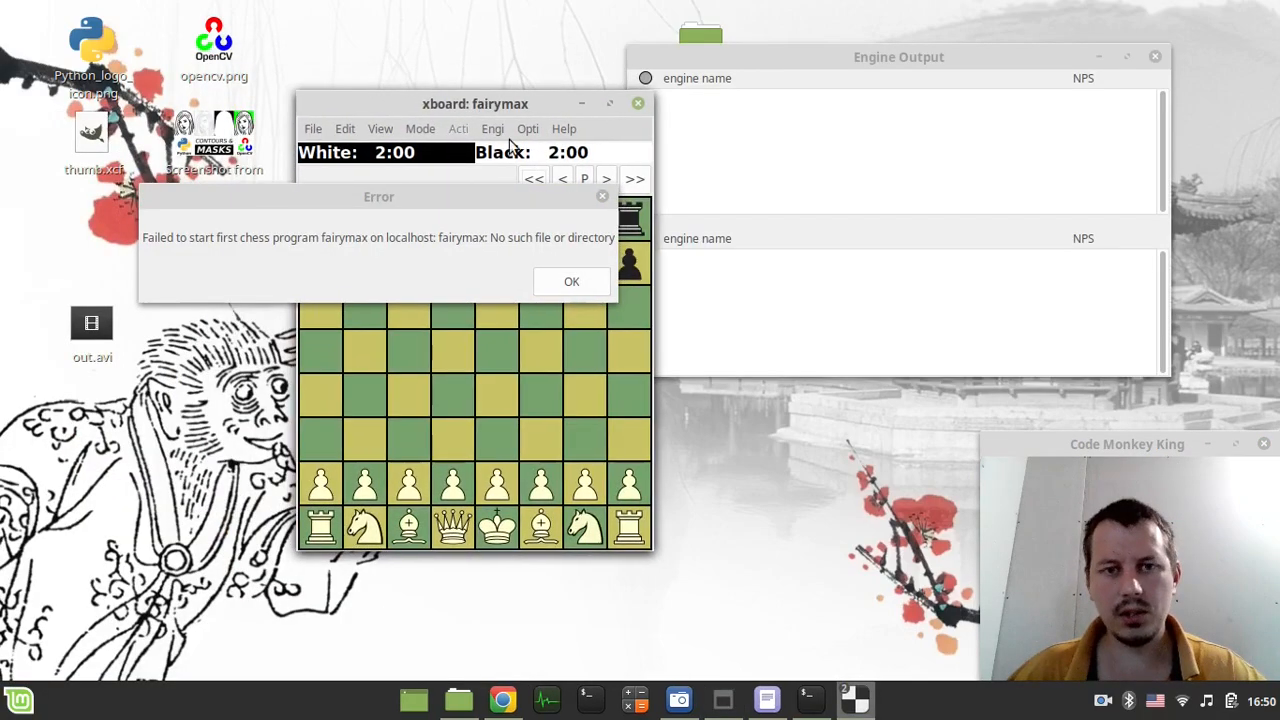
click(571, 281)
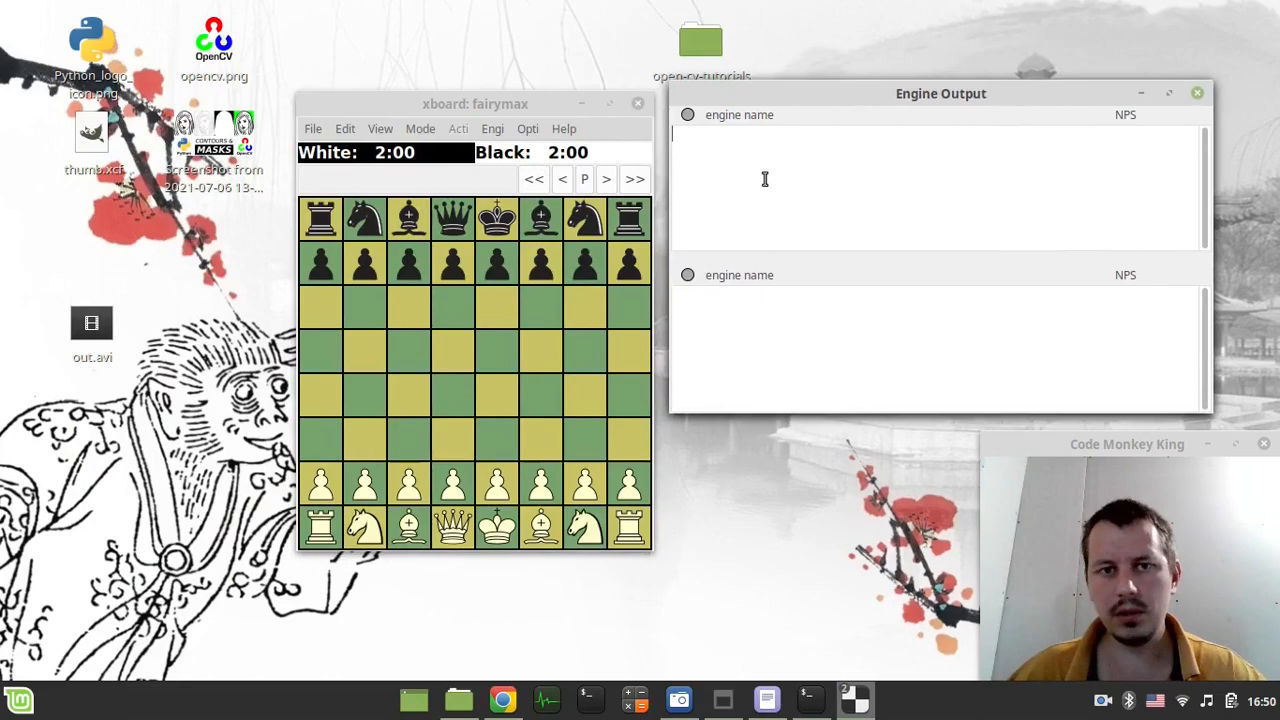
click(497, 483)
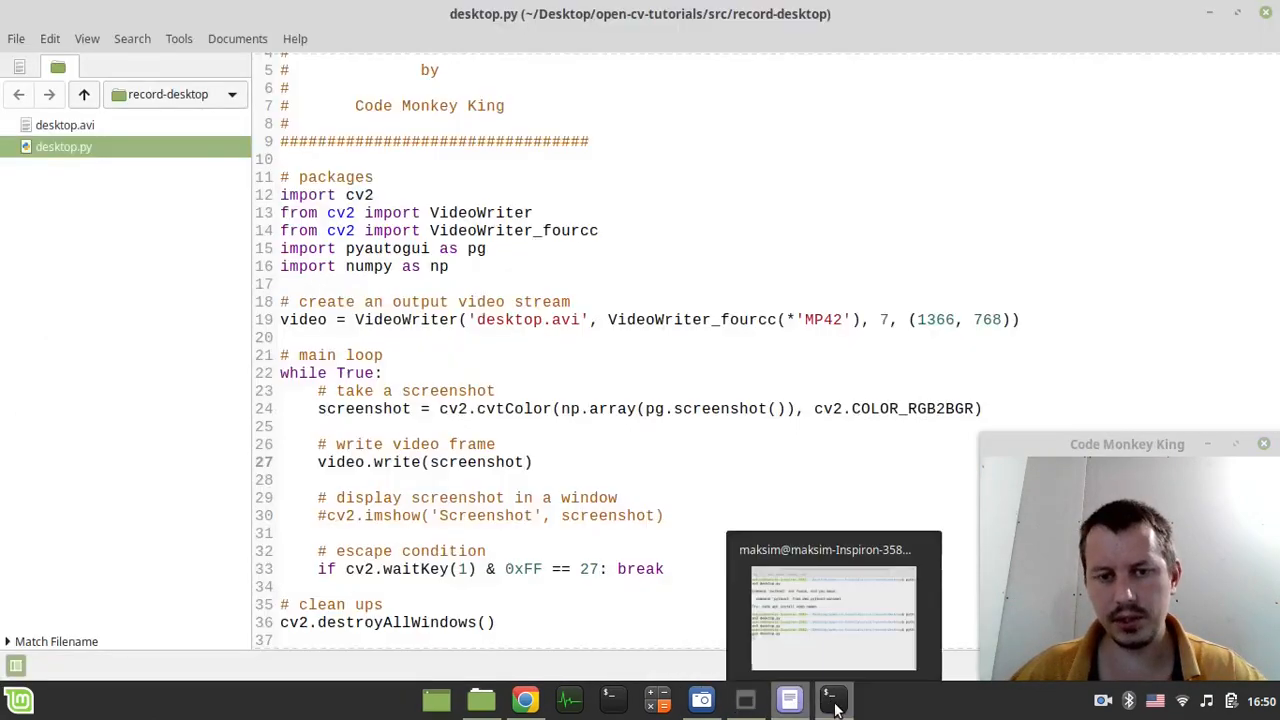
Stop the recorder with Ctrl+Z and select the 3.2 MB desktop.avi in Nemo.
click(832, 699)
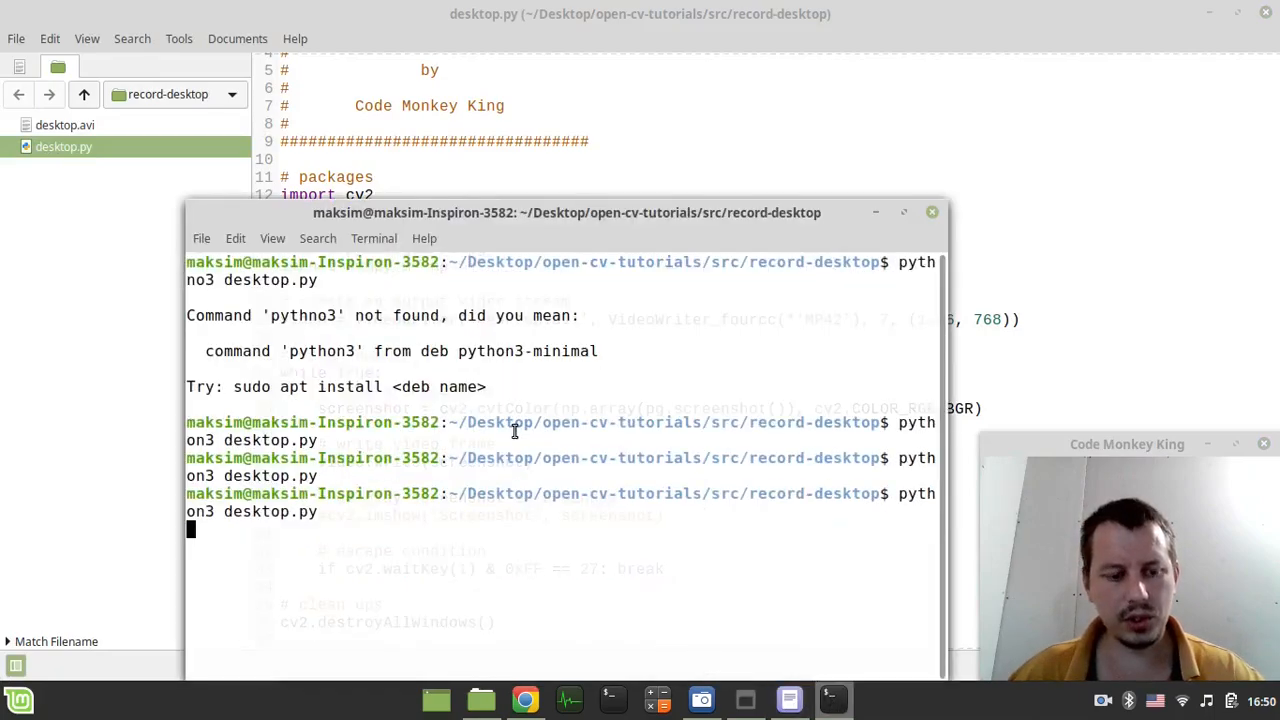
key(ctrl+z)
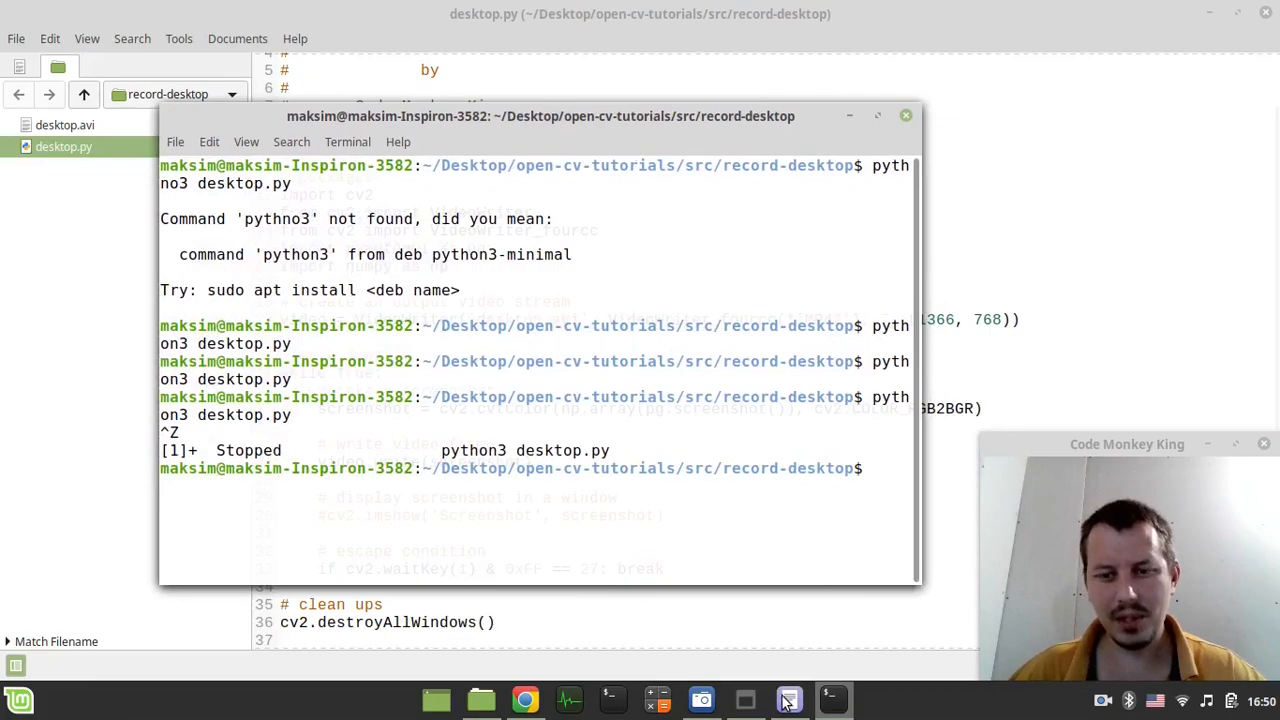
click(481, 699)
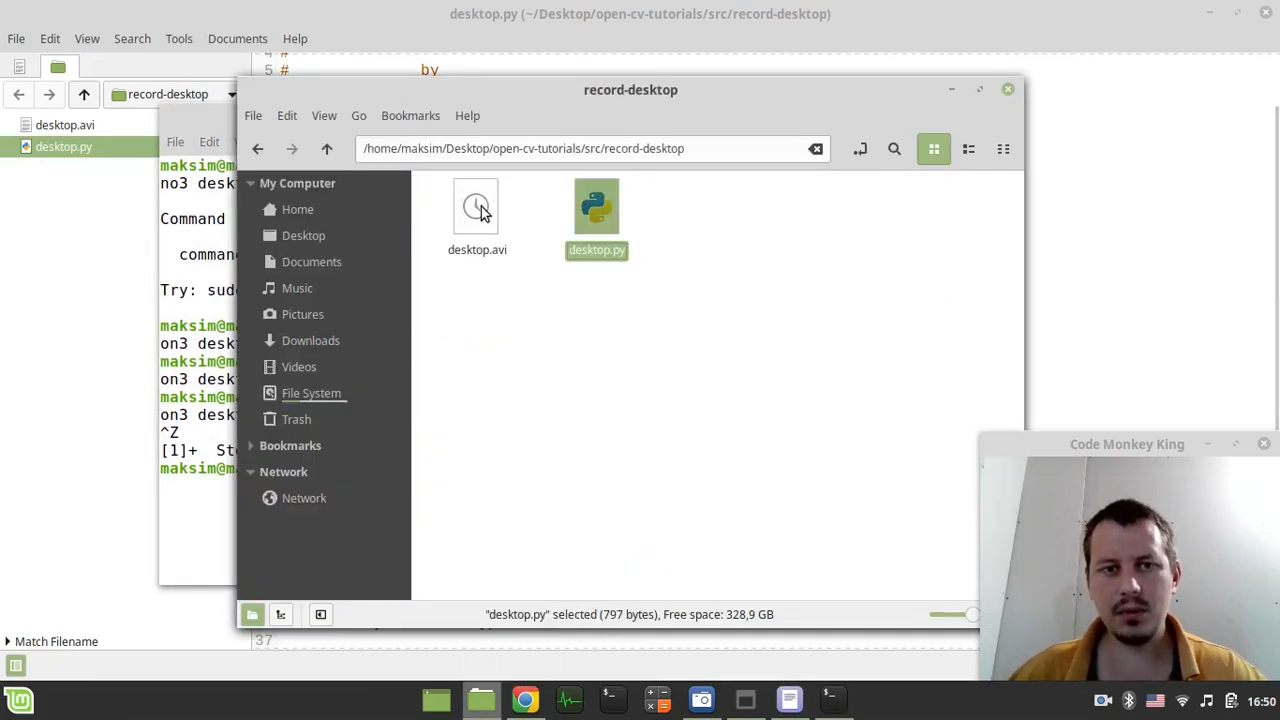
click(477, 207)
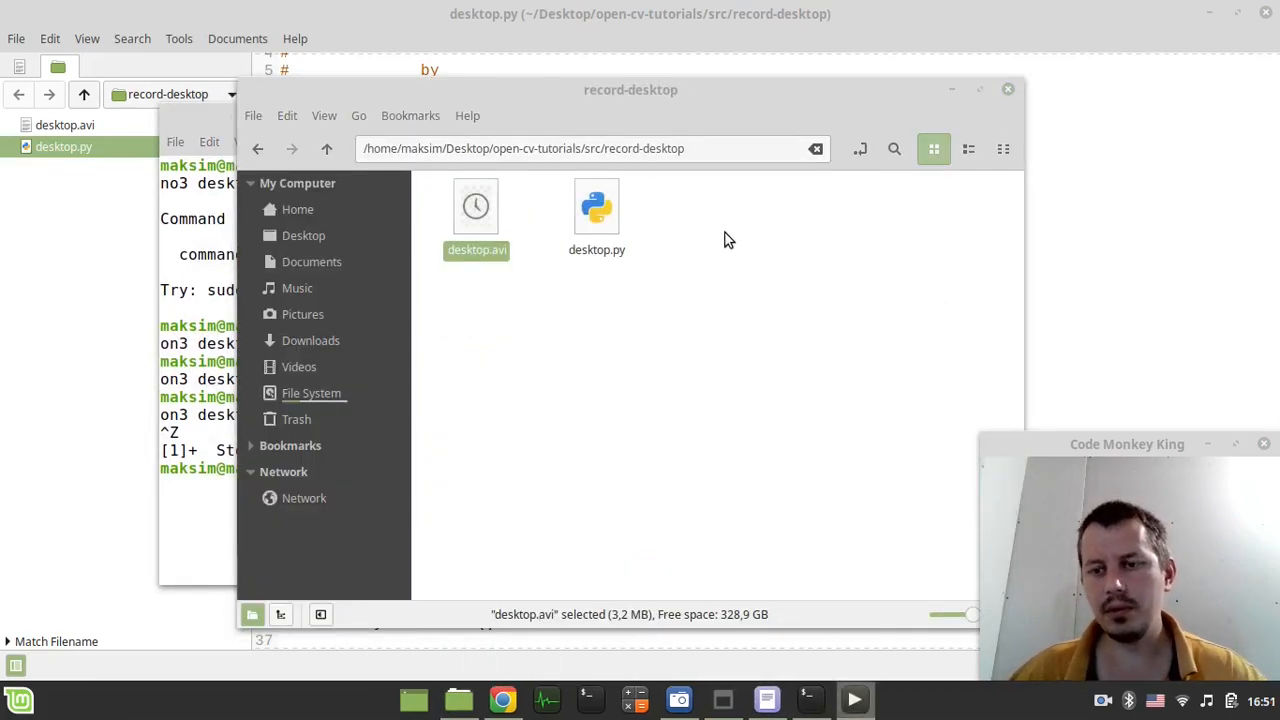
Open desktop.avi in the video player to watch the 12-second recording.
double_click(476, 206)
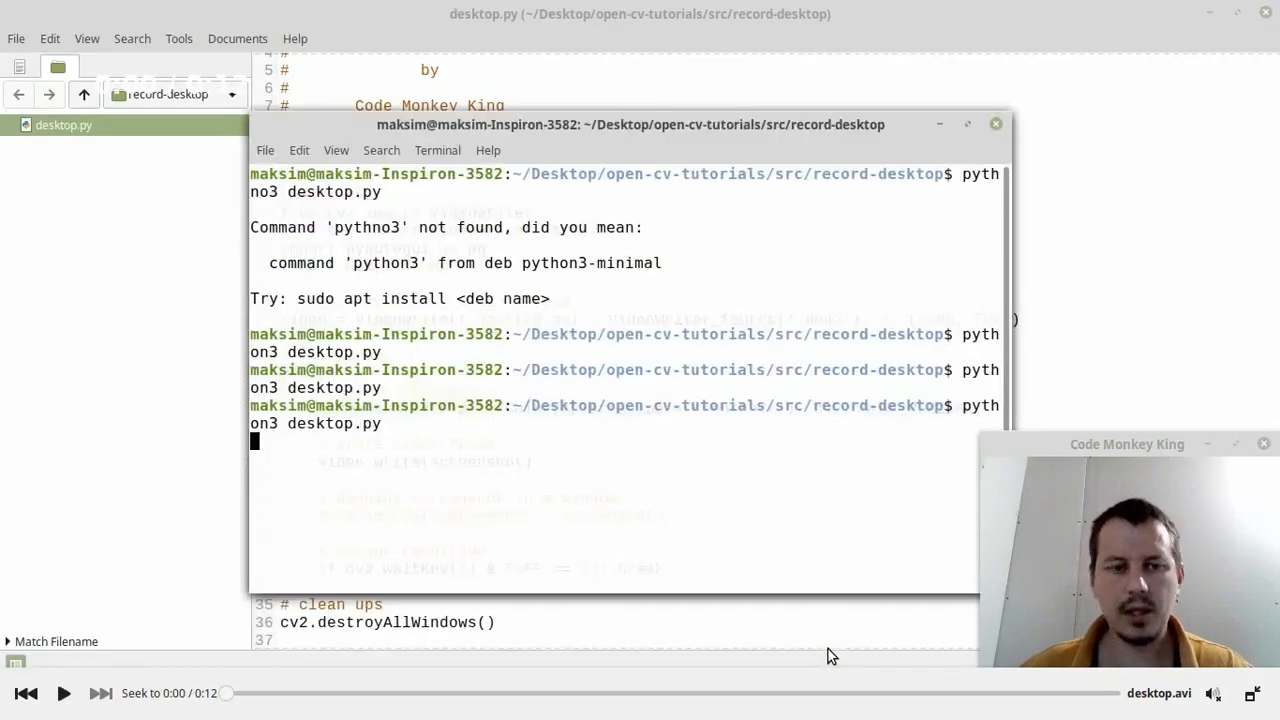
mouse_move(822, 605)
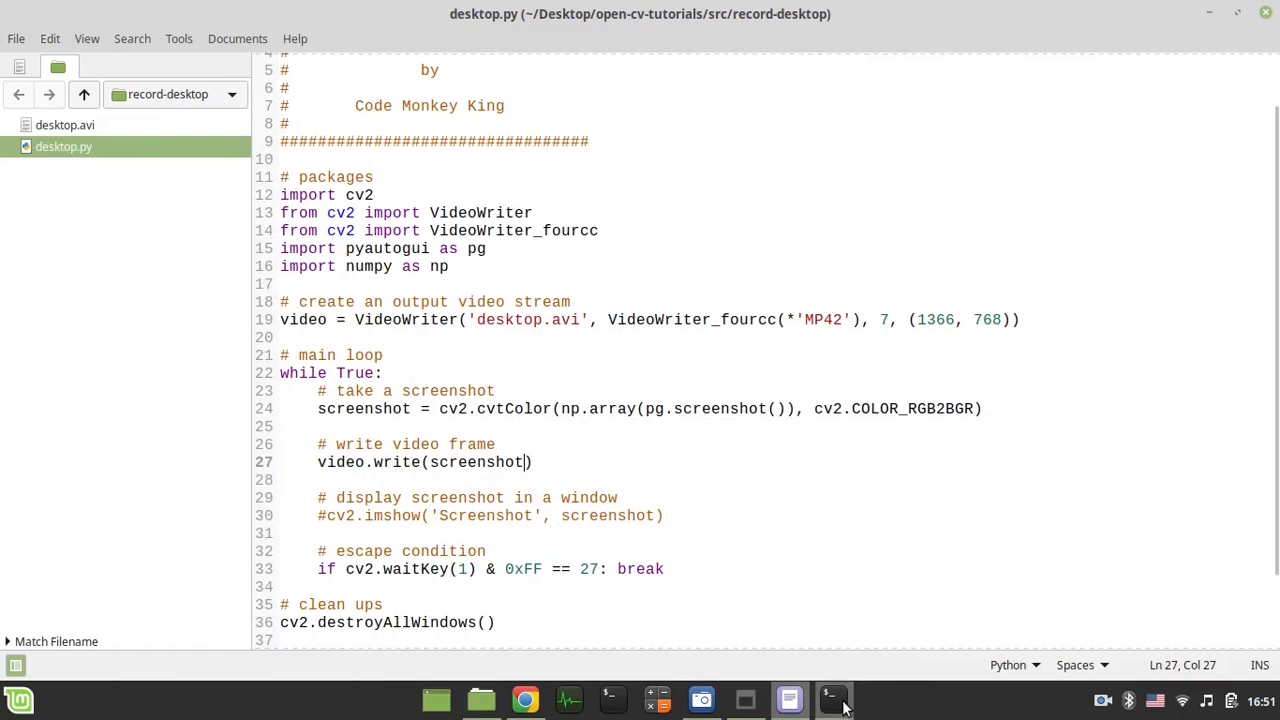
mouse_move(832, 698)
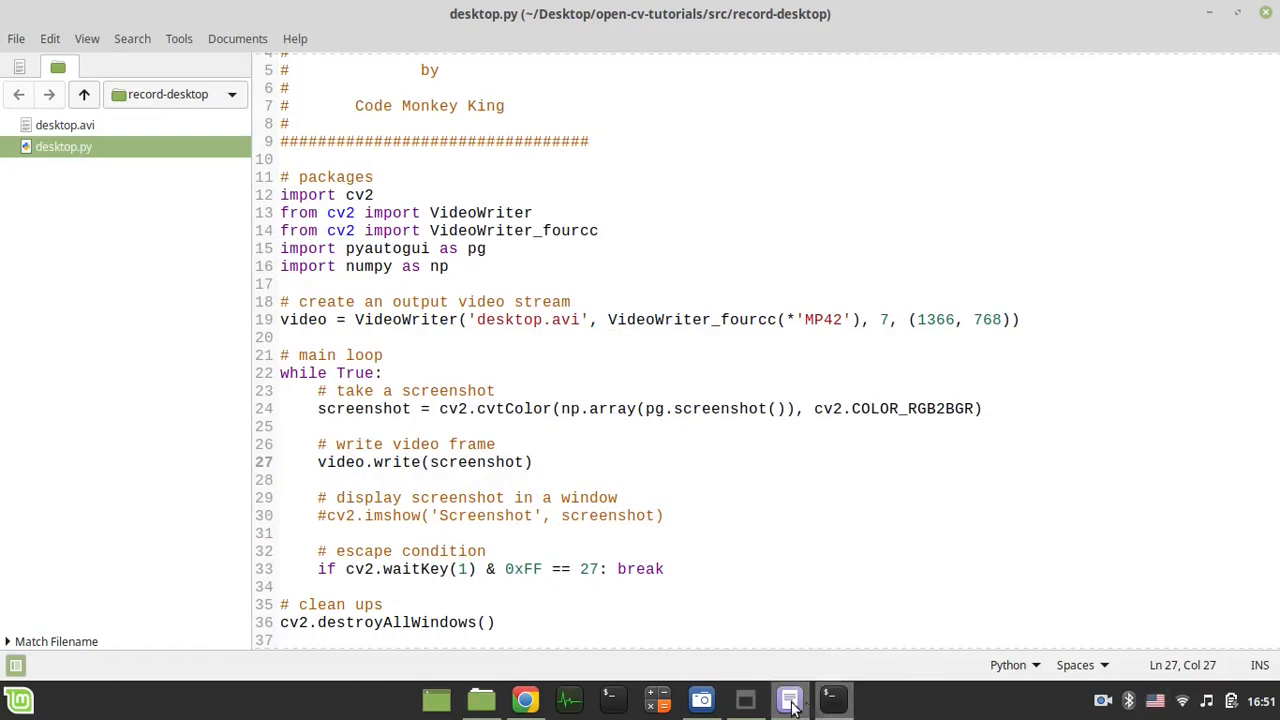
click(789, 699)
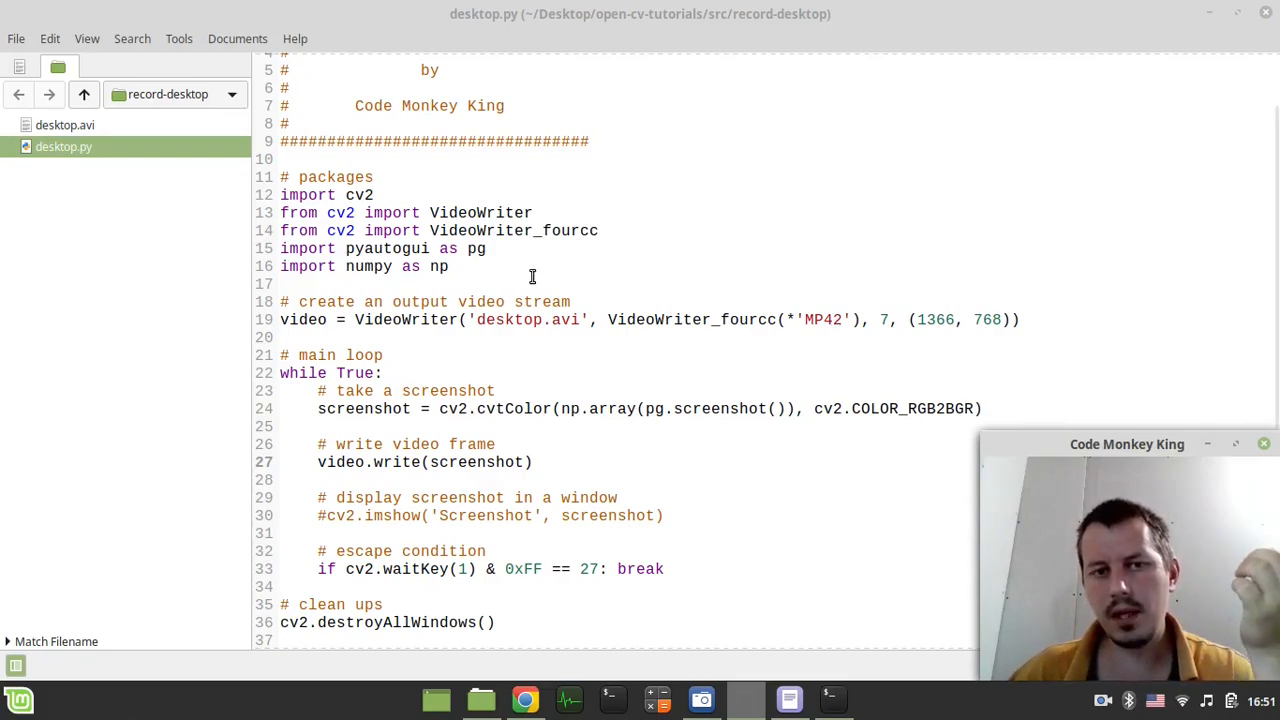
mouse_move(603, 277)
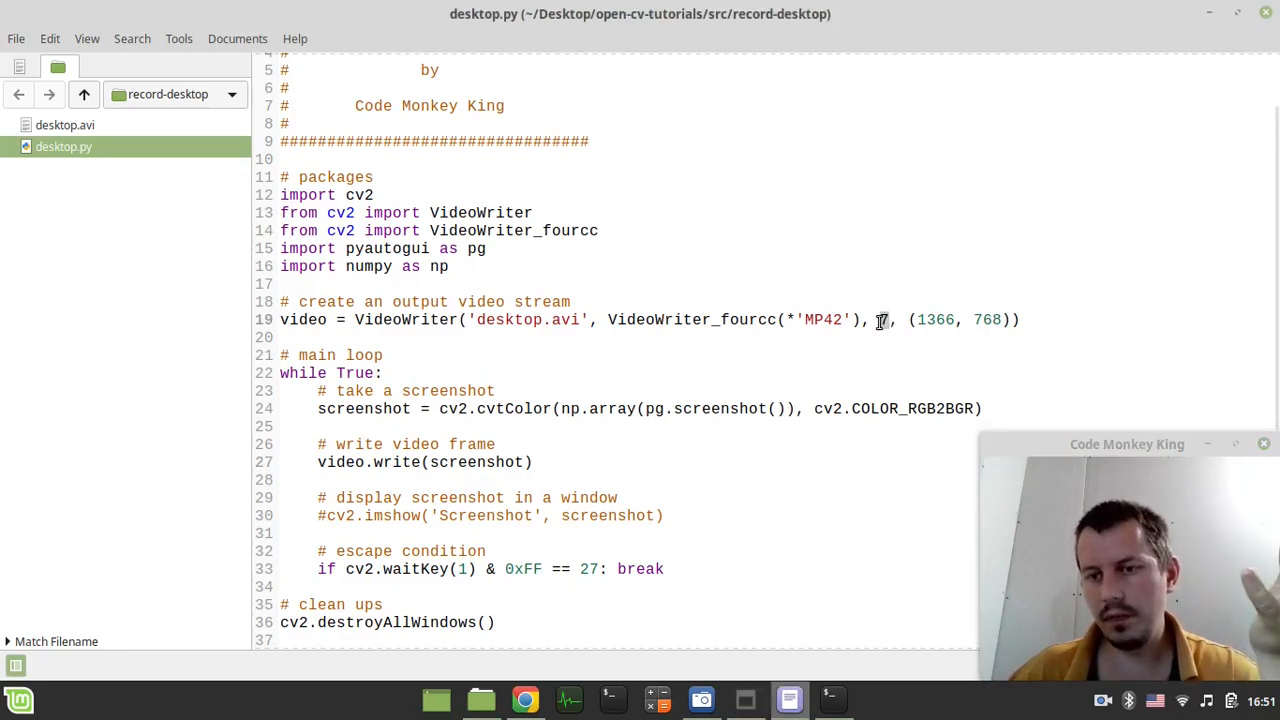
mouse_move(697, 408)
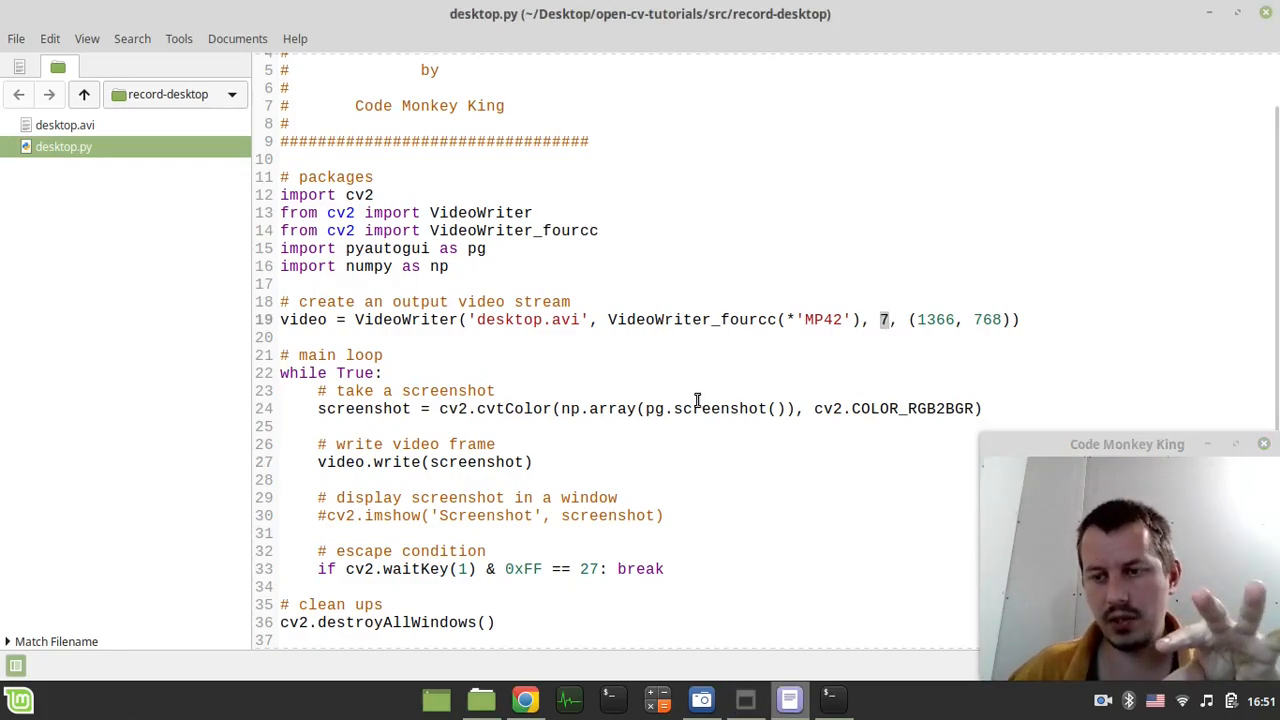
mouse_move(510, 440)
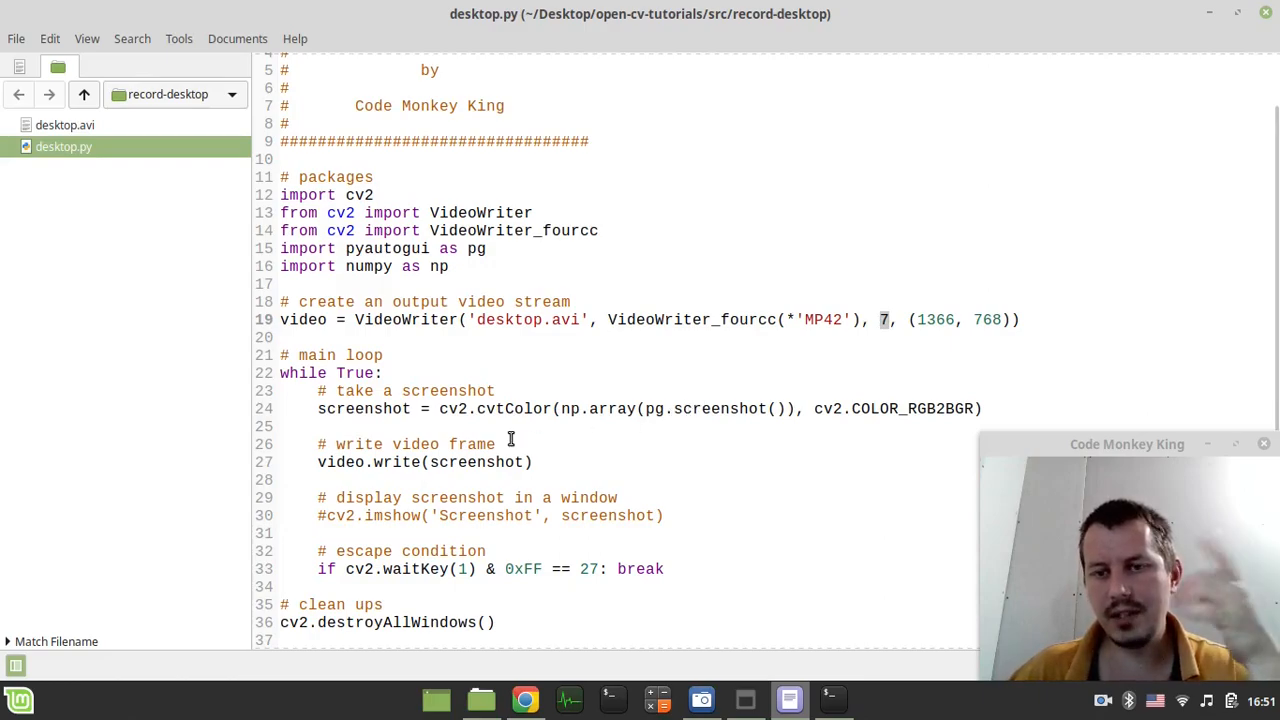
mouse_move(470, 448)
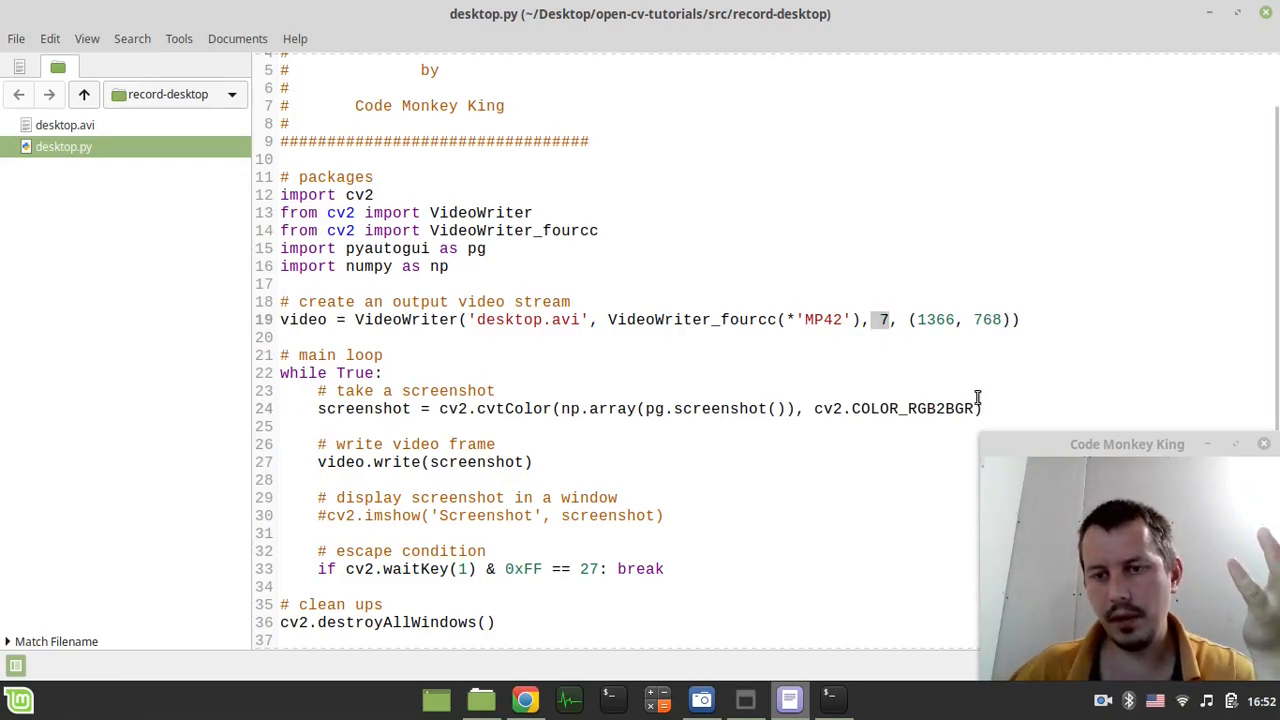
click(982, 408)
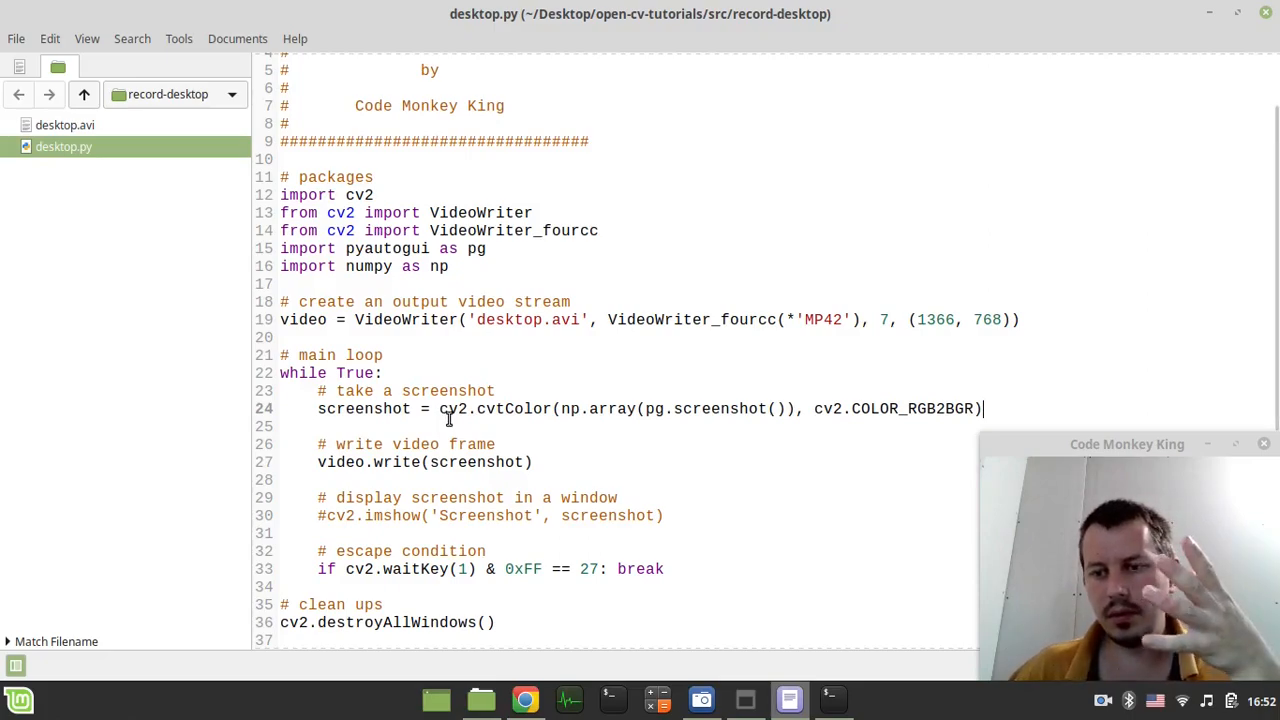
mouse_move(710, 409)
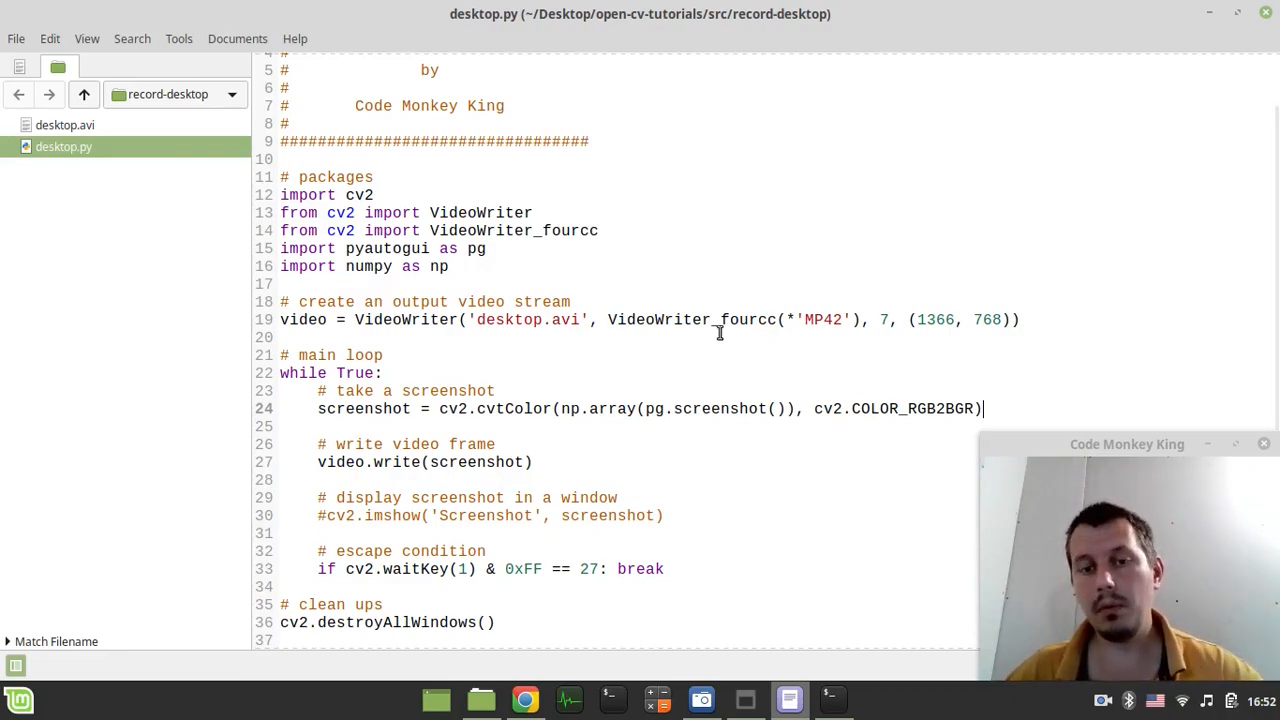
mouse_move(631, 380)
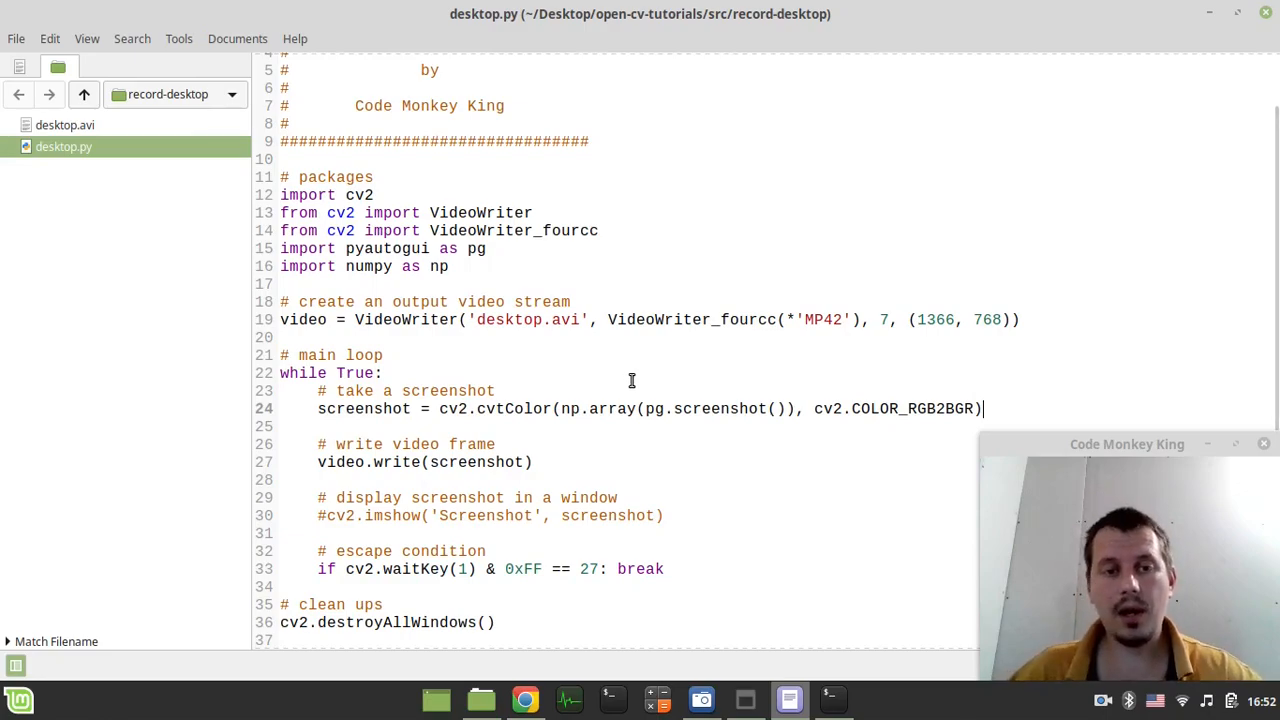
mouse_move(568, 364)
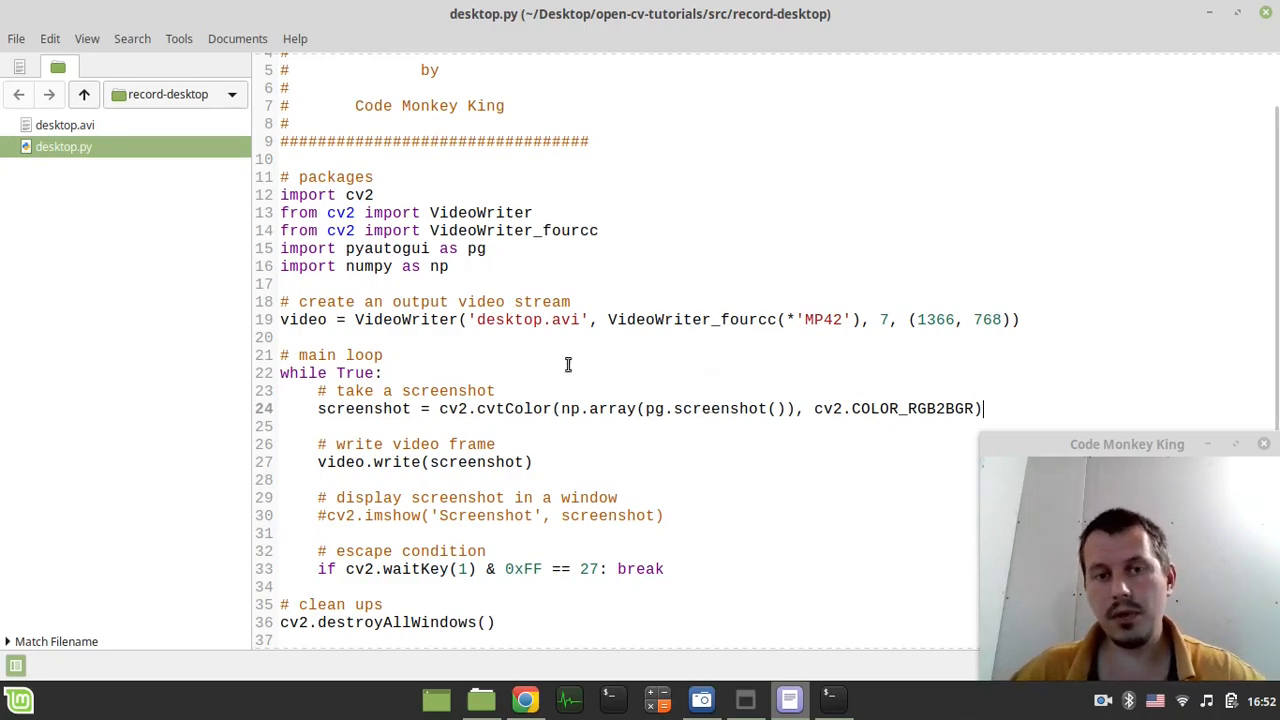
scroll(up, 3)
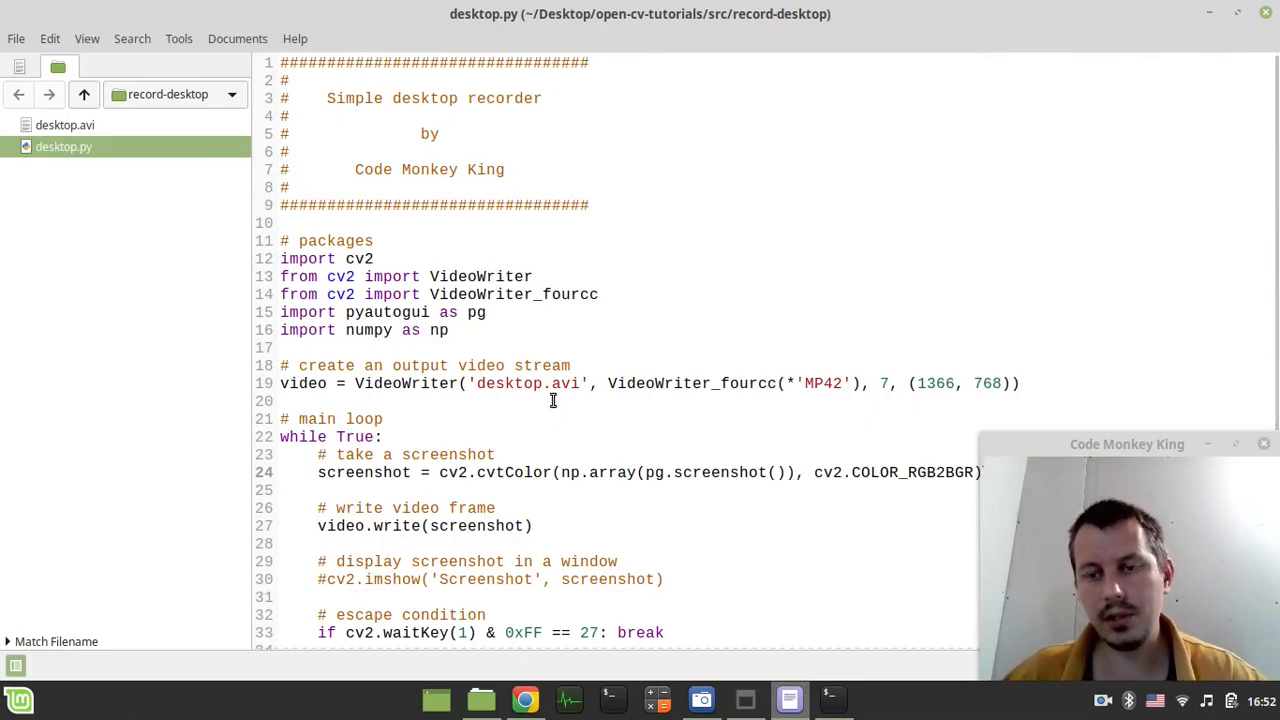
scroll(down, 3)
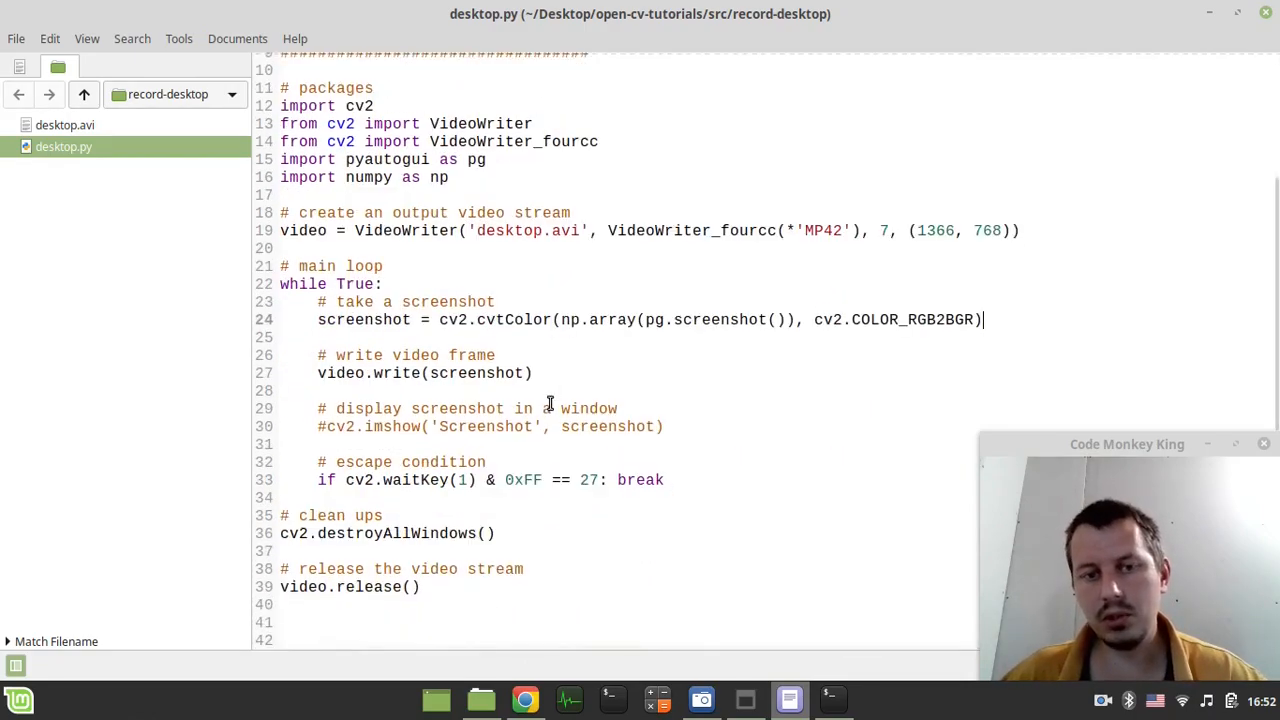
scroll(up, 3)
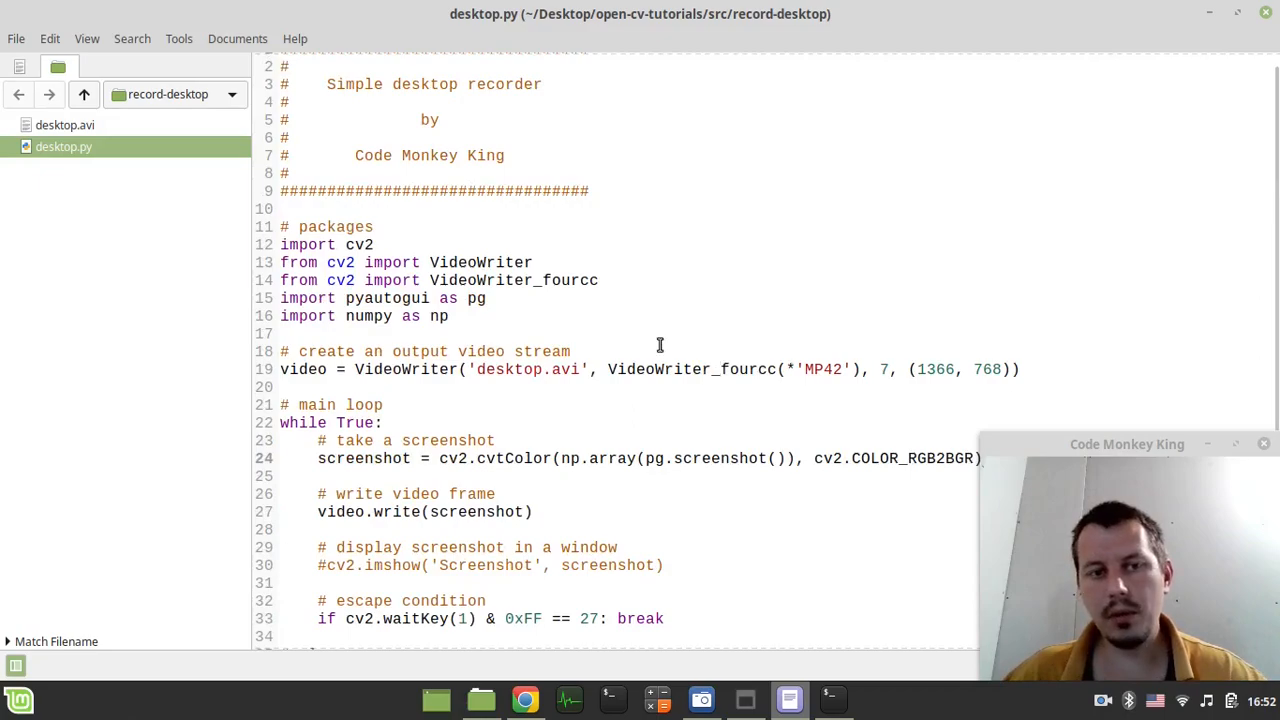
scroll(down, 3)
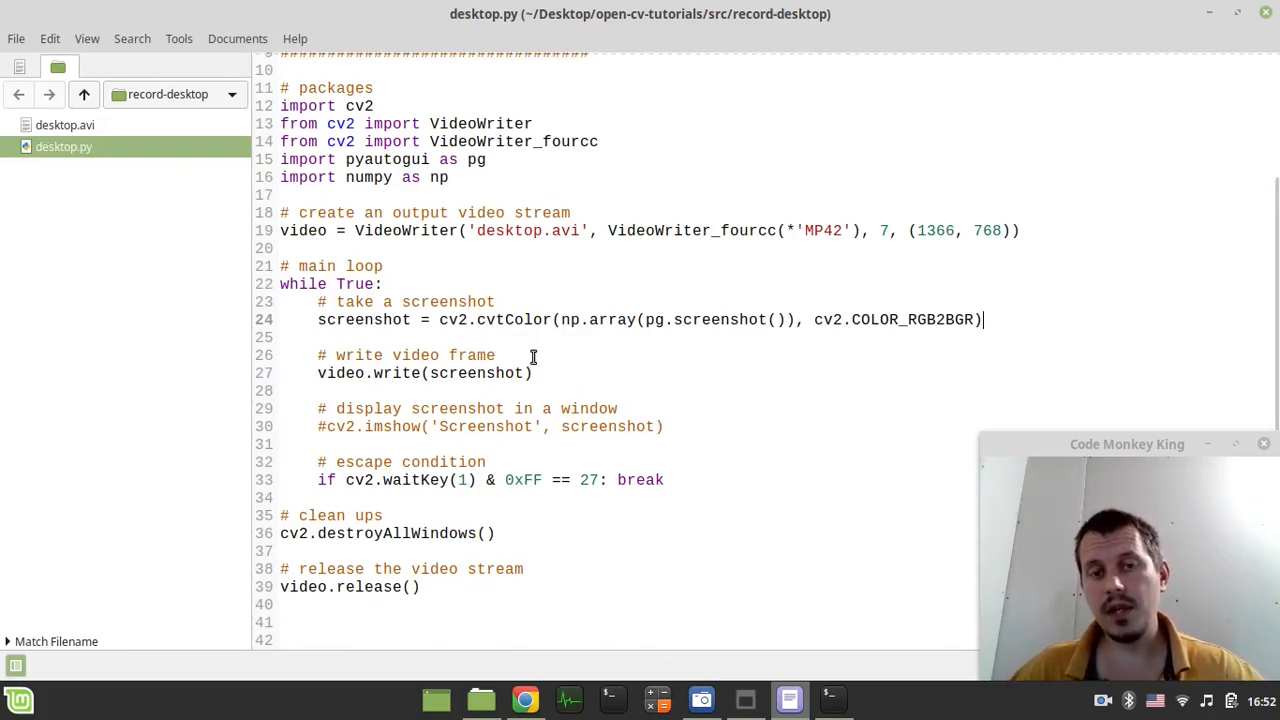
mouse_move(632, 356)
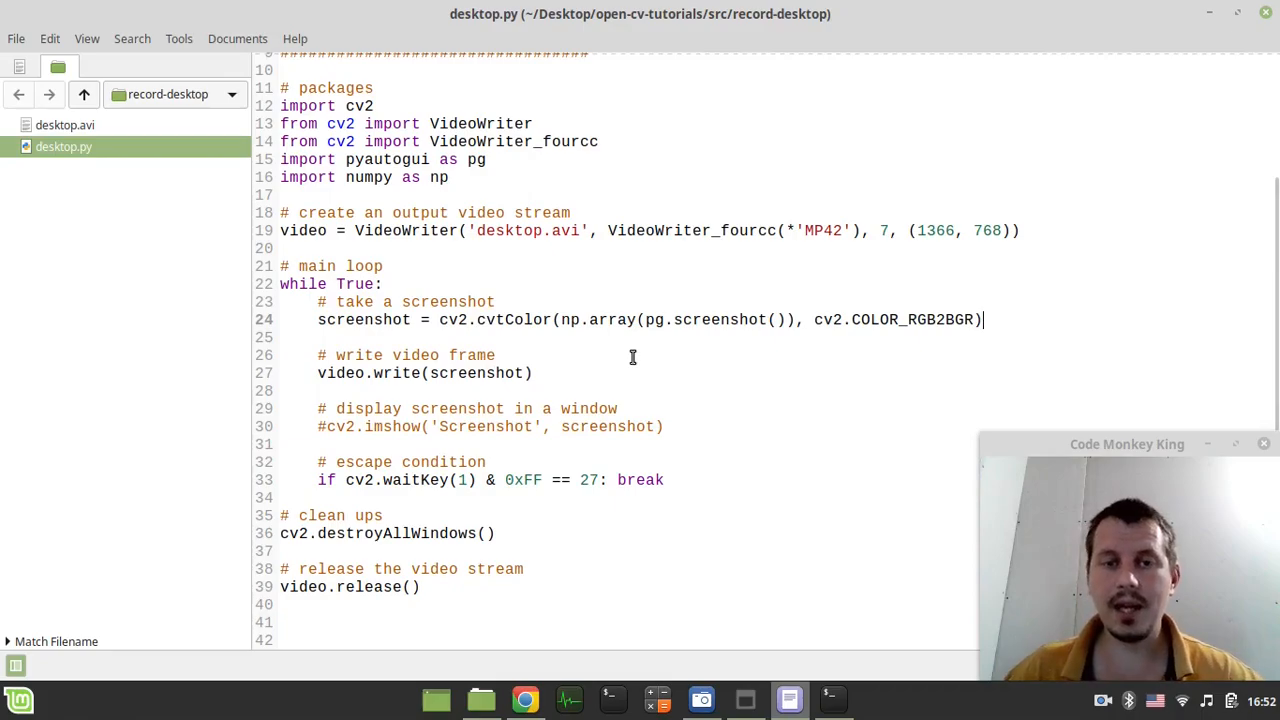